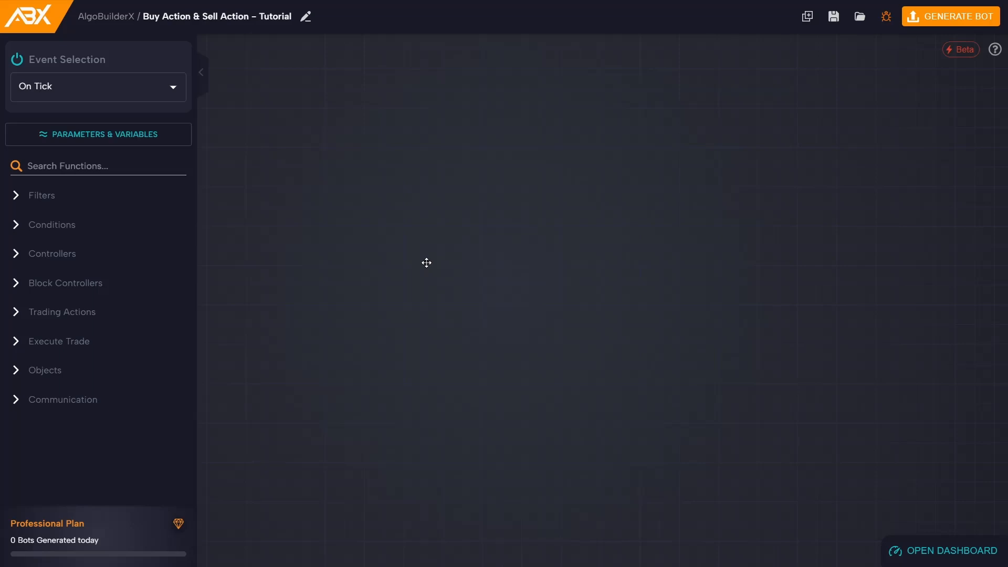
pyautogui.moveTo(357, 276)
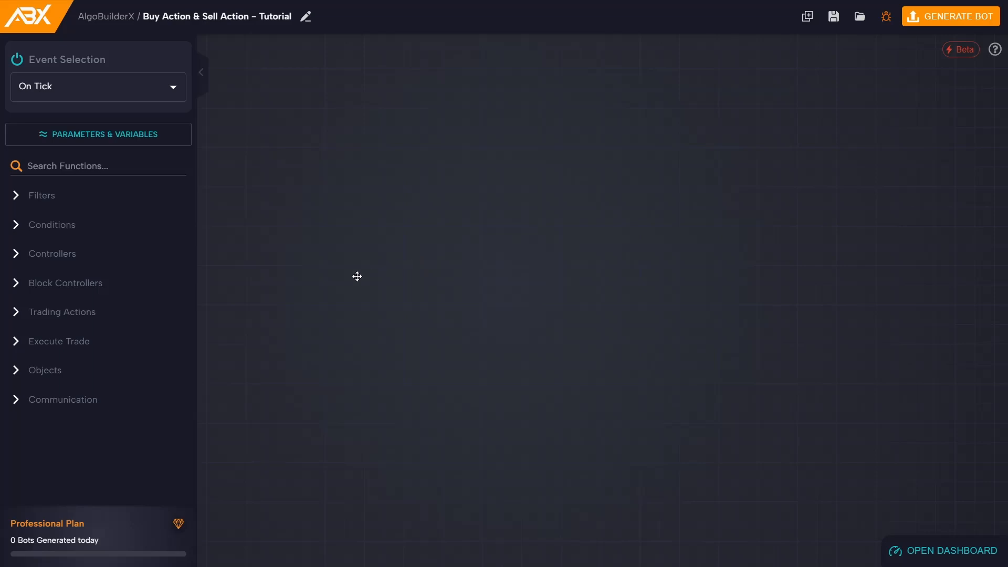
# - Expand the Execute Trade functions and place a Buy Action block on the canvas
pyautogui.click(59, 340)
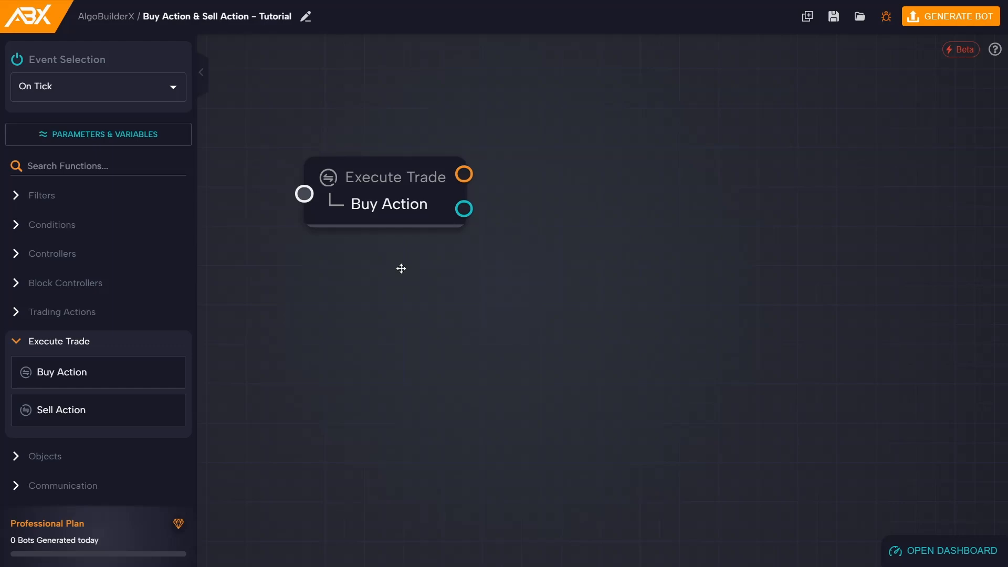
# - Make the Buy Action a pending Limit Order at Ask with 0-pip offset and no expiry
pyautogui.doubleClick(387, 204)
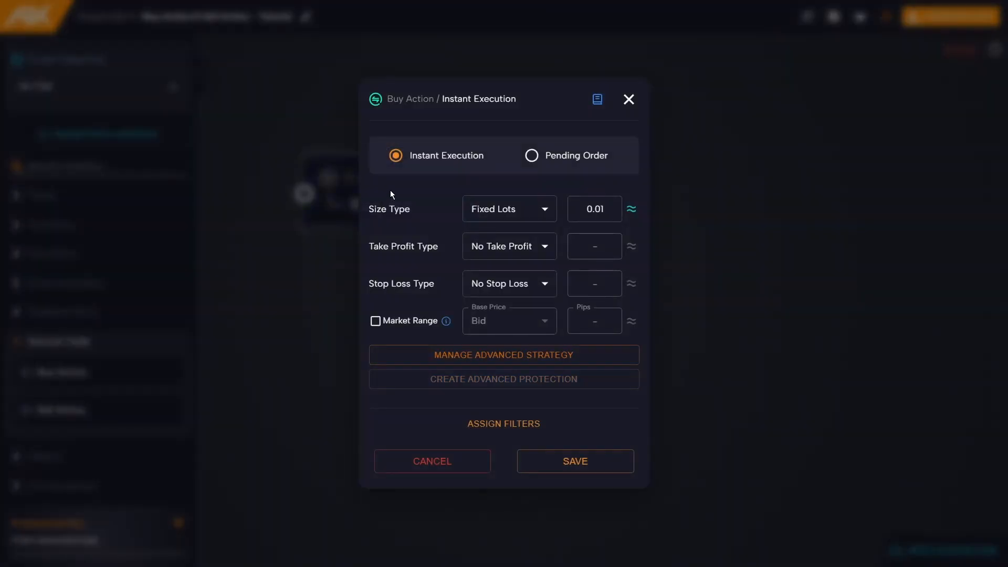
pyautogui.moveTo(396, 176)
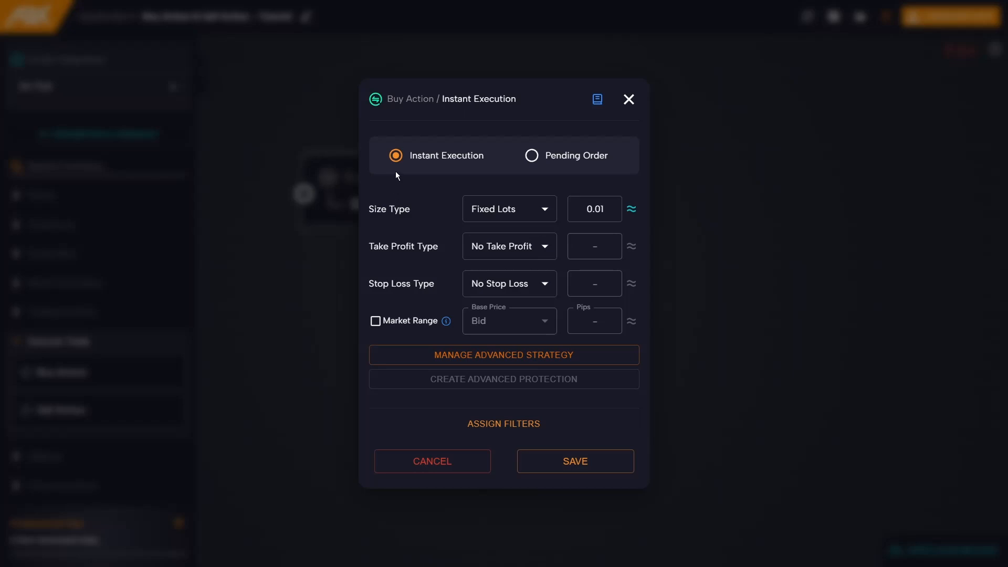
pyautogui.moveTo(439, 171)
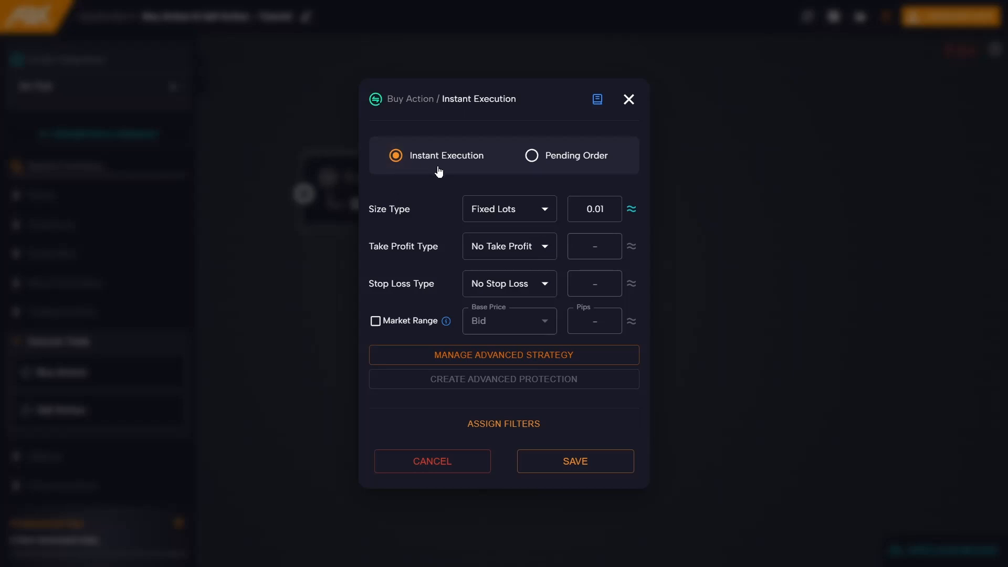
pyautogui.moveTo(568, 166)
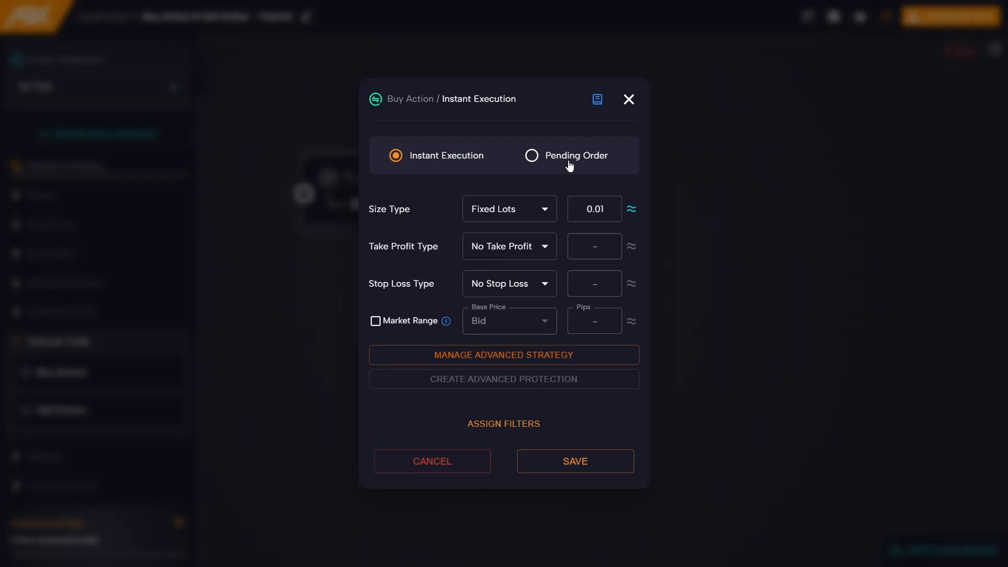
pyautogui.moveTo(420, 178)
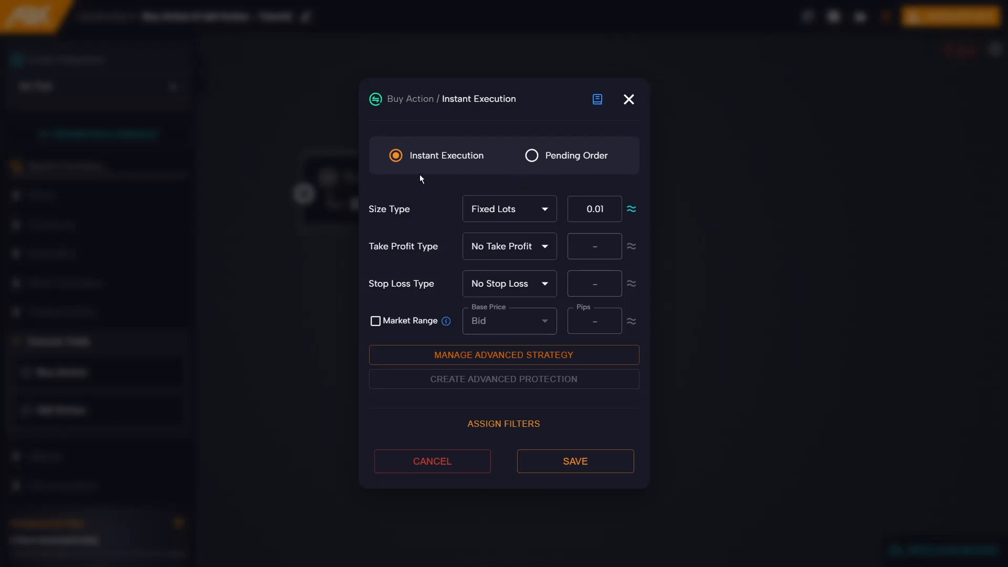
pyautogui.moveTo(418, 173)
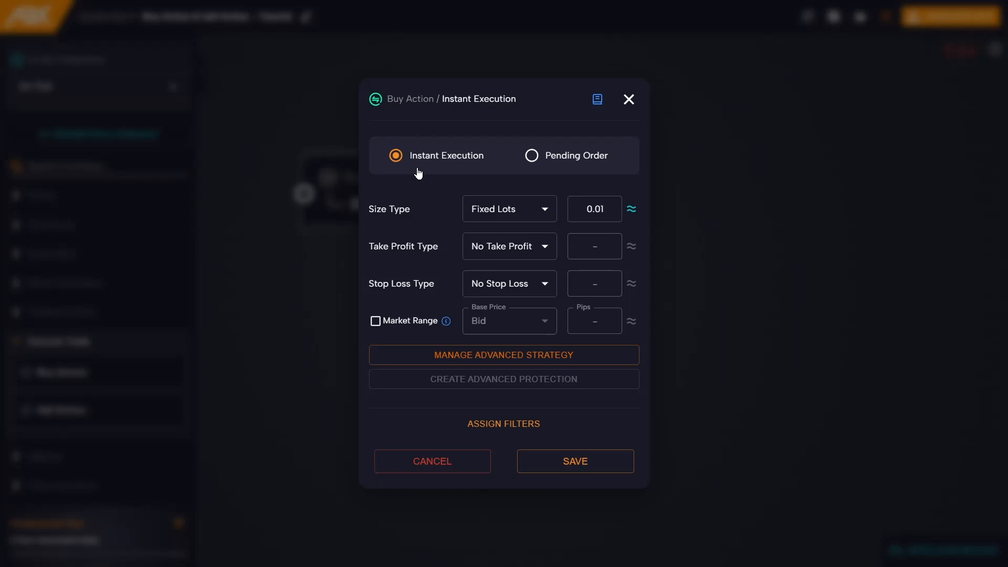
pyautogui.moveTo(531, 155)
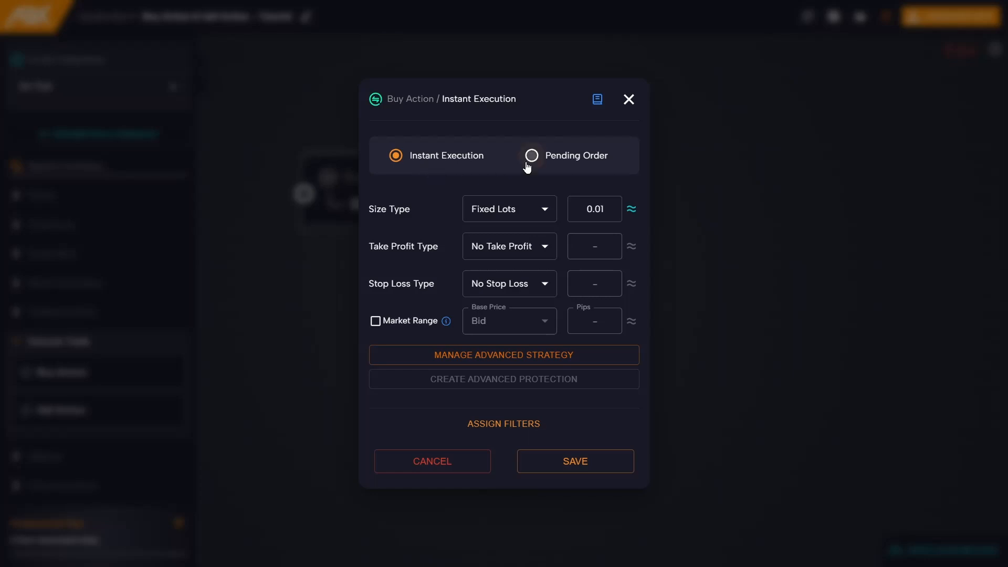
pyautogui.click(530, 155)
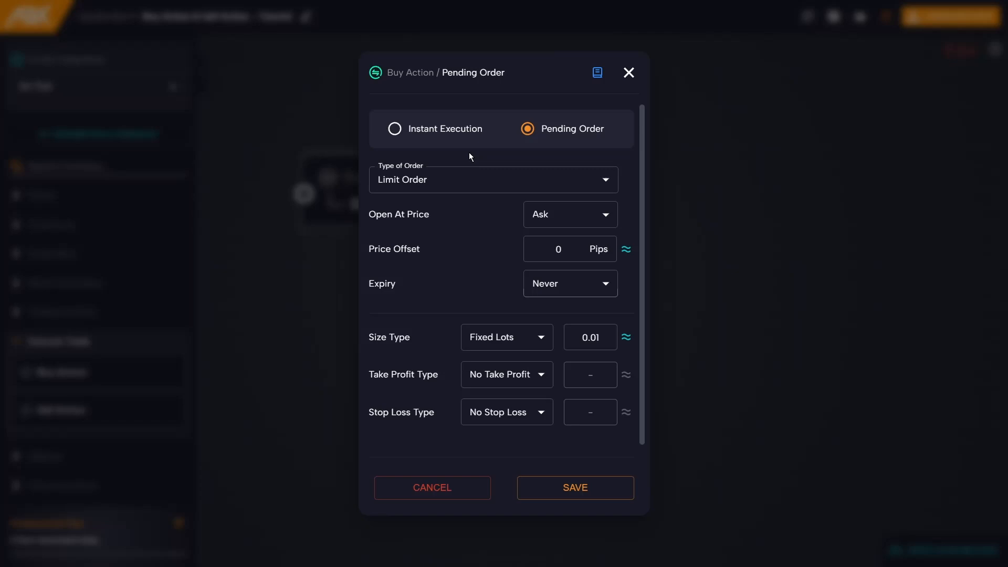
pyautogui.moveTo(479, 156)
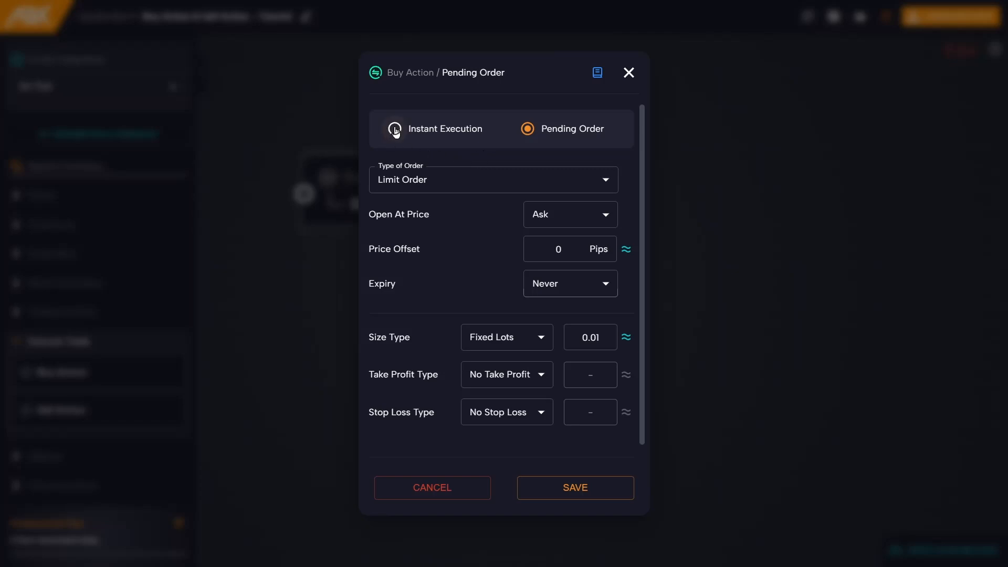
# - Return the Buy Action to Instant Execution and list its size-type options
pyautogui.click(396, 128)
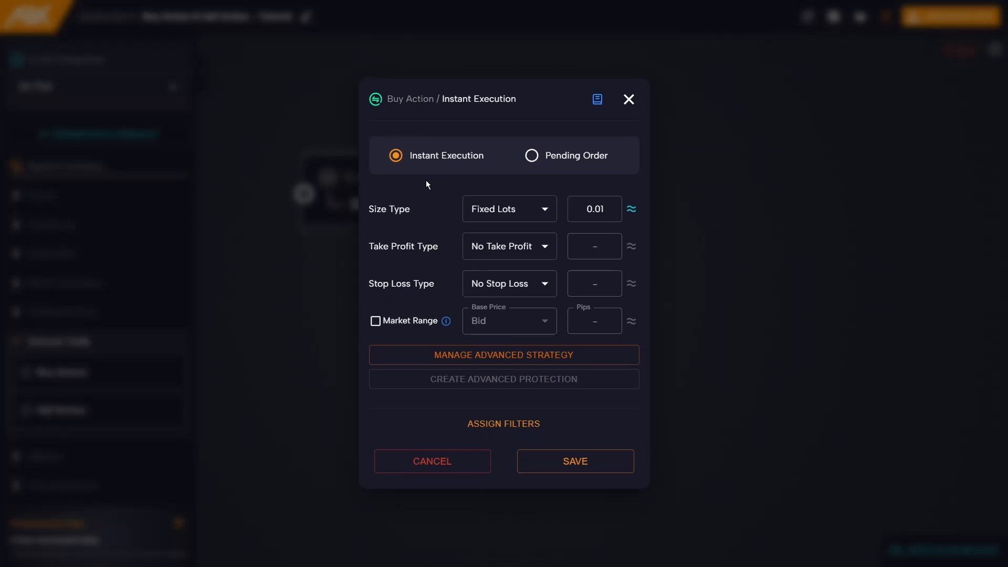
pyautogui.moveTo(423, 188)
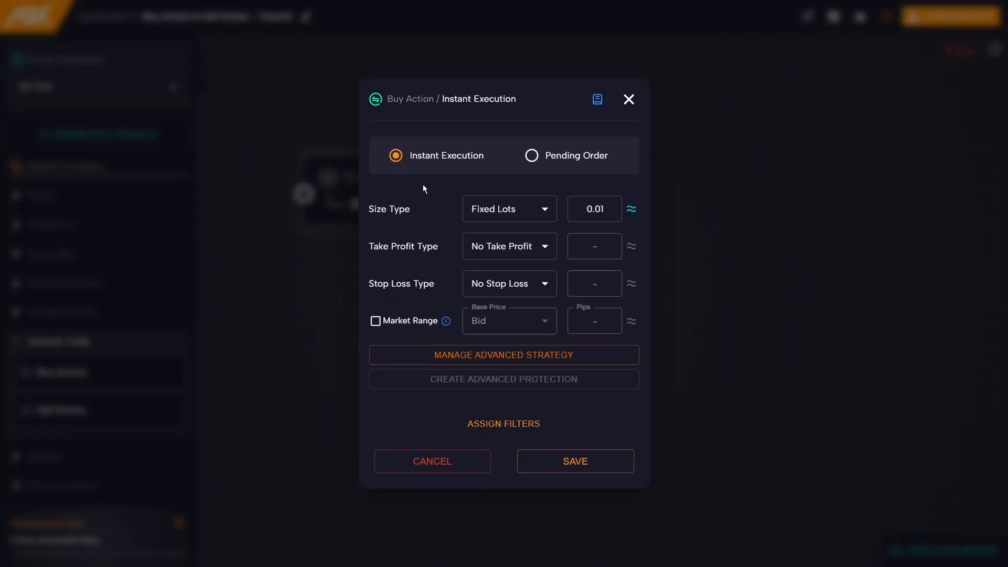
pyautogui.moveTo(395, 225)
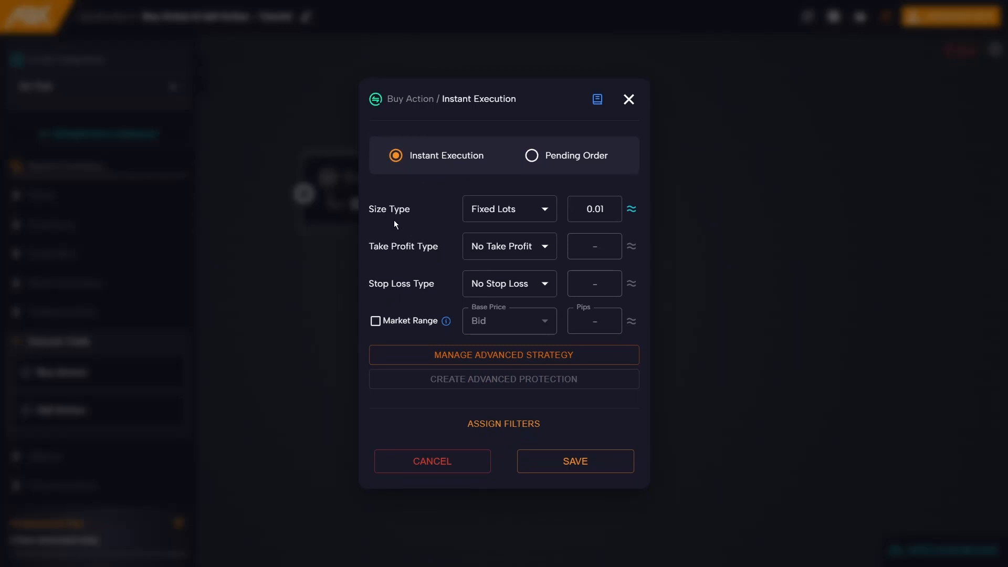
pyautogui.moveTo(403, 294)
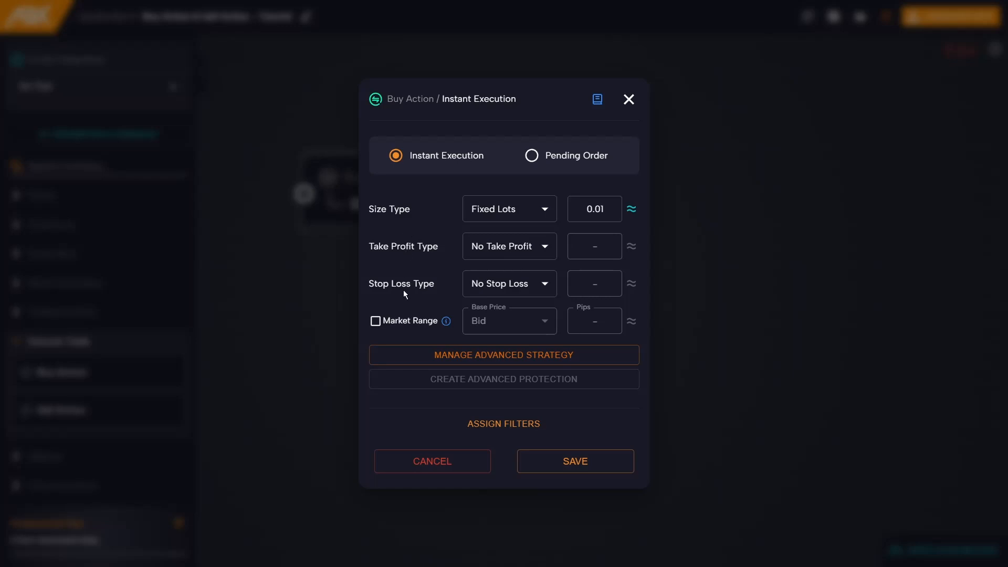
pyautogui.moveTo(397, 227)
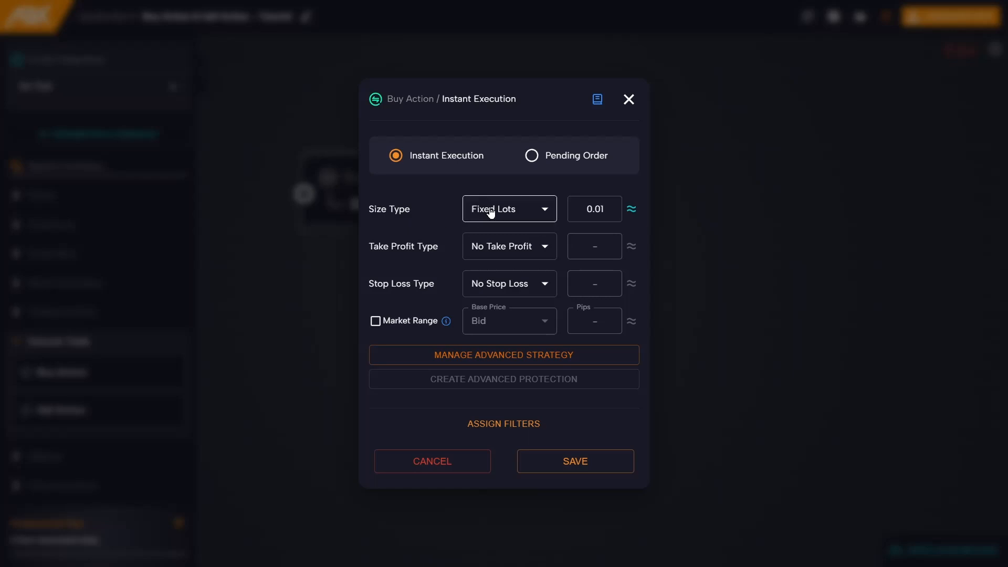
pyautogui.click(508, 207)
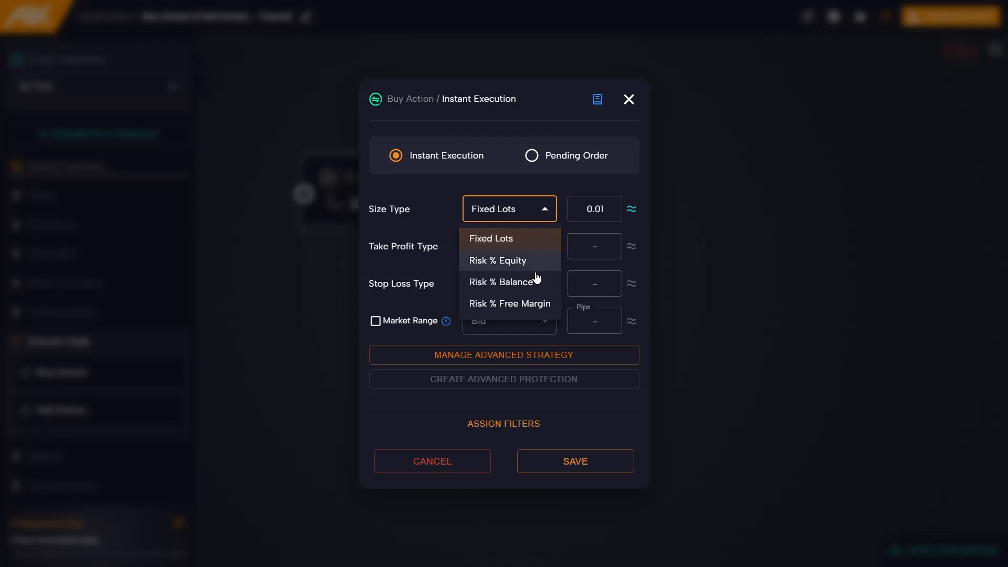
pyautogui.moveTo(543, 256)
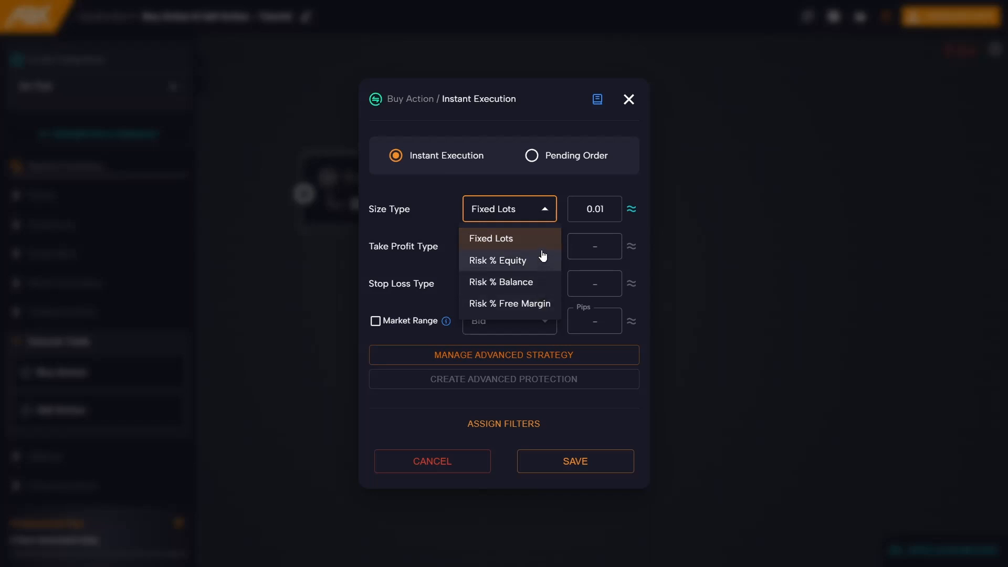
pyautogui.moveTo(542, 264)
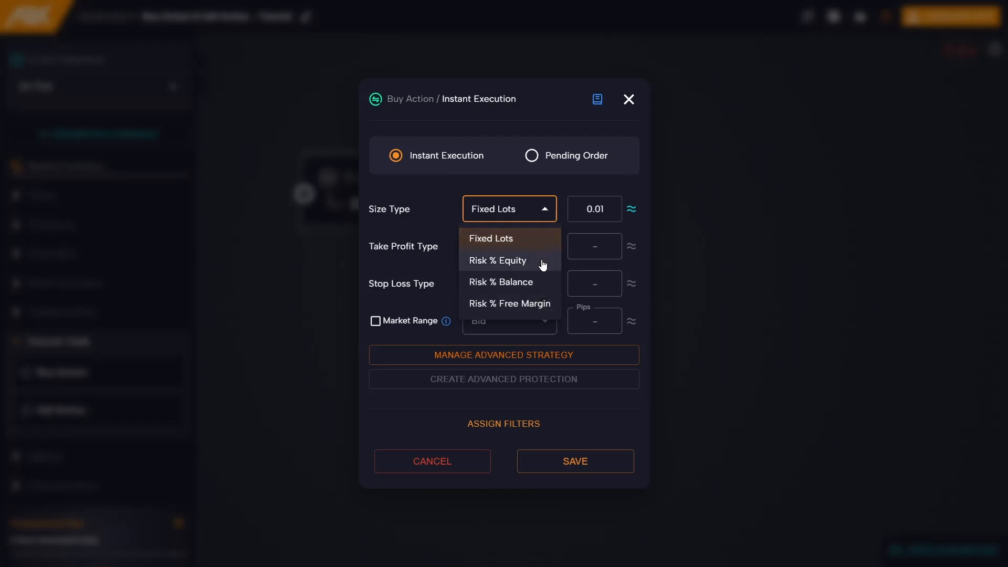
pyautogui.moveTo(535, 305)
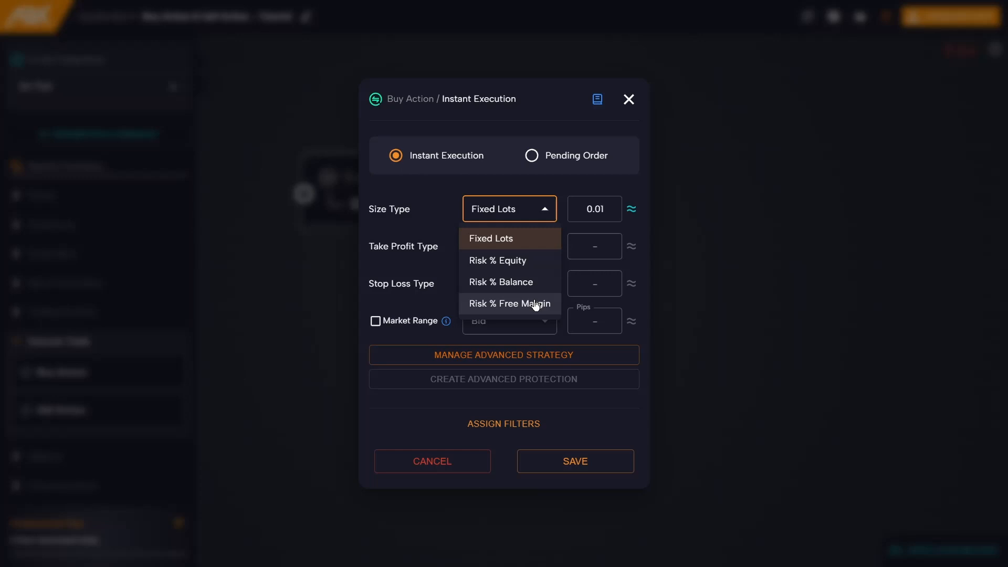
pyautogui.moveTo(532, 311)
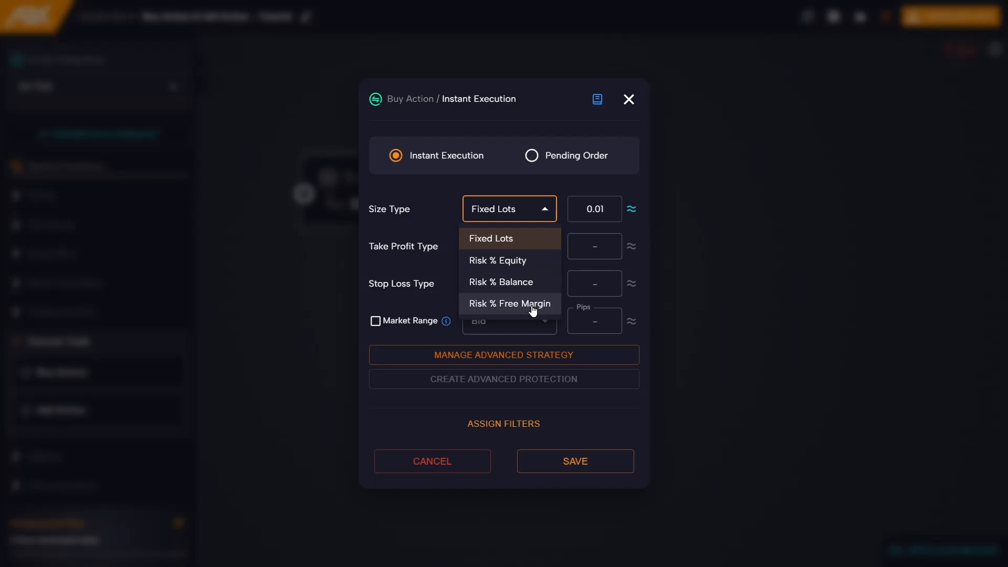
pyautogui.moveTo(508, 282)
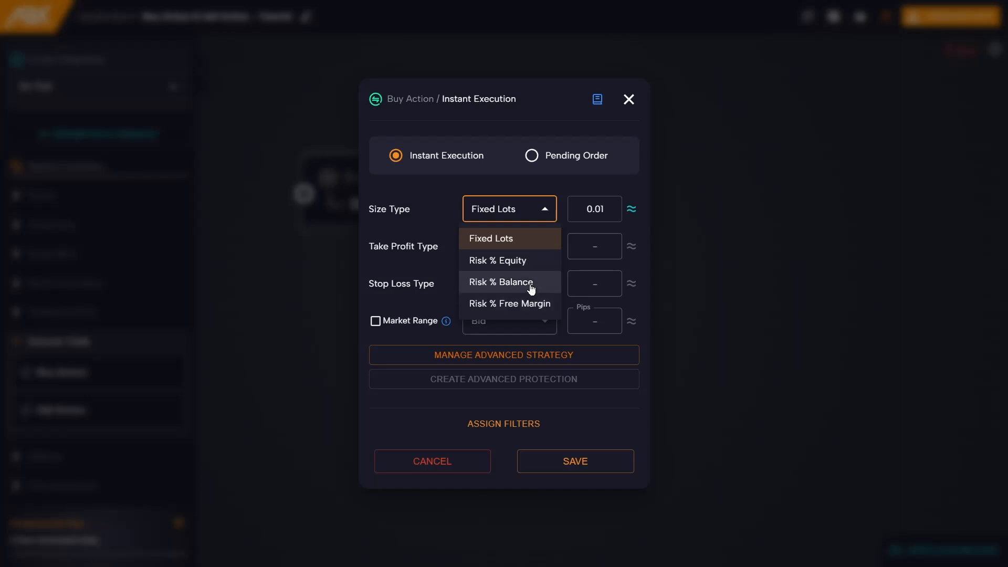
# - Size the buy at 1% risk of balance with a 15-pip fixed stop loss and no take profit
pyautogui.click(502, 281)
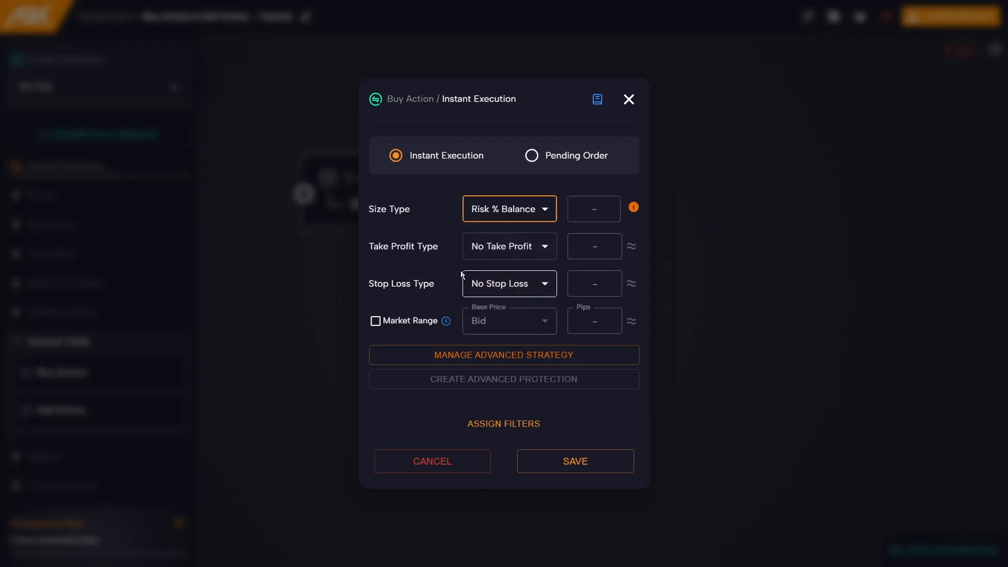
pyautogui.click(507, 283)
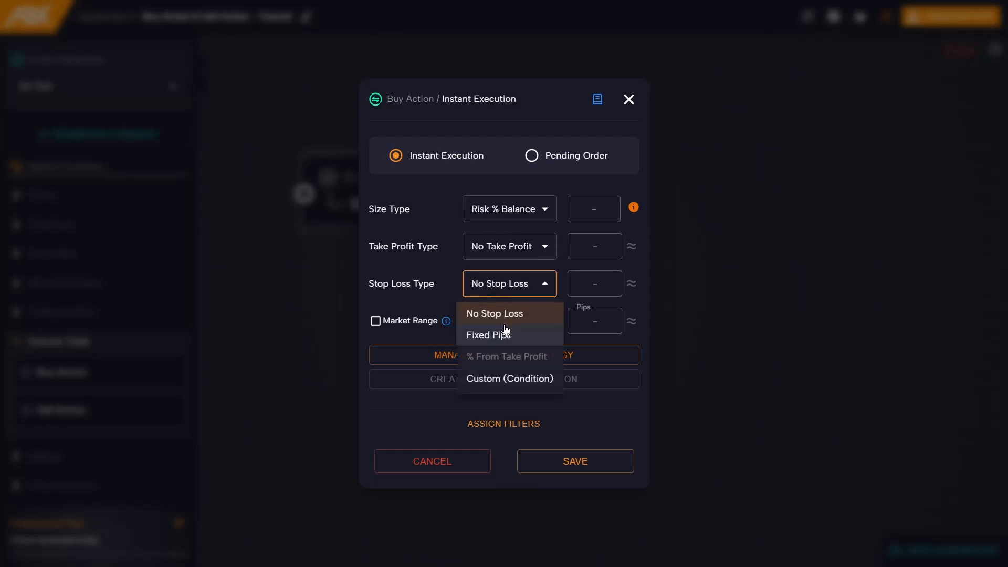
pyautogui.click(488, 334)
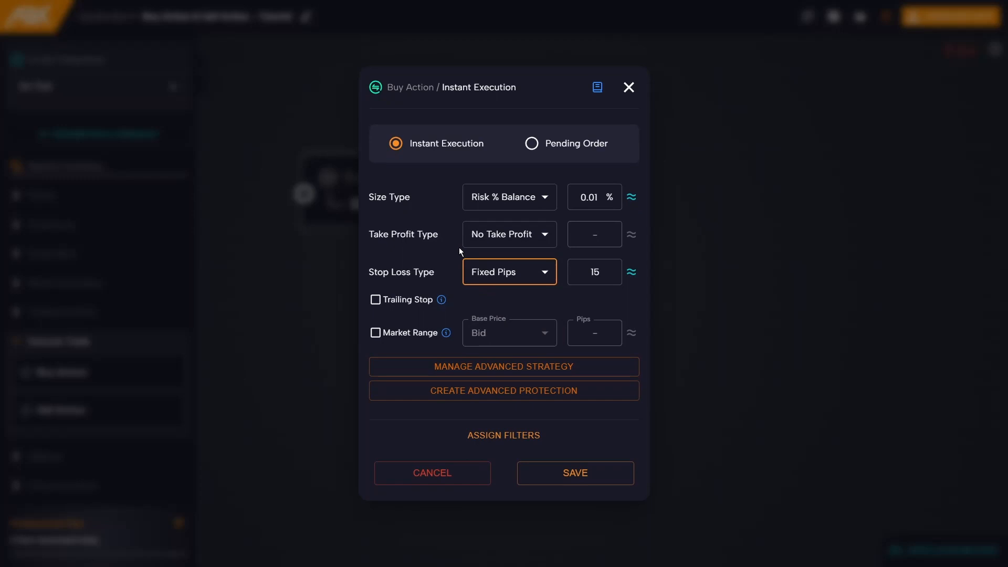
pyautogui.click(593, 197)
pyautogui.write('1')
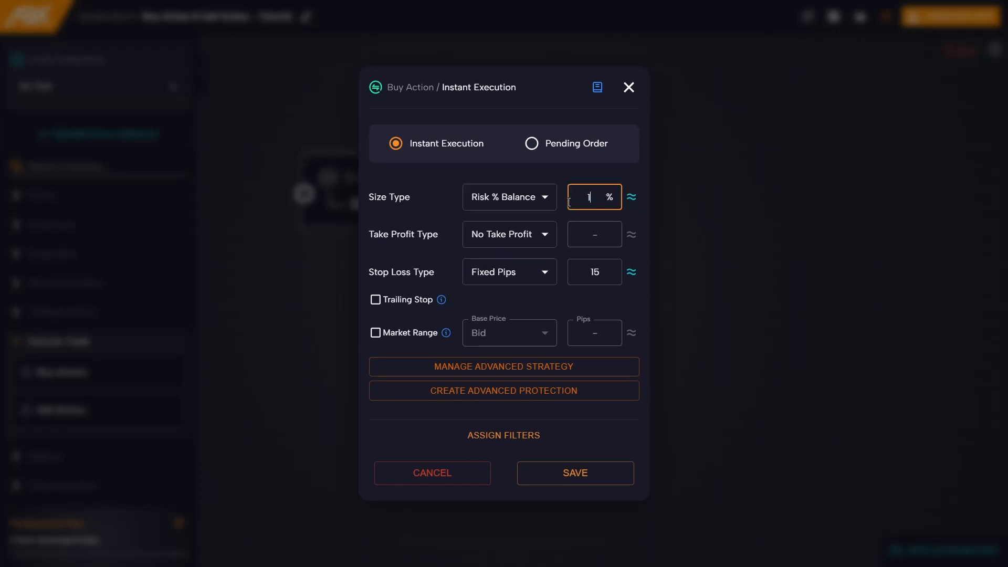
pyautogui.click(442, 216)
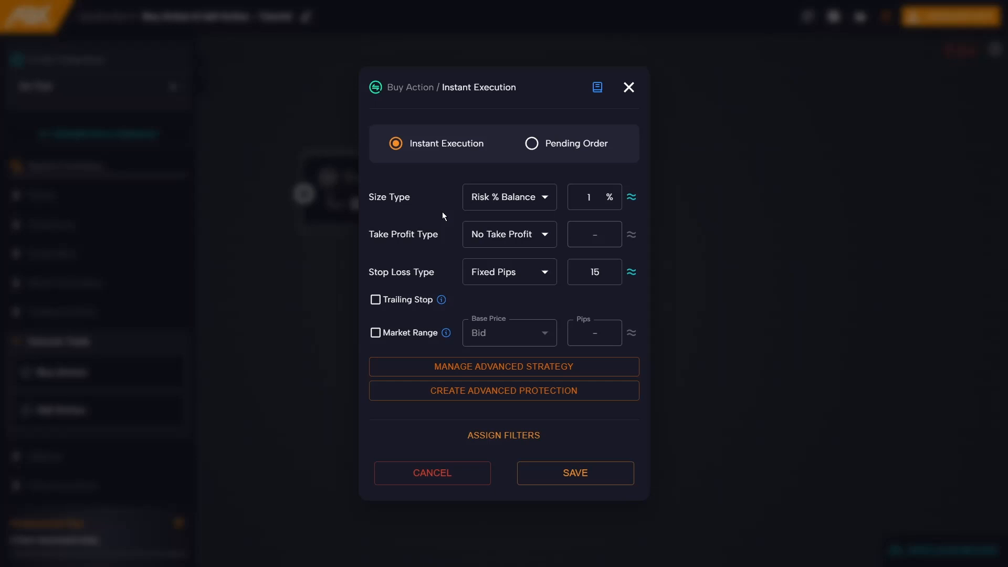
pyautogui.click(595, 196)
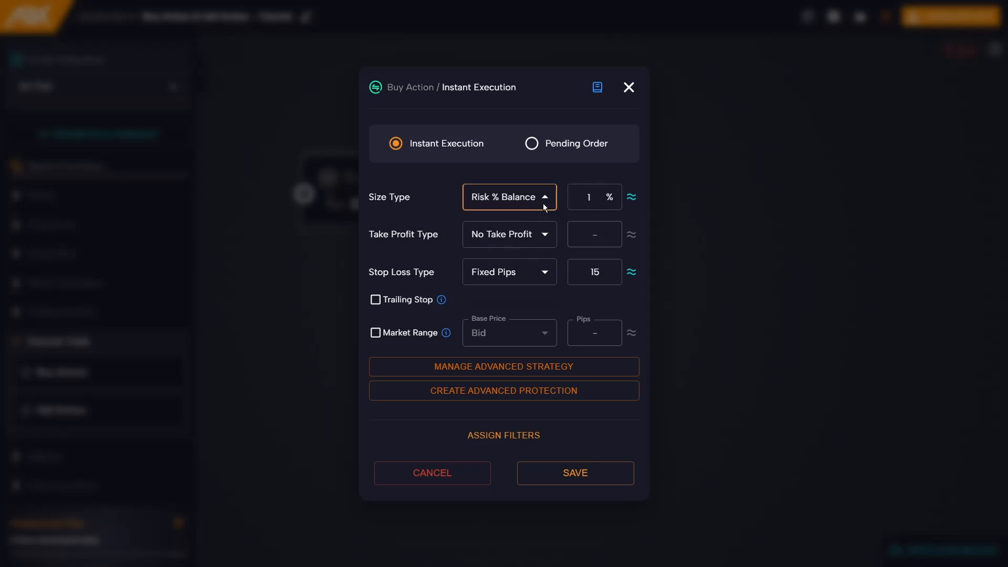
pyautogui.click(508, 196)
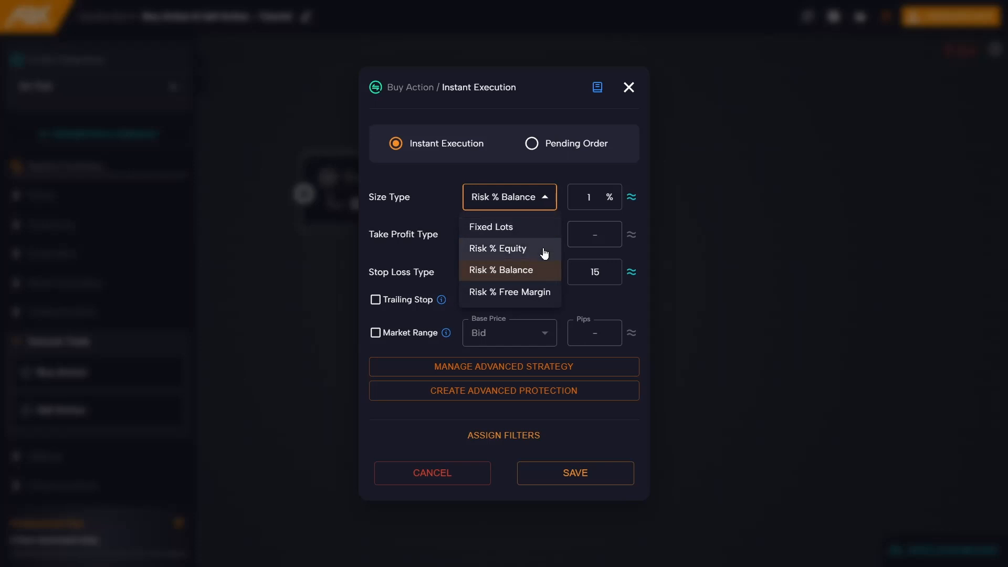
pyautogui.moveTo(542, 297)
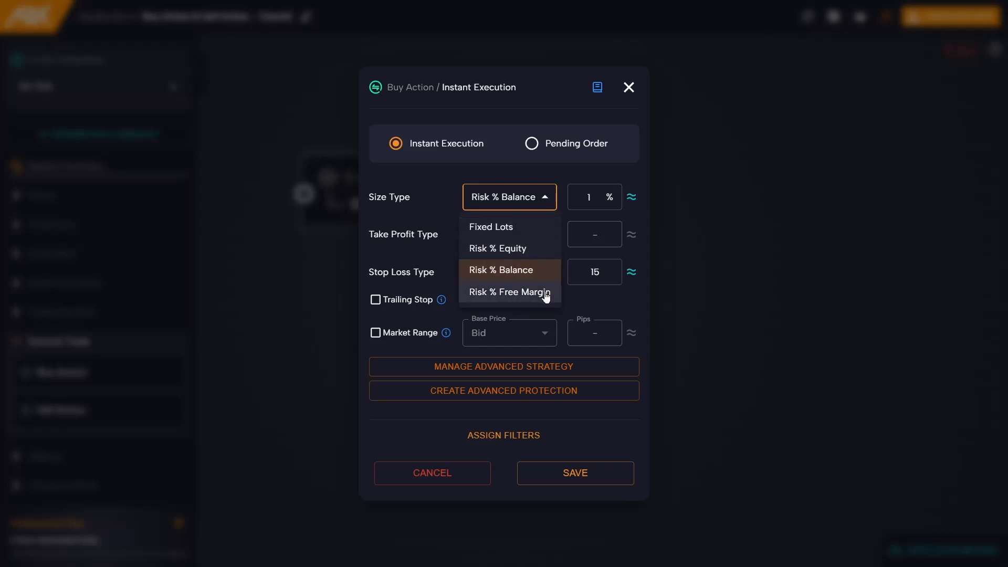
pyautogui.moveTo(527, 200)
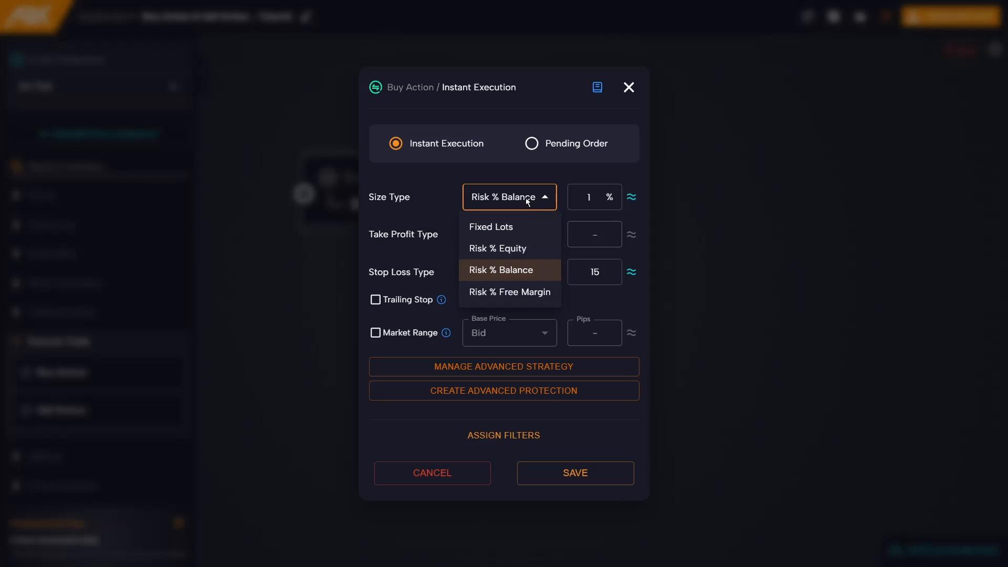
# - Try a fixed-pip take profit, then set take profit to 15% from the stop loss
pyautogui.click(501, 270)
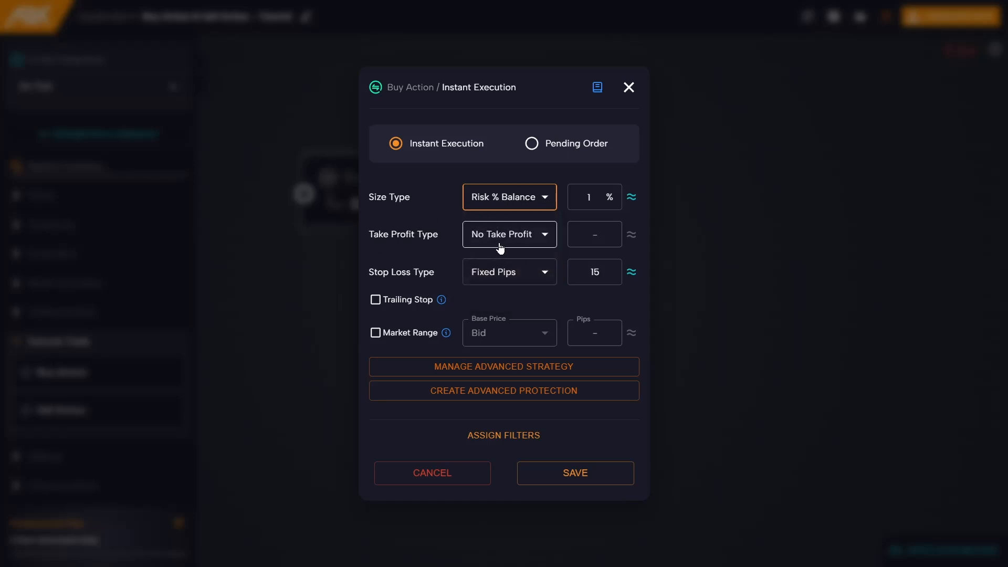
pyautogui.click(508, 233)
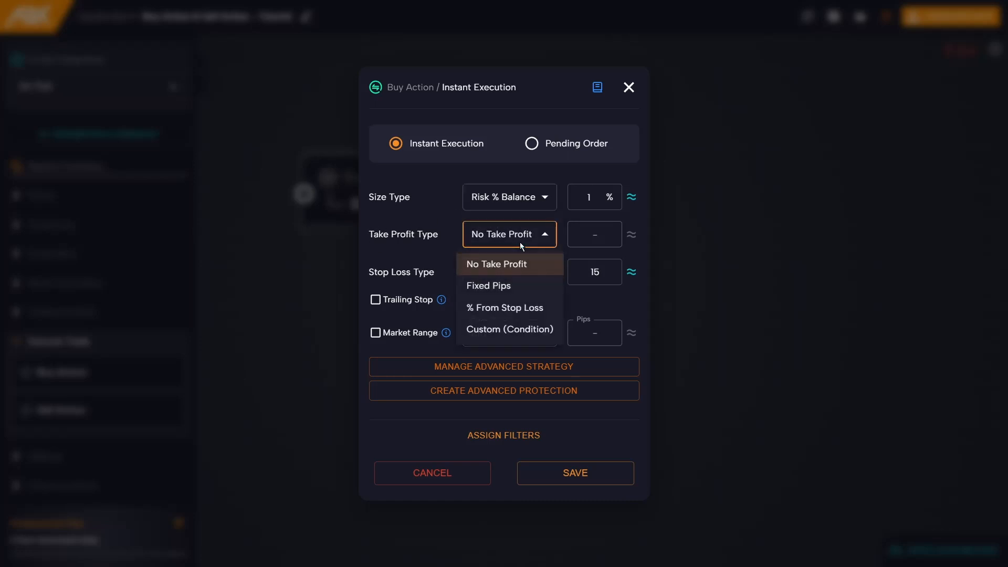
pyautogui.moveTo(530, 248)
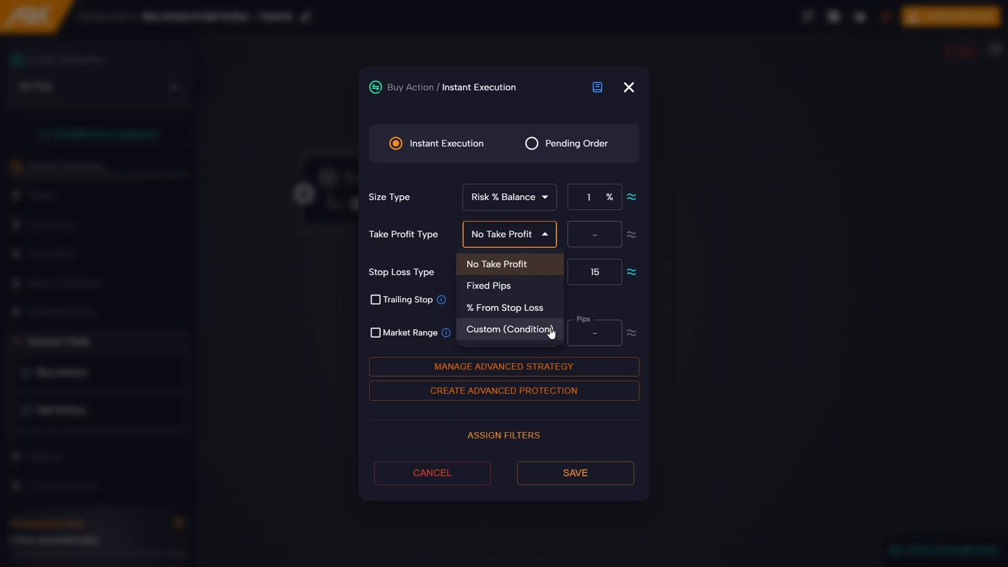
pyautogui.click(488, 286)
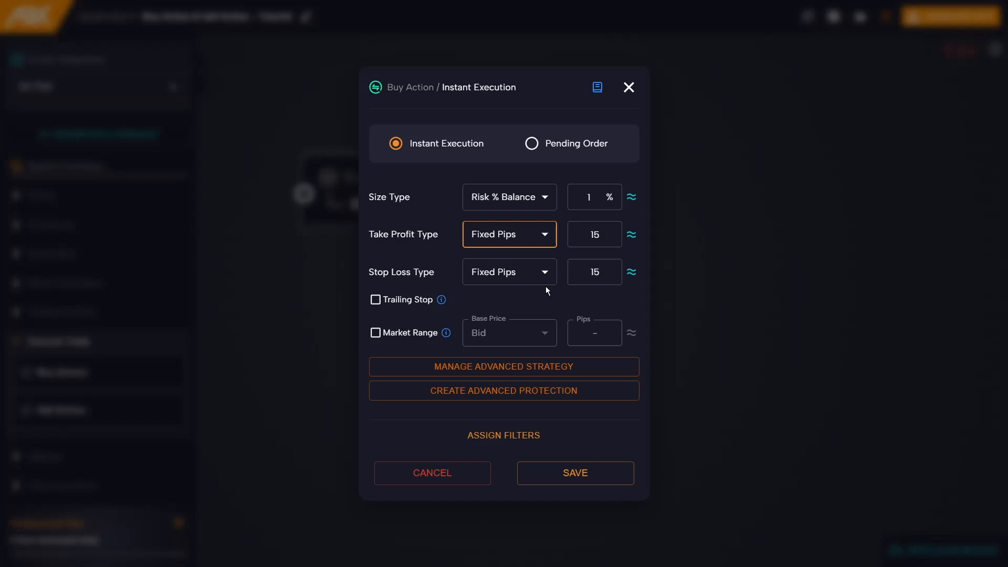
pyautogui.click(507, 234)
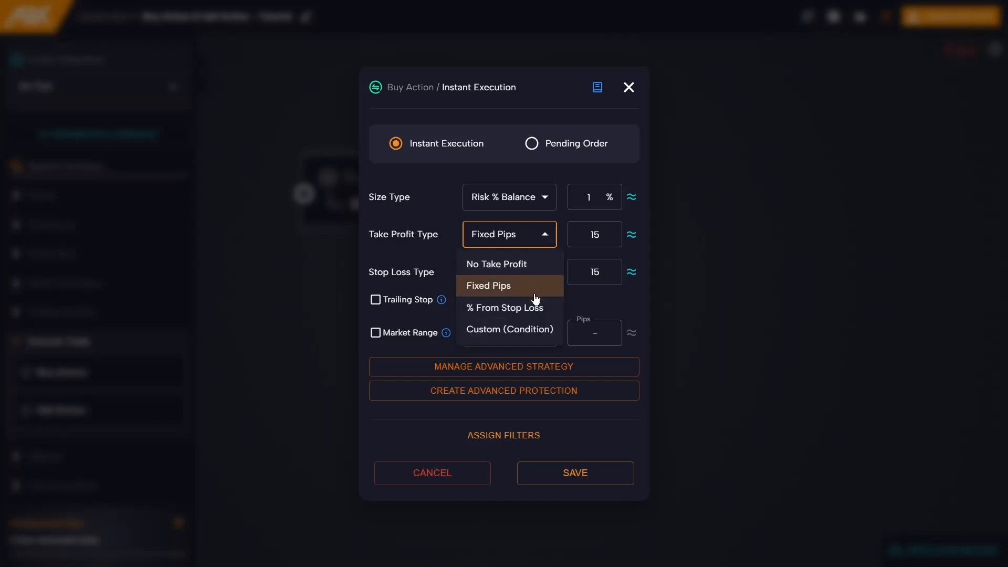
pyautogui.click(504, 308)
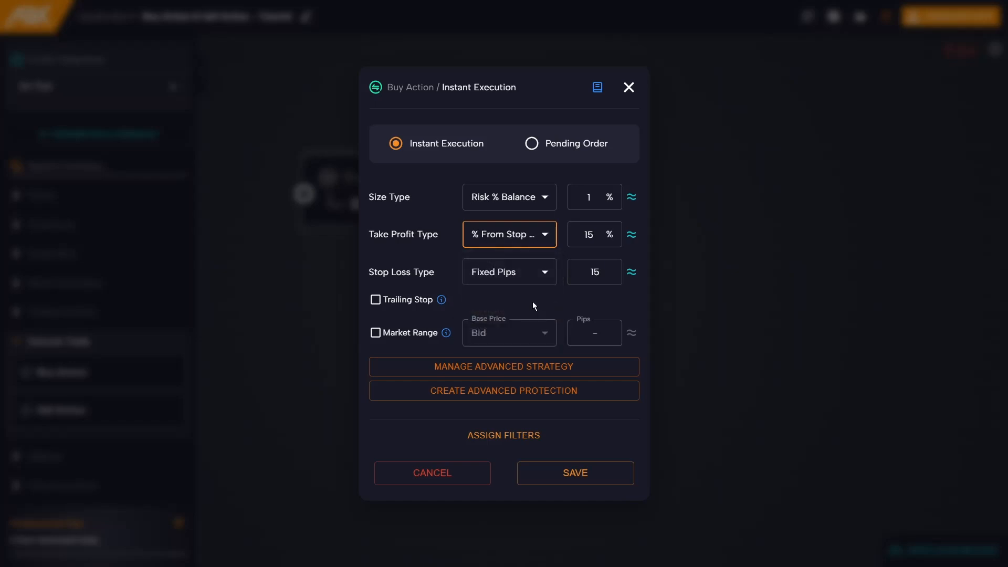
pyautogui.click(588, 234)
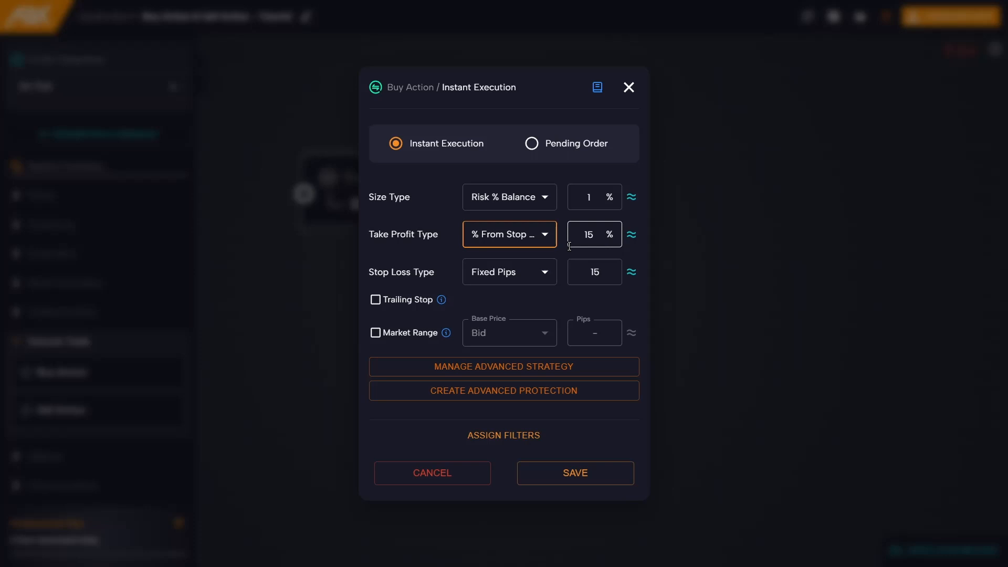
pyautogui.moveTo(546, 246)
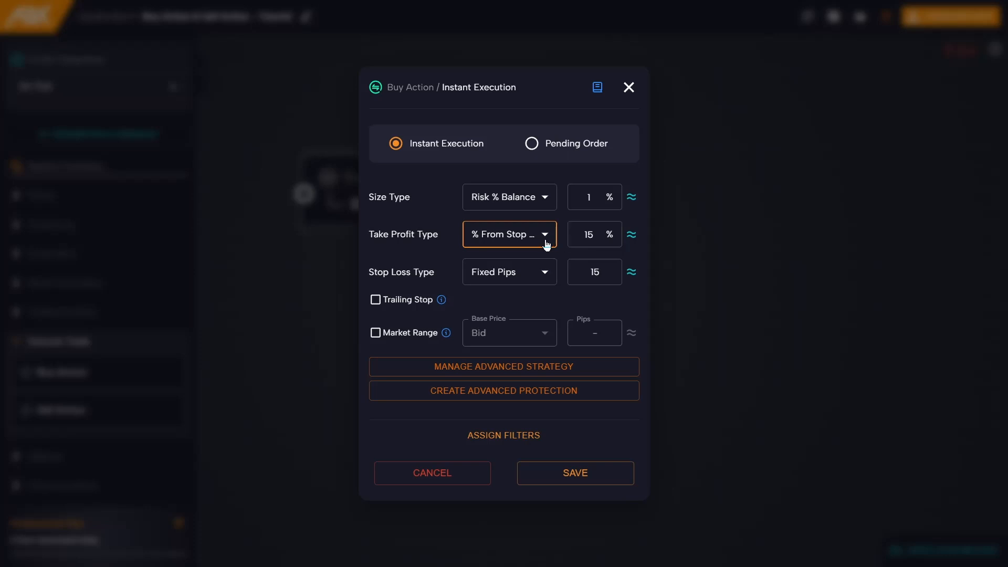
# - Make take profit a custom condition on the Bollinger Bands top band (Close, 20, 2, simple)
pyautogui.click(508, 233)
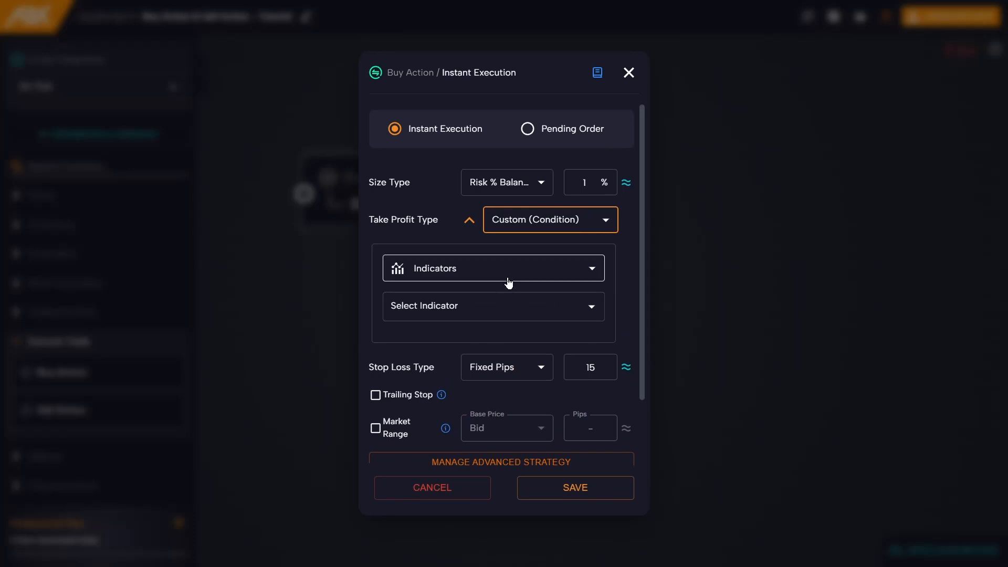
pyautogui.click(492, 268)
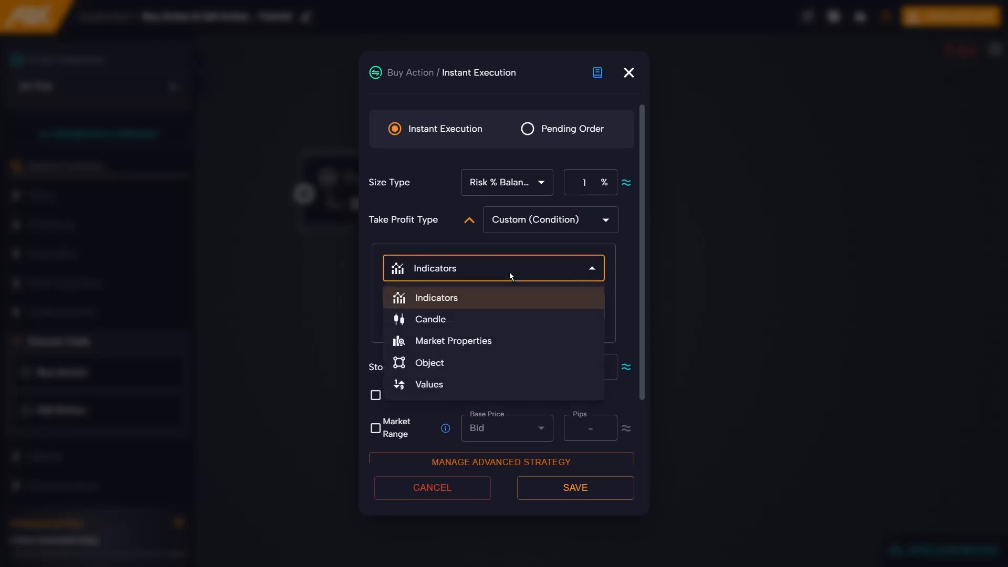
pyautogui.moveTo(502, 319)
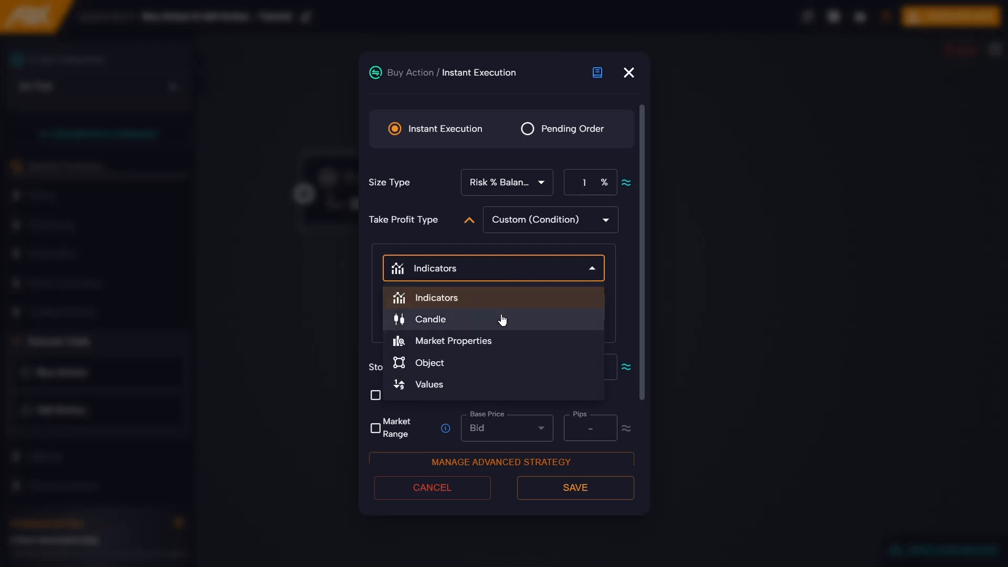
pyautogui.moveTo(497, 366)
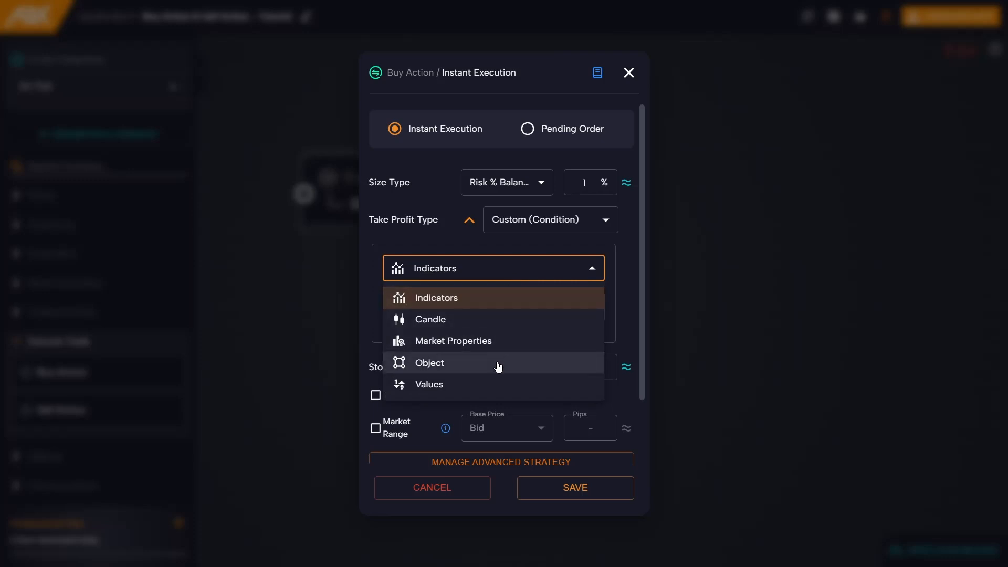
pyautogui.moveTo(497, 384)
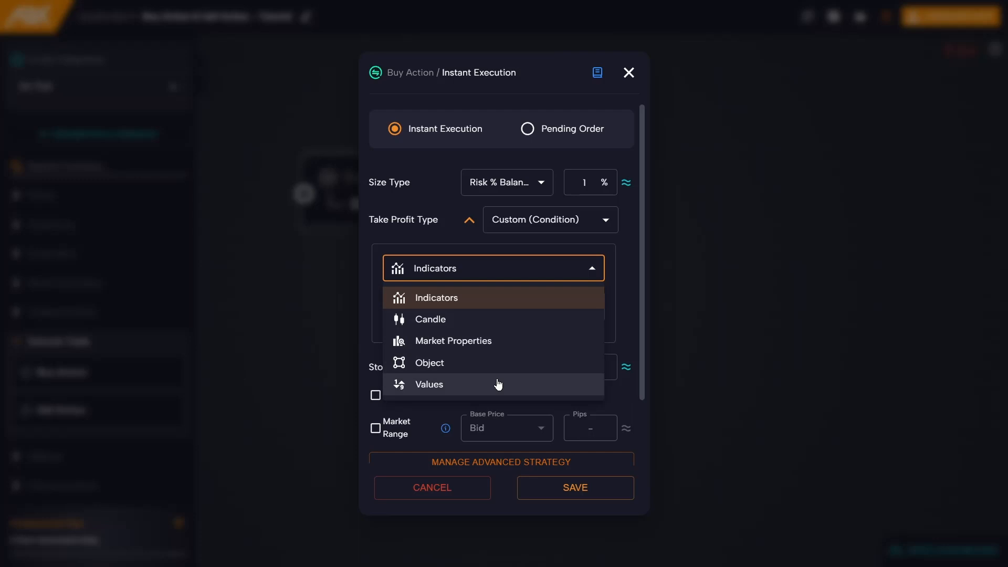
pyautogui.moveTo(498, 329)
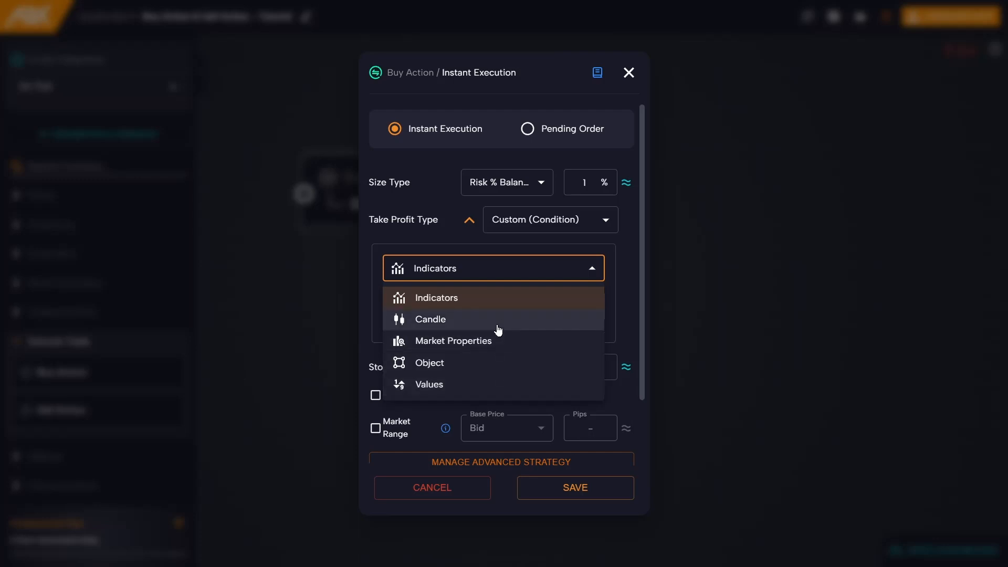
pyautogui.click(436, 297)
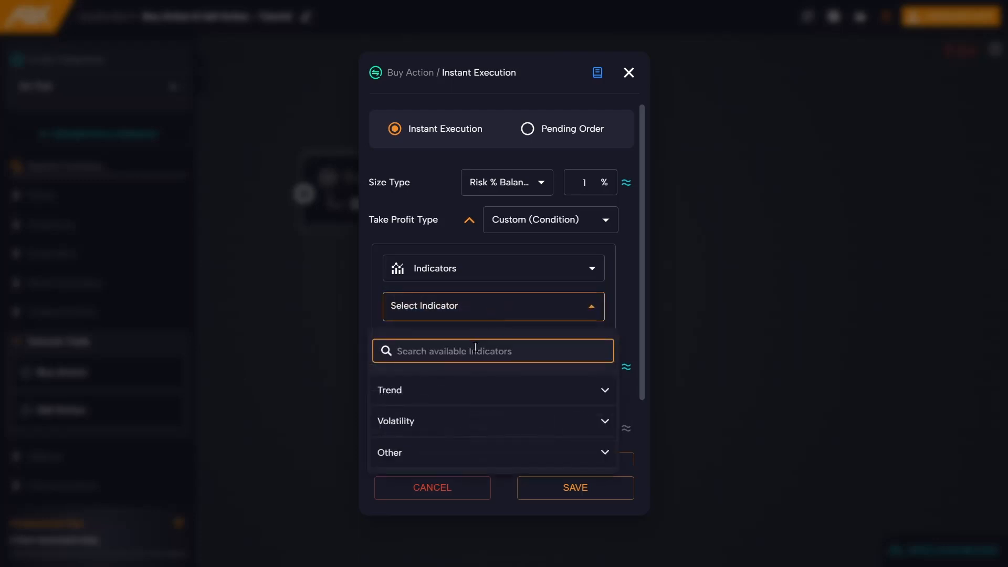
pyautogui.click(414, 407)
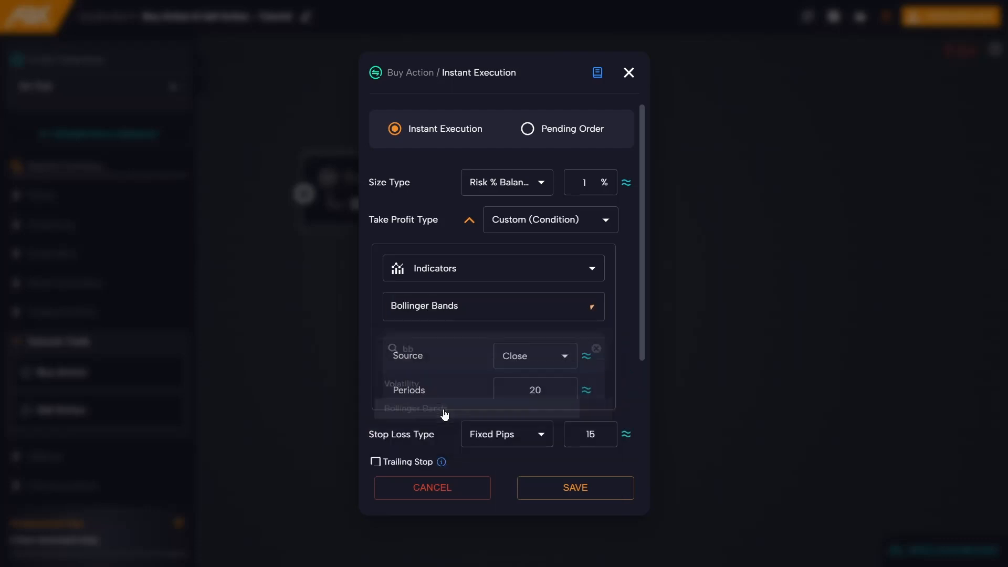
pyautogui.scroll(-3)
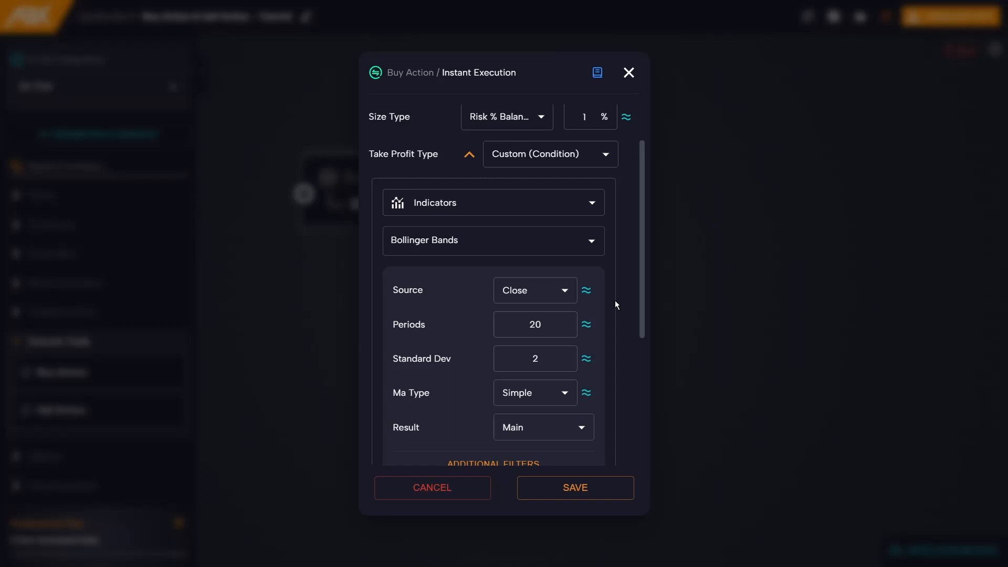
pyautogui.click(542, 427)
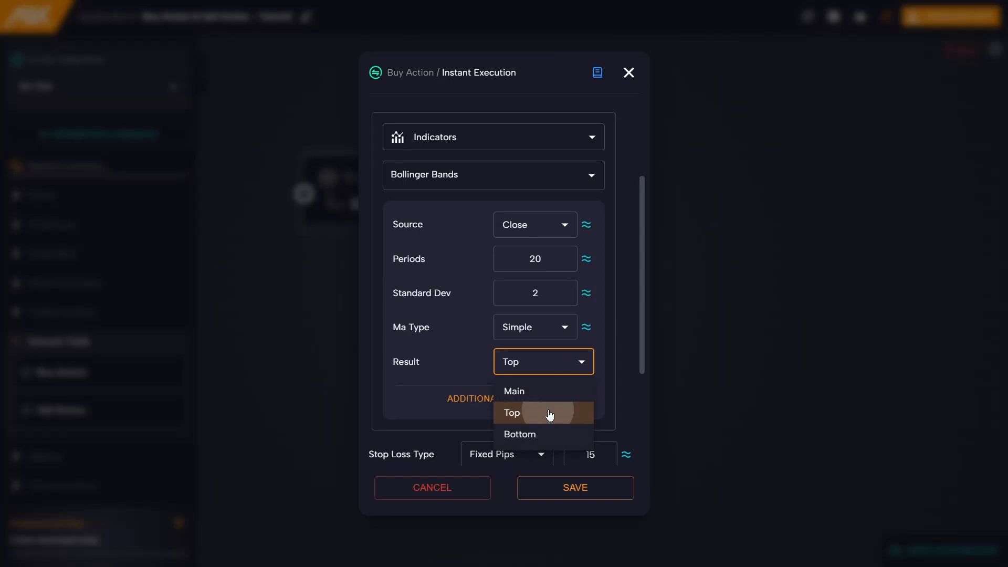
pyautogui.click(511, 412)
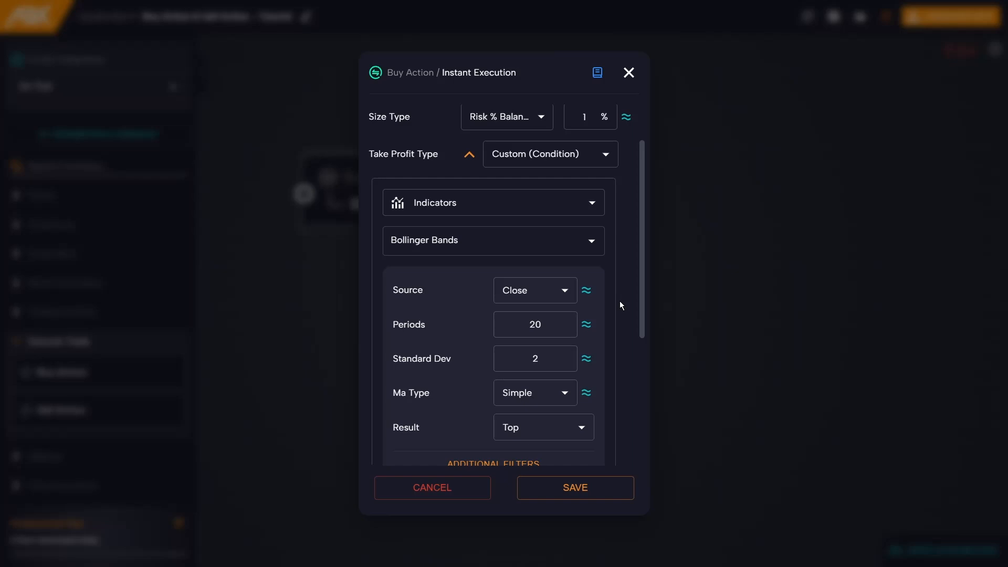
pyautogui.moveTo(612, 334)
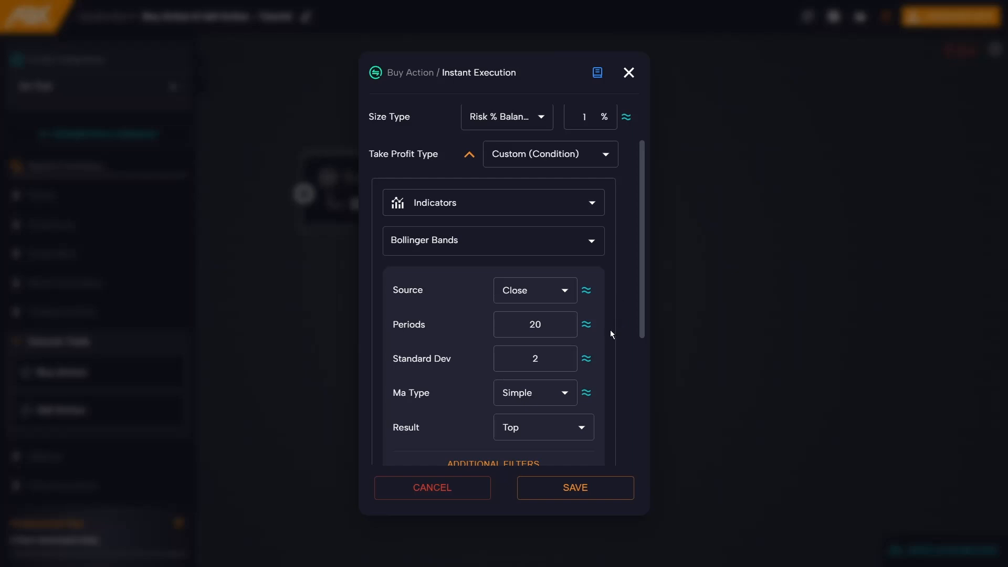
pyautogui.moveTo(468, 154)
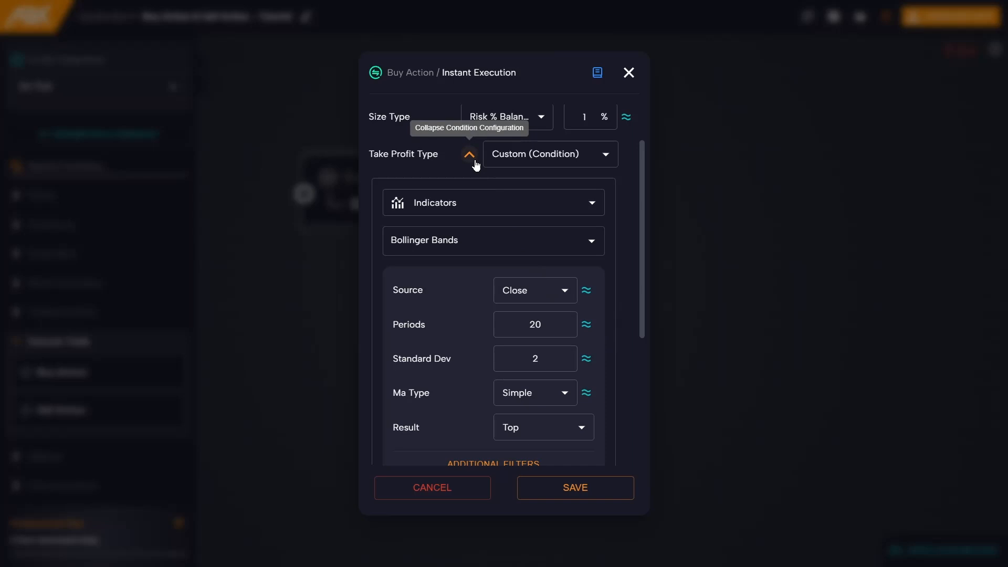
pyautogui.click(469, 155)
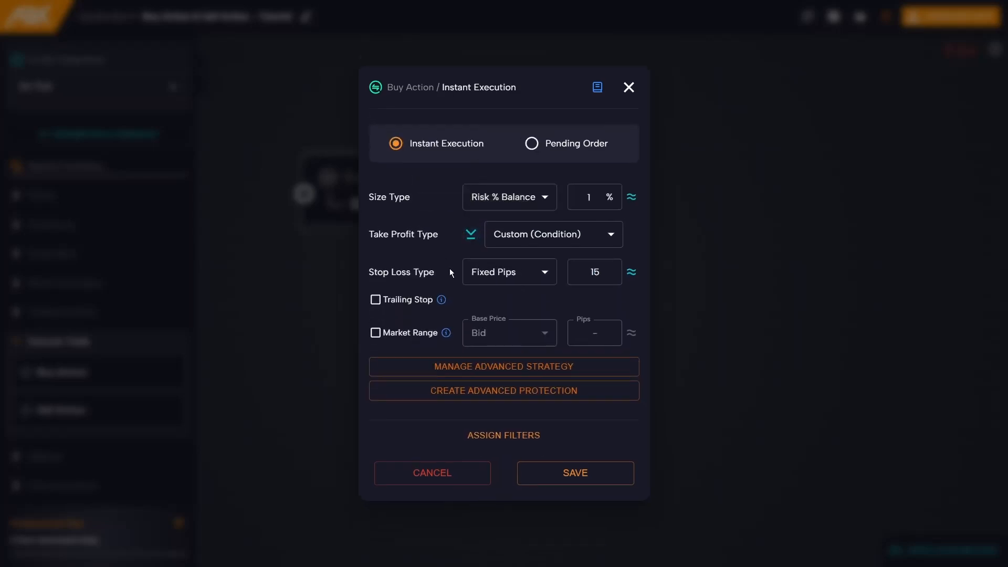
pyautogui.moveTo(432, 273)
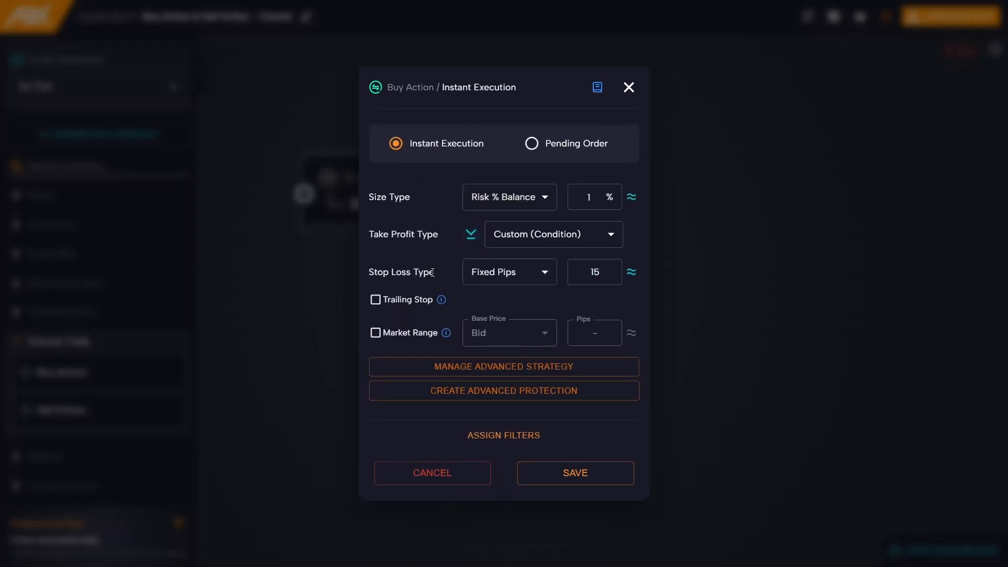
pyautogui.click(508, 271)
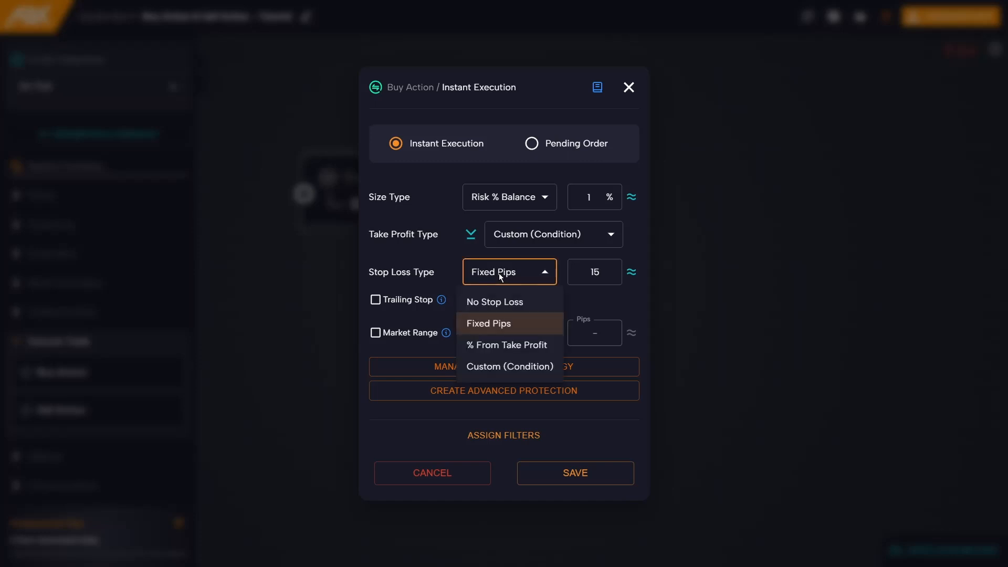
pyautogui.moveTo(566, 301)
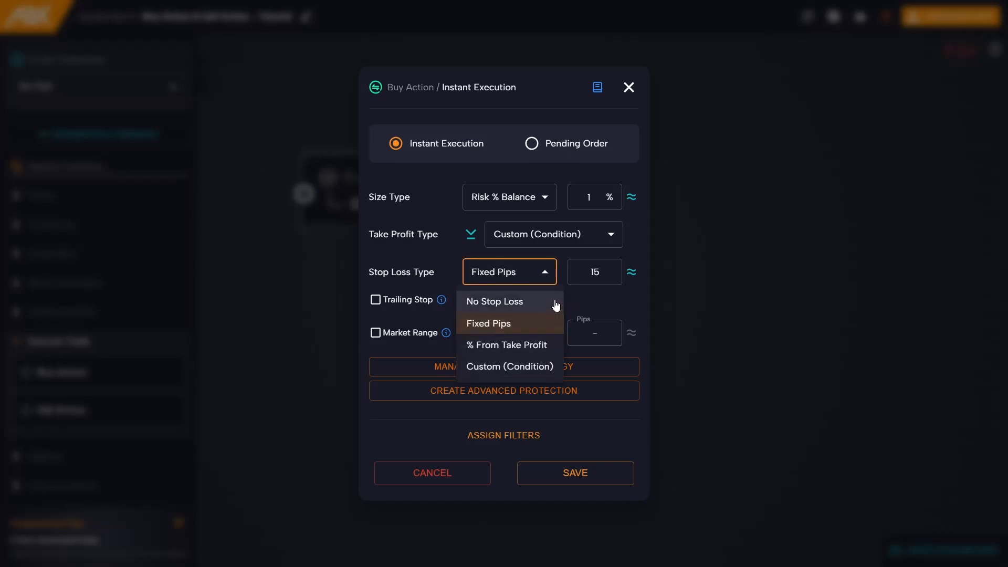
pyautogui.moveTo(569, 301)
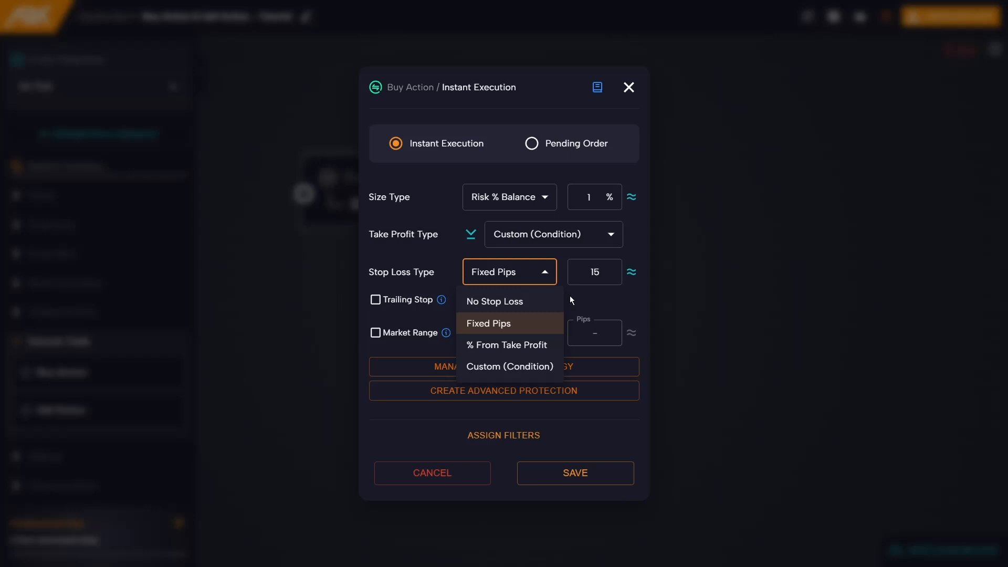
pyautogui.moveTo(556, 322)
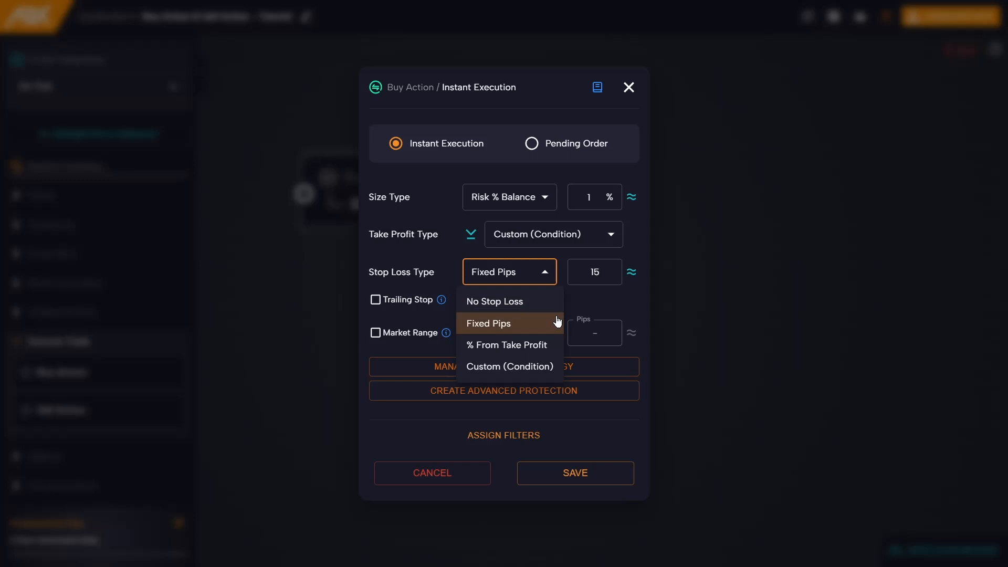
pyautogui.moveTo(549, 345)
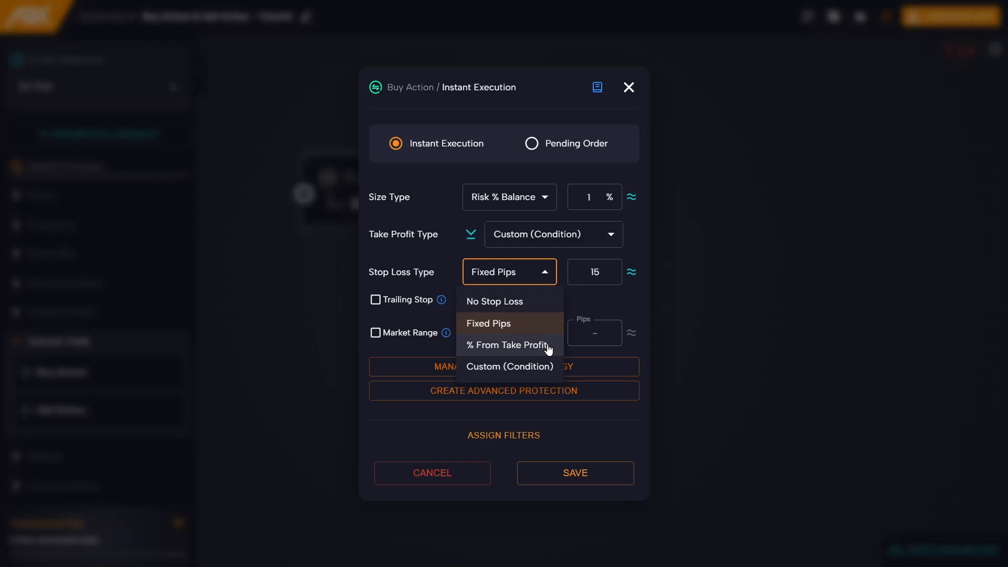
pyautogui.moveTo(544, 370)
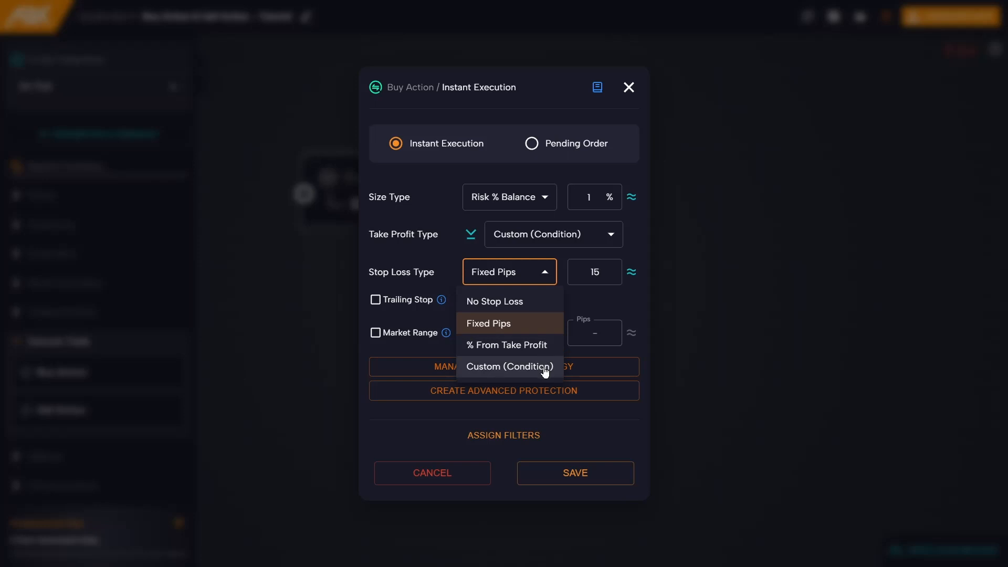
pyautogui.moveTo(493, 368)
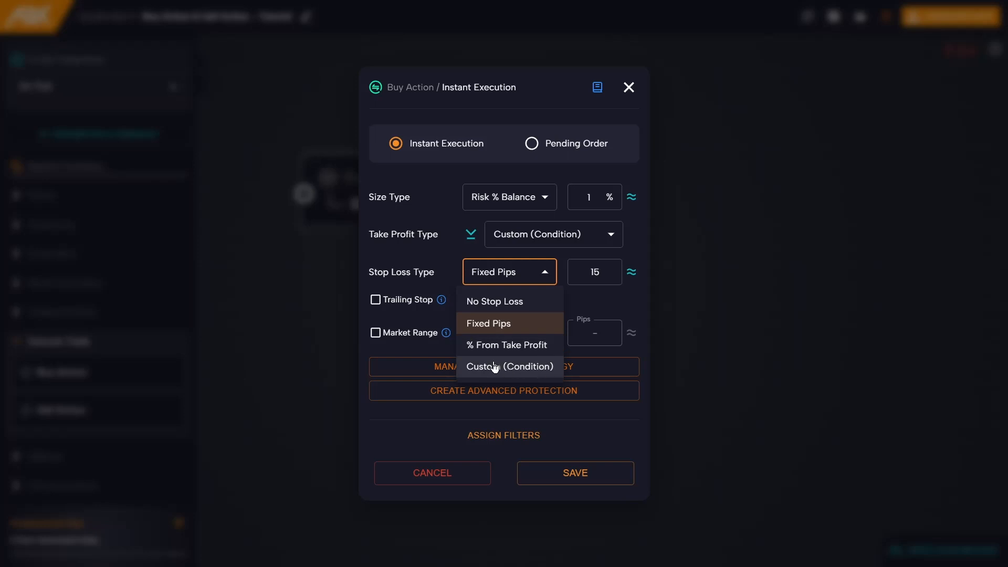
pyautogui.click(487, 324)
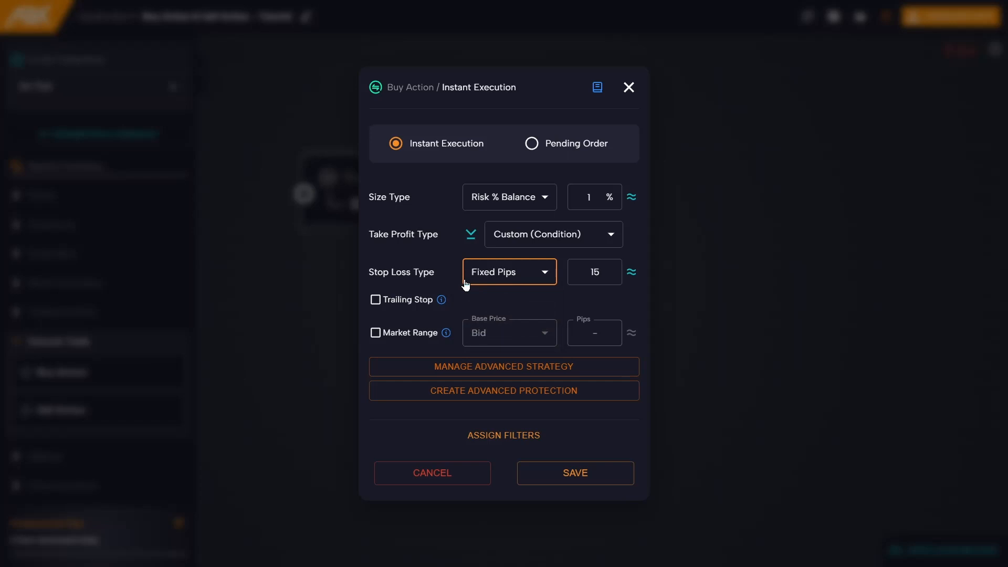
pyautogui.moveTo(481, 298)
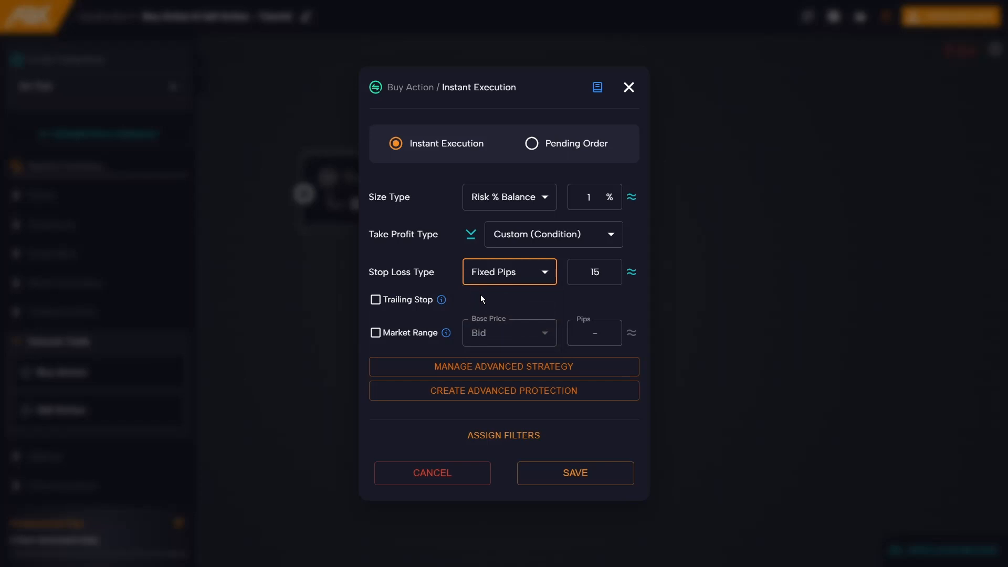
pyautogui.click(508, 271)
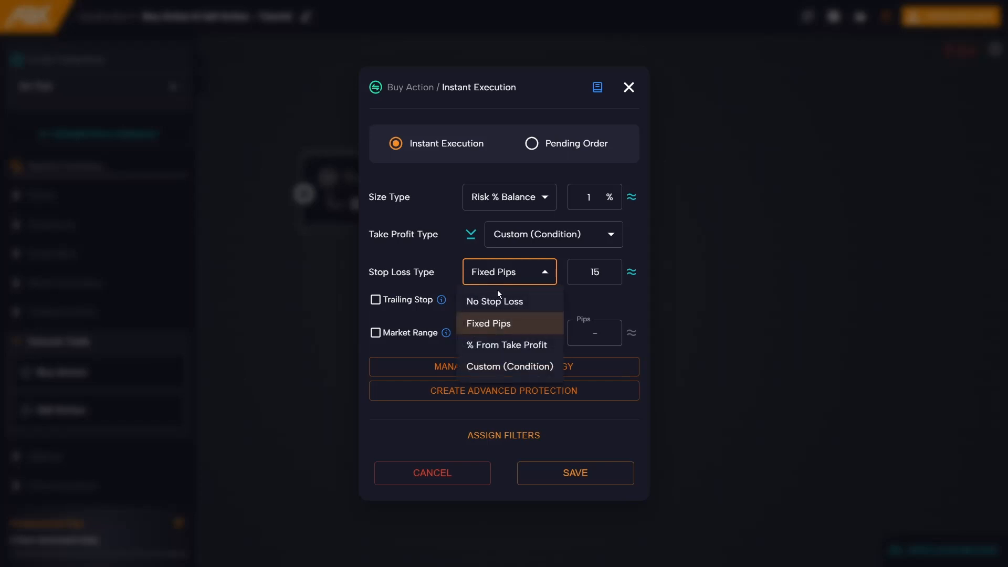
pyautogui.moveTo(507, 303)
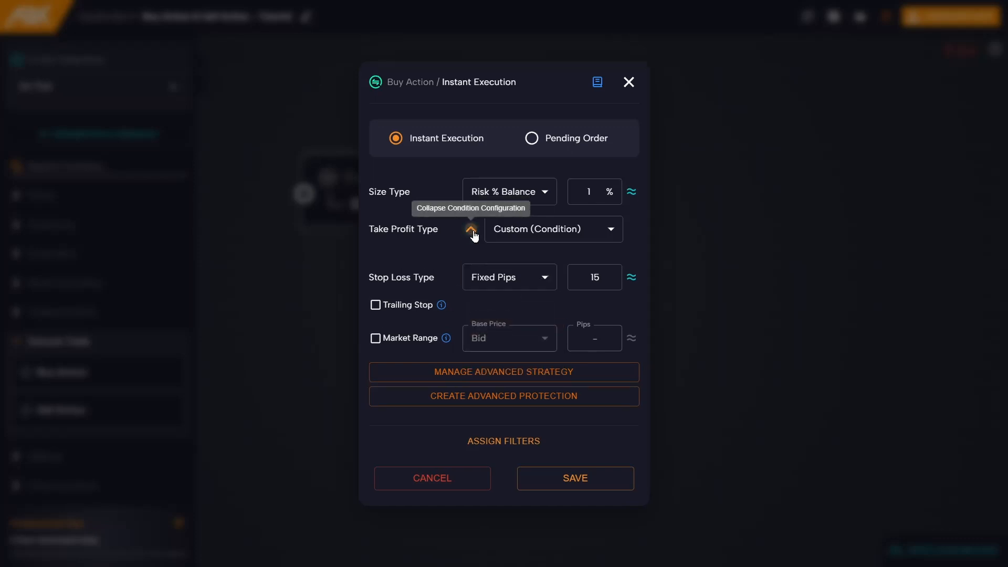
# - Review the take profit condition settings and enable the Trailing Stop
pyautogui.click(549, 229)
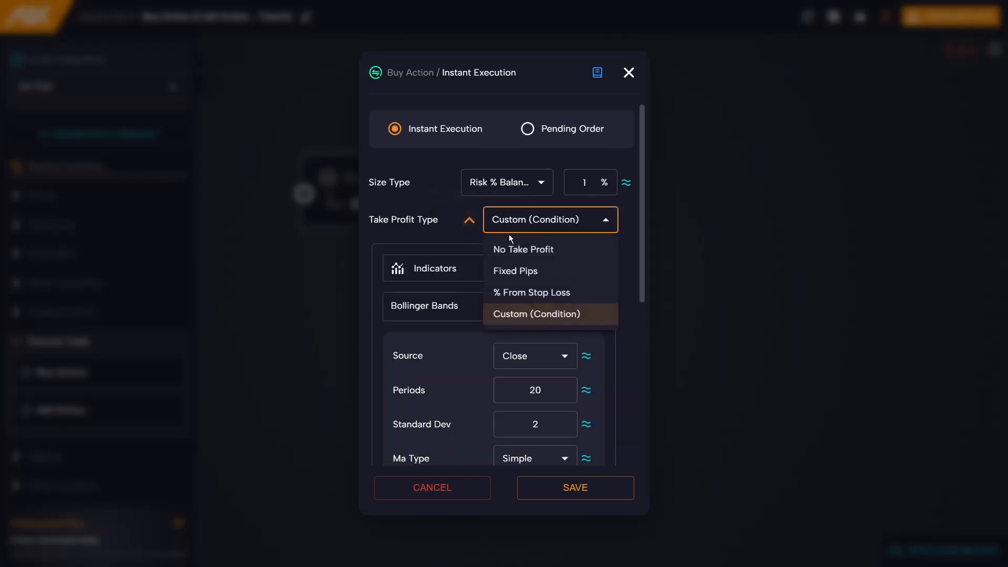
pyautogui.click(537, 314)
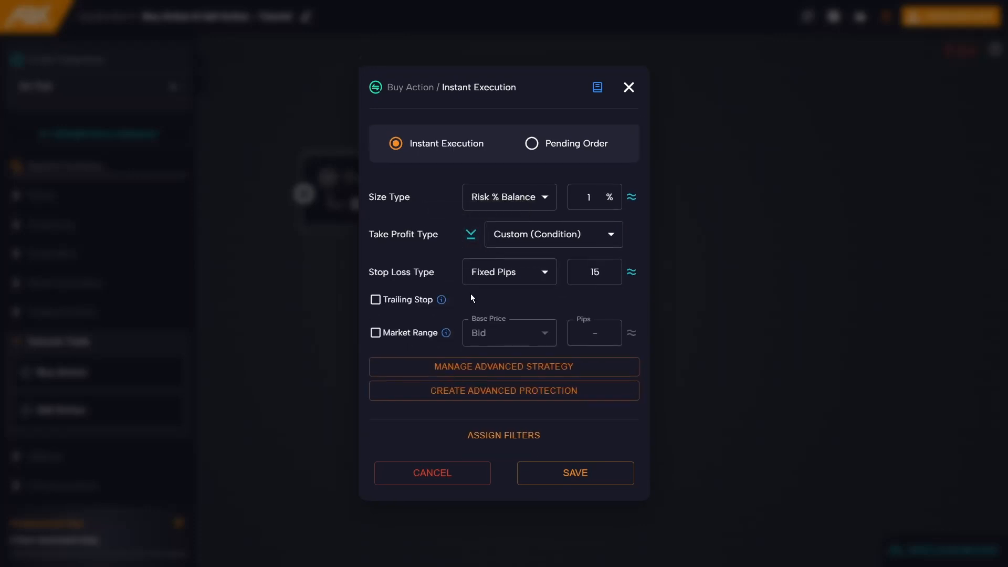
pyautogui.click(375, 299)
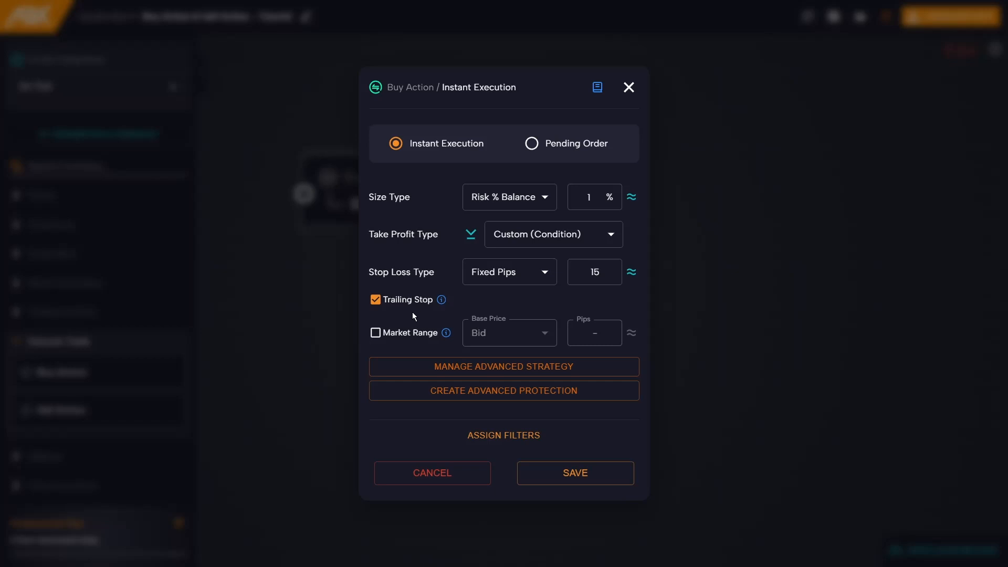
pyautogui.moveTo(401, 372)
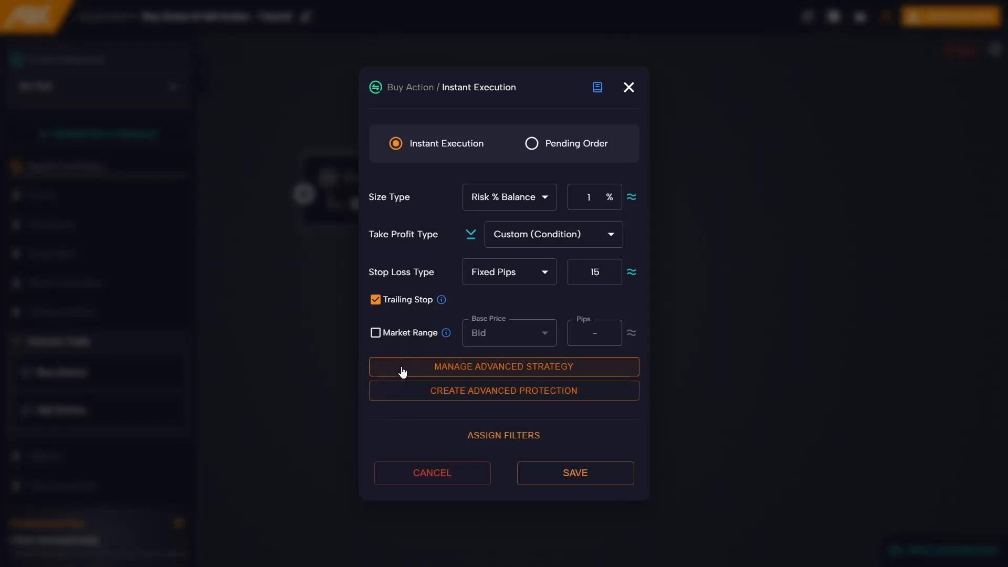
pyautogui.moveTo(403, 348)
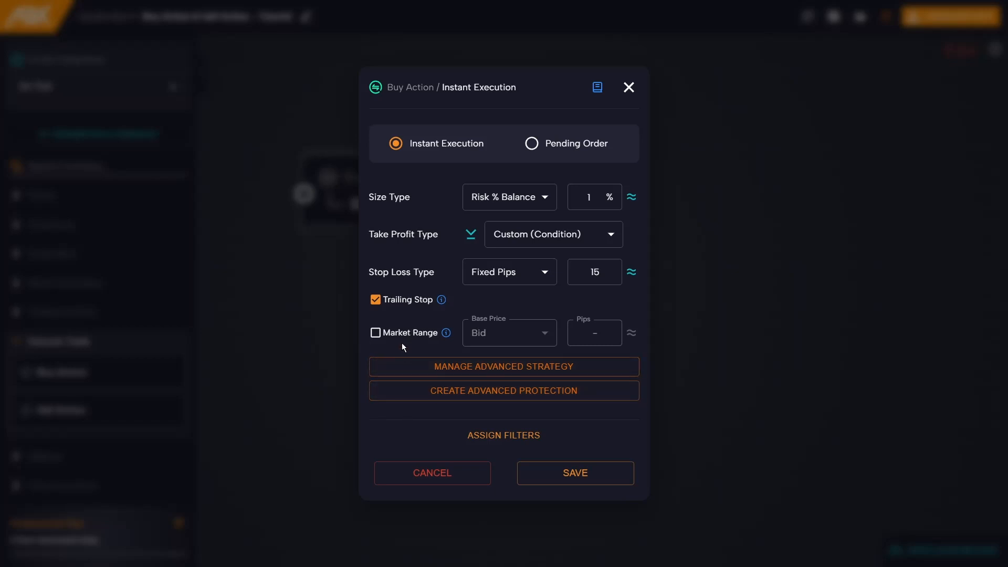
pyautogui.moveTo(391, 346)
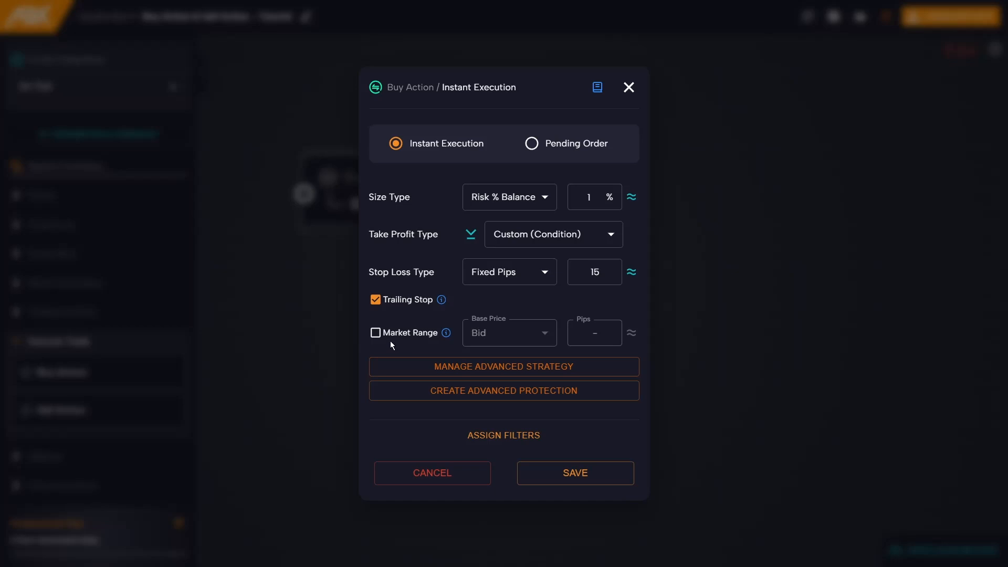
pyautogui.moveTo(389, 344)
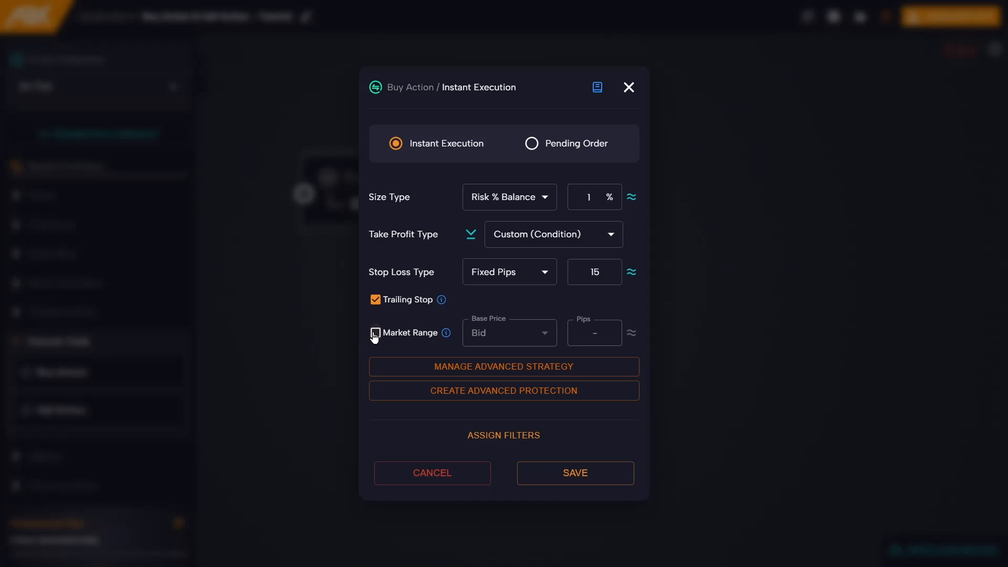
# - Enable a 10-pip Market Range, try an Ask base price, then keep Bid
pyautogui.click(374, 333)
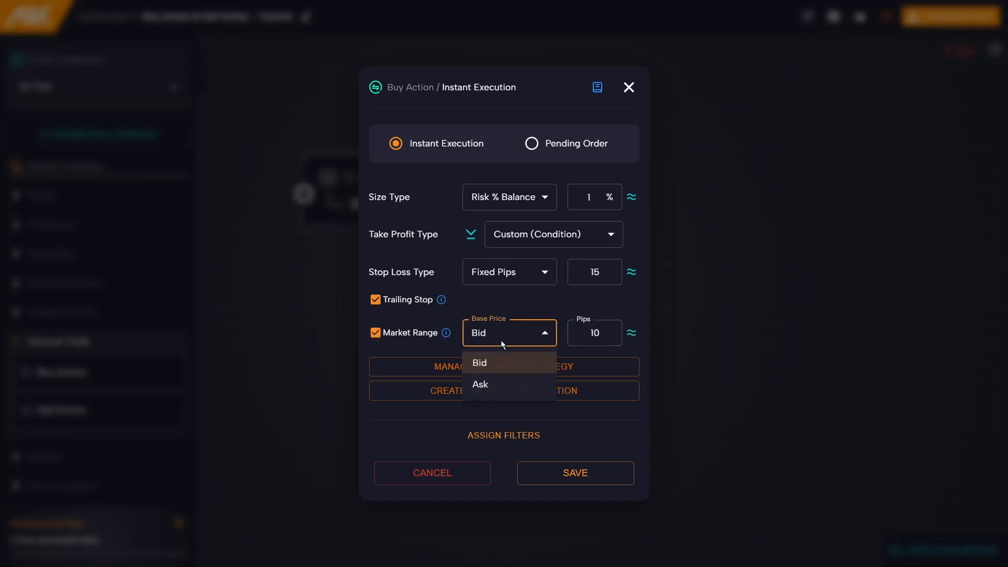
pyautogui.moveTo(519, 384)
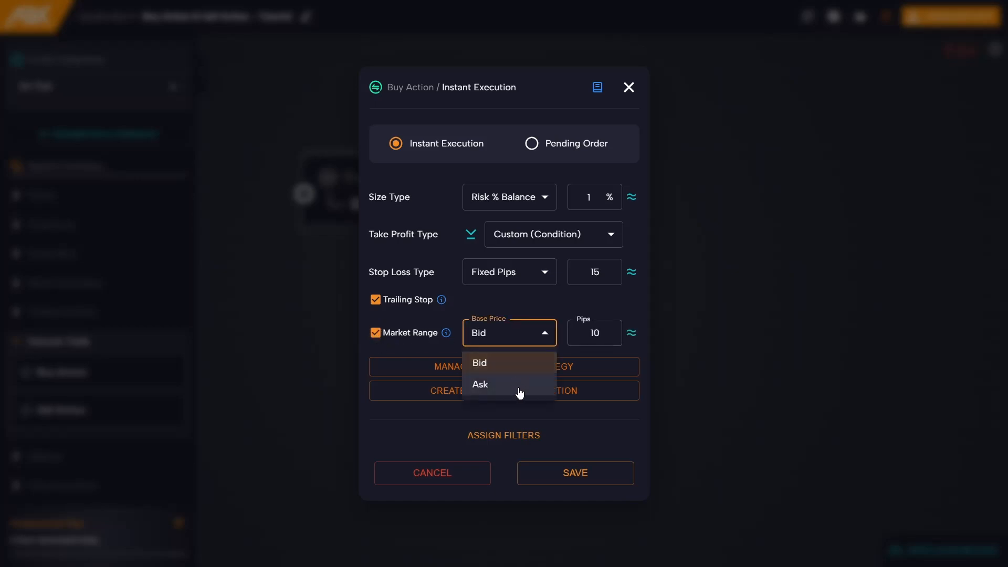
pyautogui.click(479, 363)
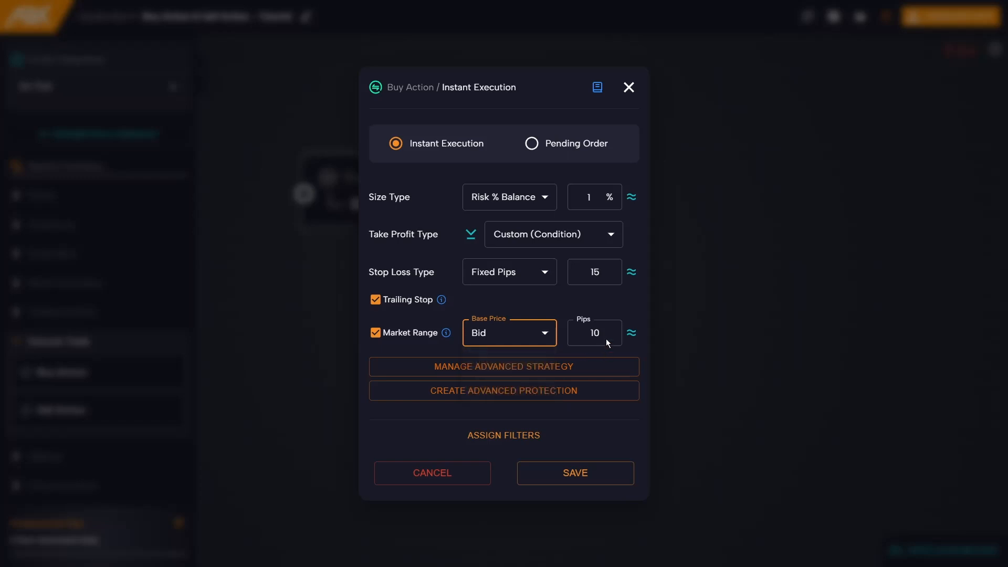
pyautogui.click(593, 333)
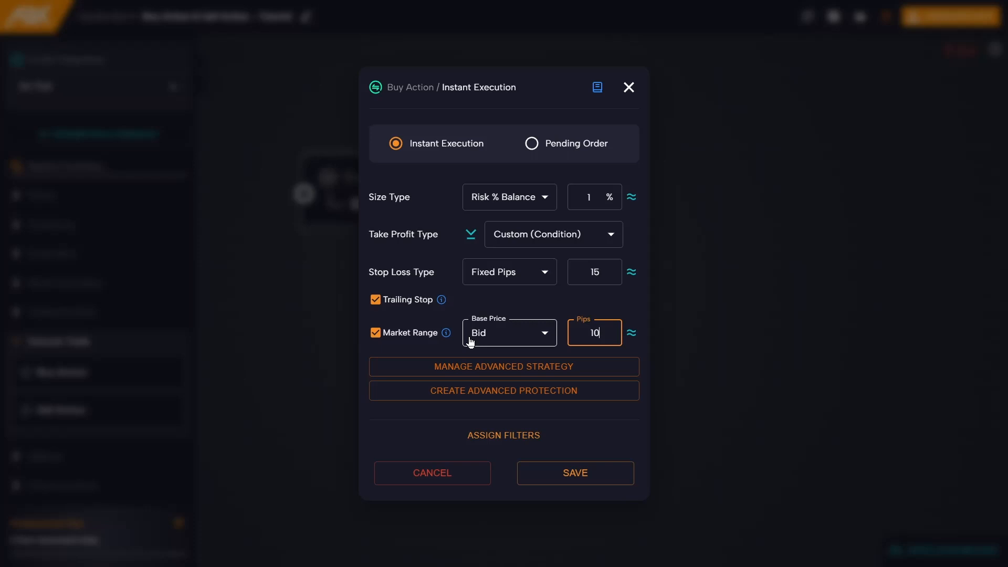
pyautogui.click(507, 333)
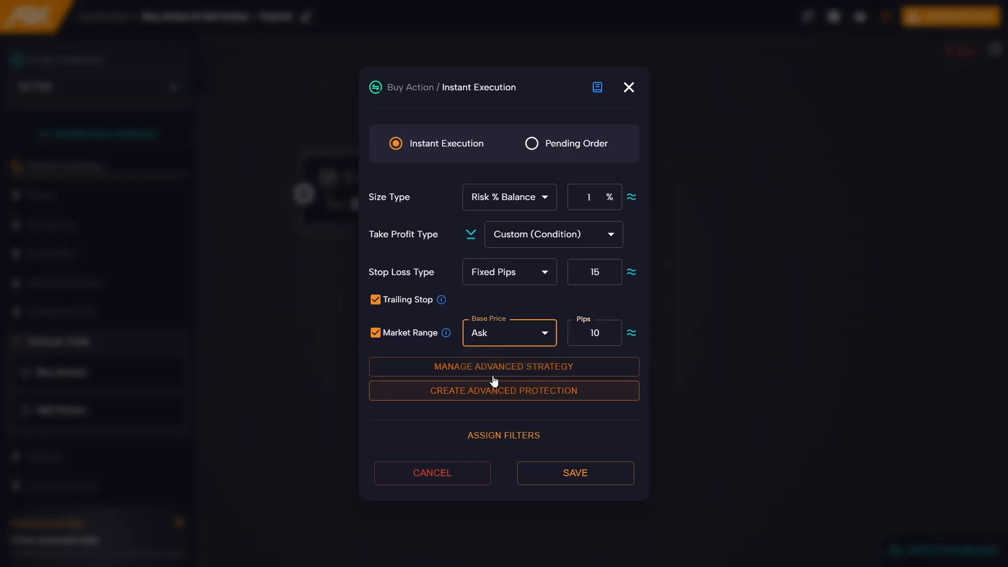
pyautogui.moveTo(492, 353)
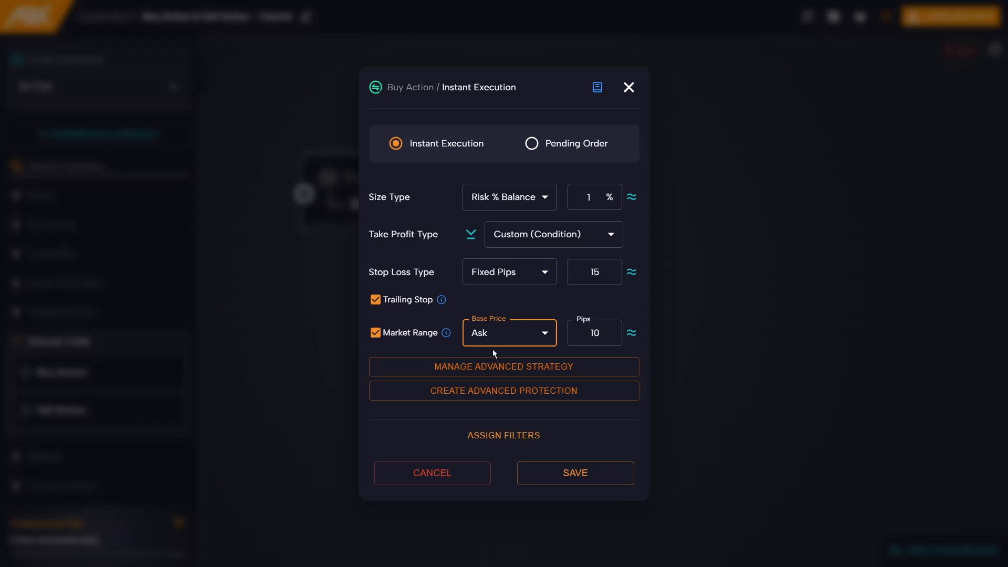
pyautogui.moveTo(522, 356)
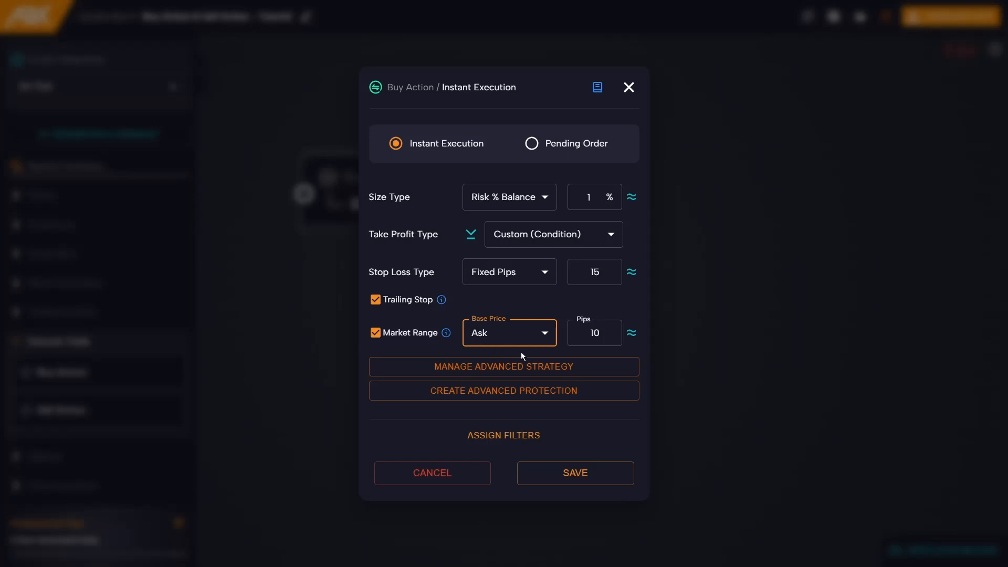
pyautogui.click(508, 333)
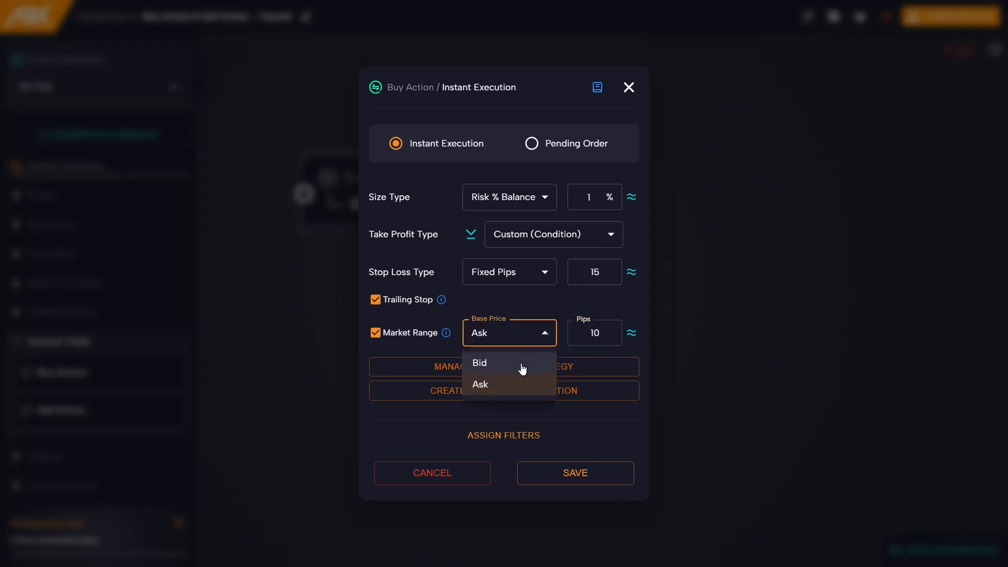
pyautogui.click(480, 362)
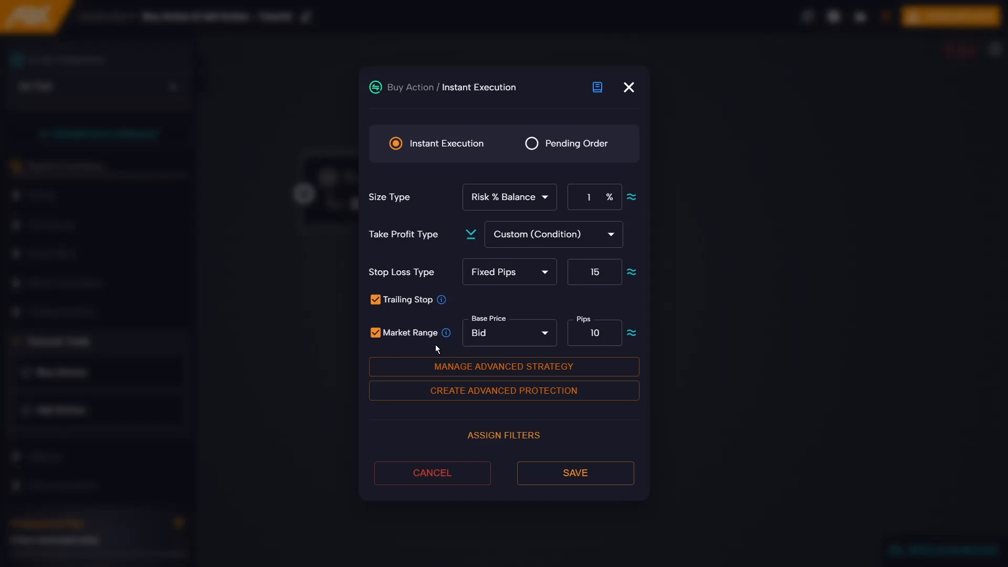
pyautogui.moveTo(442, 374)
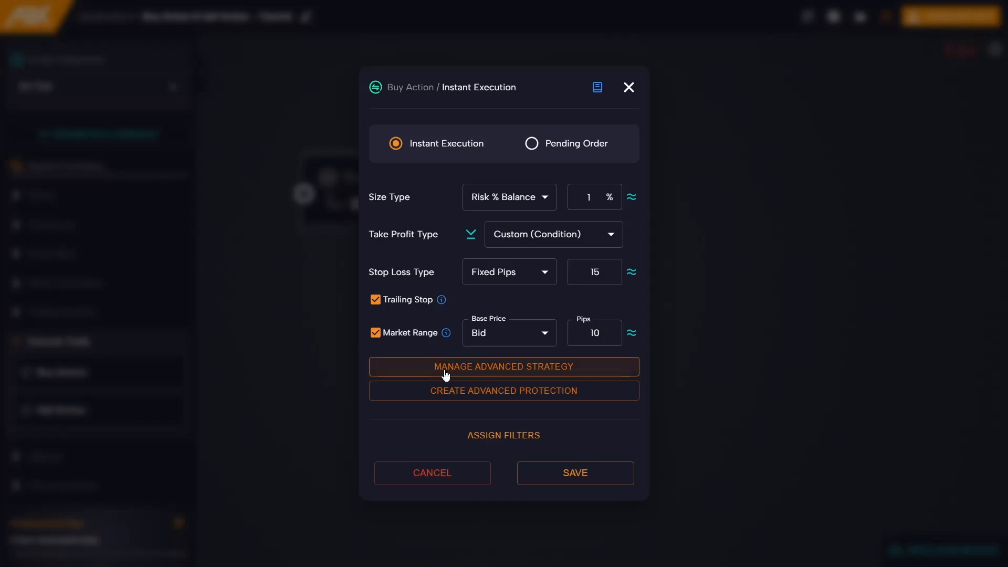
pyautogui.moveTo(474, 375)
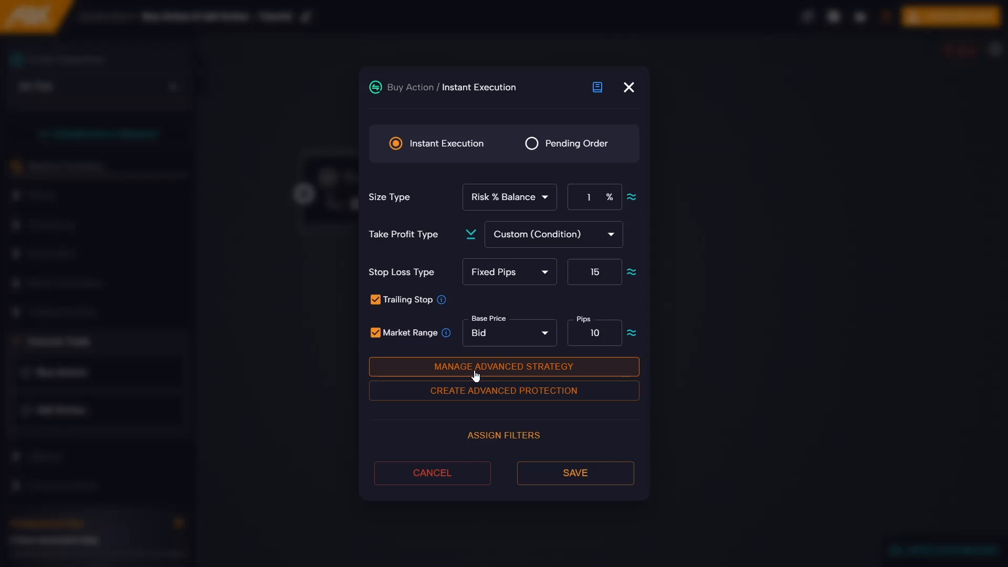
# - Browse the advanced strategy list, keep No Strategy, and reveal the Advanced Protection options
pyautogui.click(503, 367)
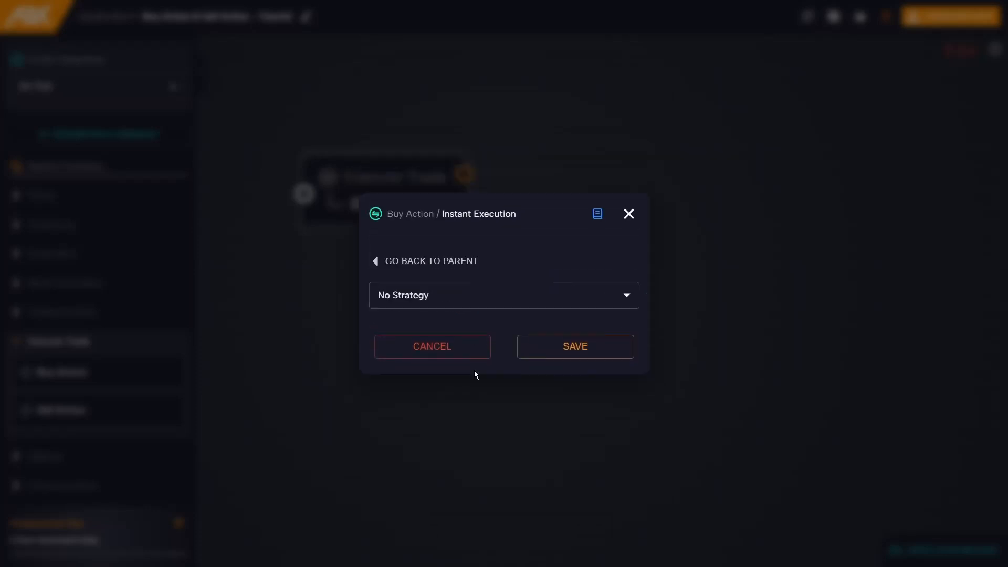
pyautogui.moveTo(500, 318)
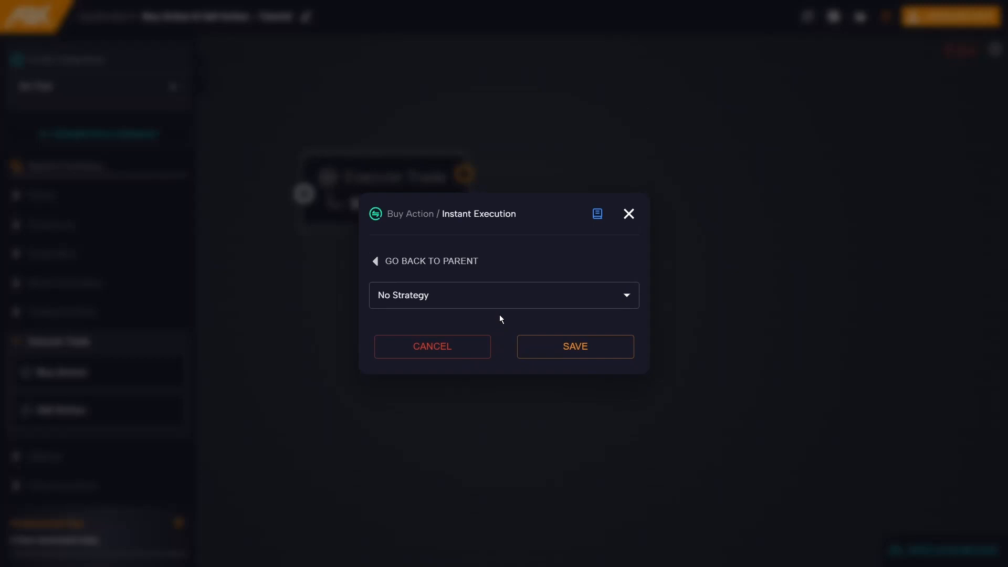
pyautogui.click(503, 295)
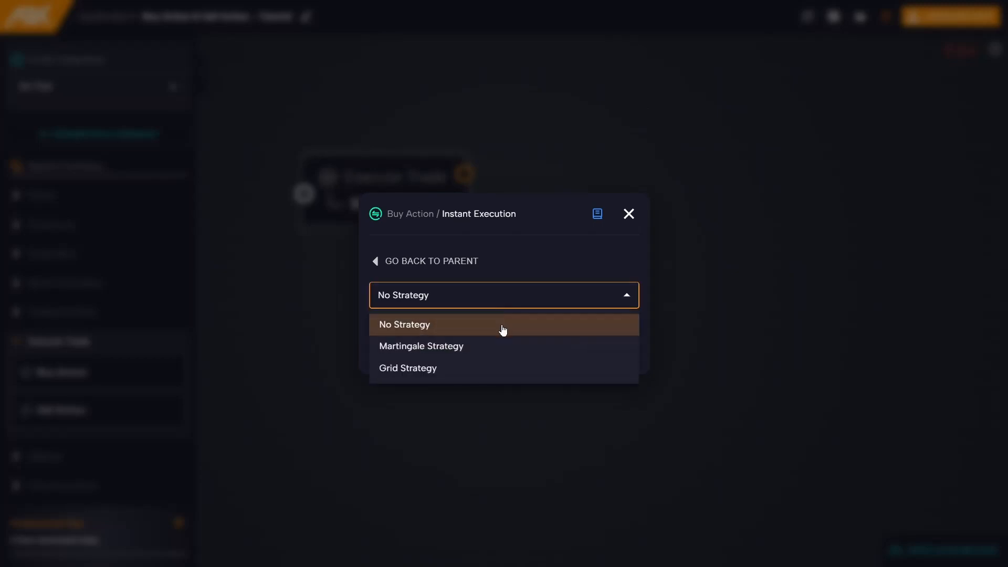
pyautogui.moveTo(503, 376)
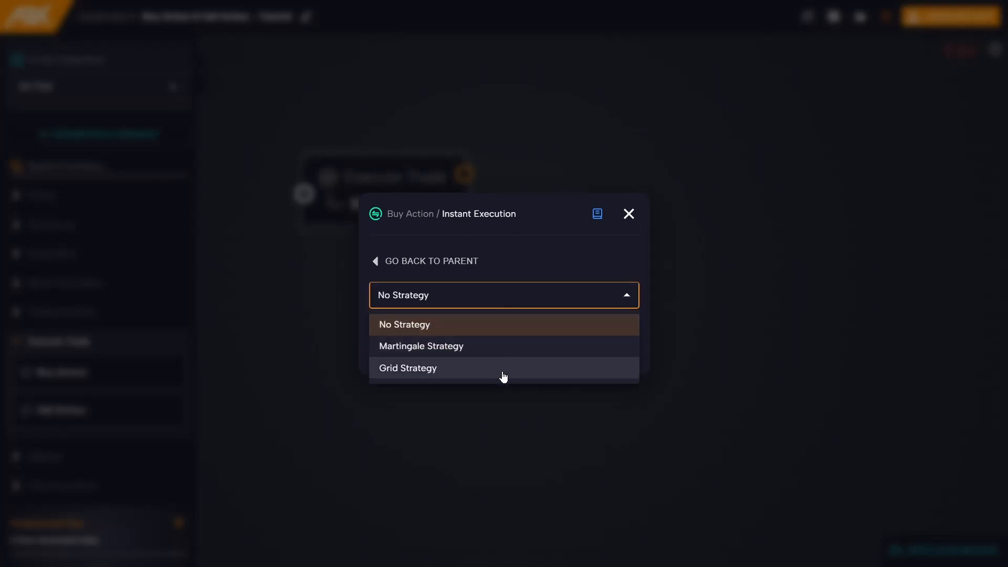
pyautogui.moveTo(504, 354)
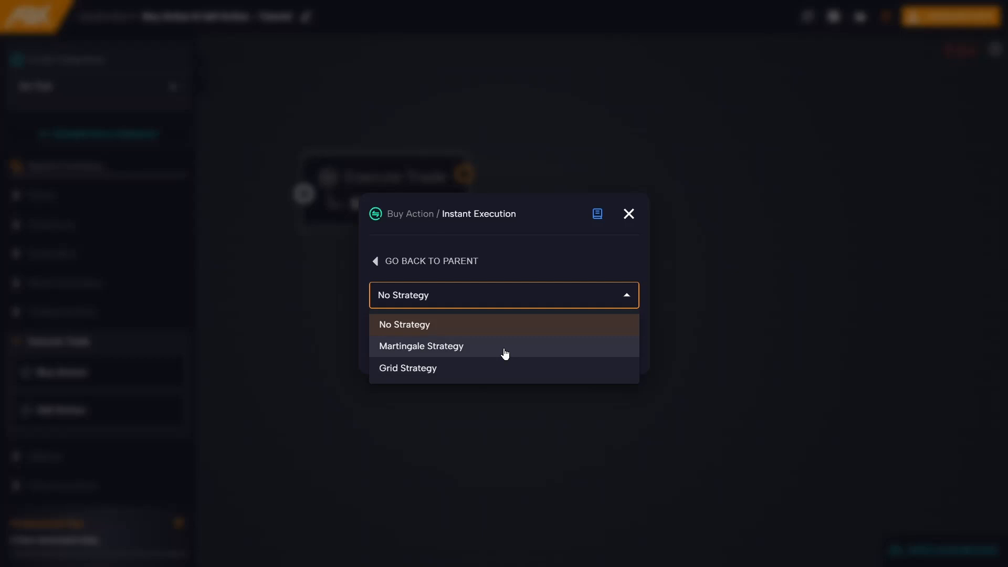
pyautogui.moveTo(504, 367)
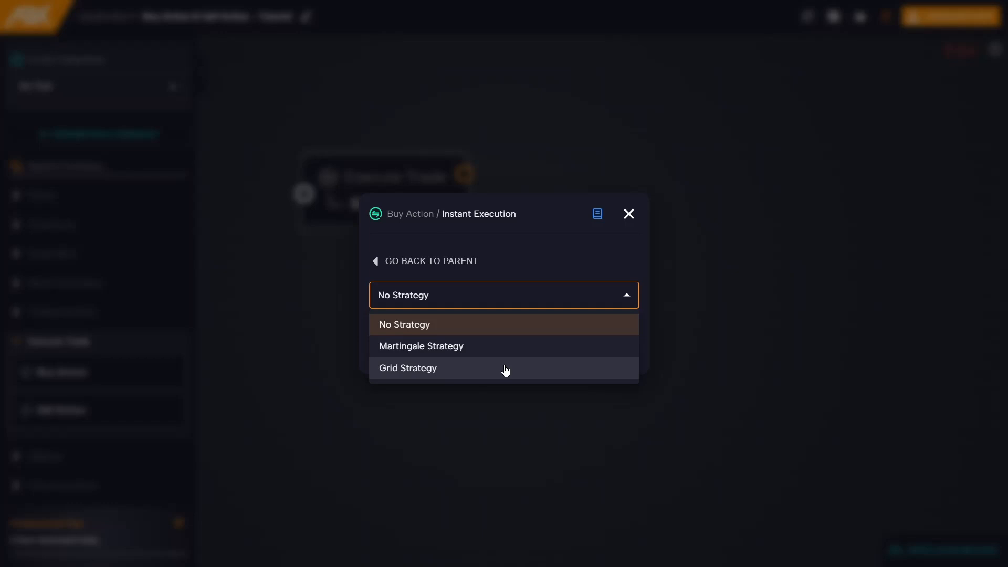
pyautogui.moveTo(488, 372)
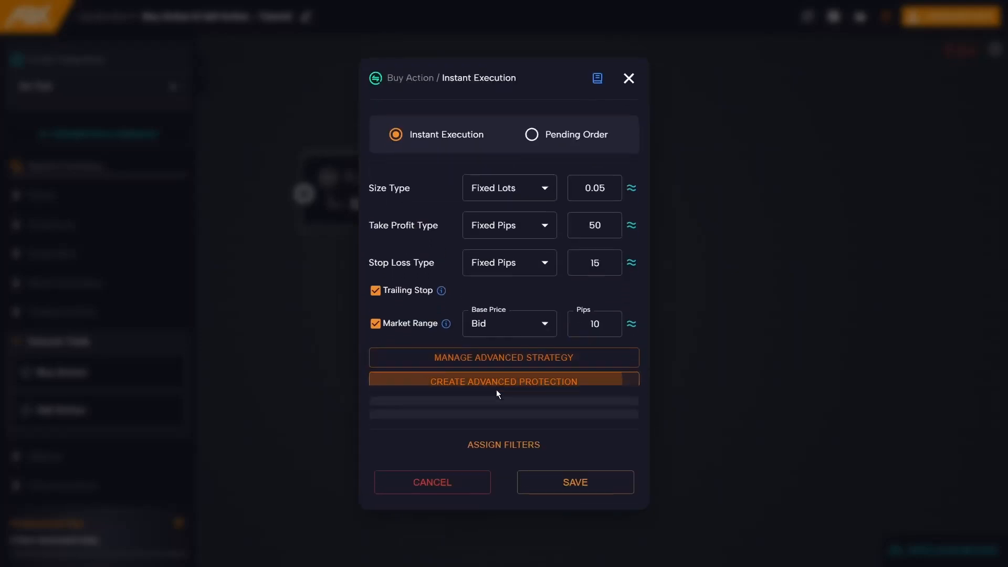
pyautogui.click(503, 381)
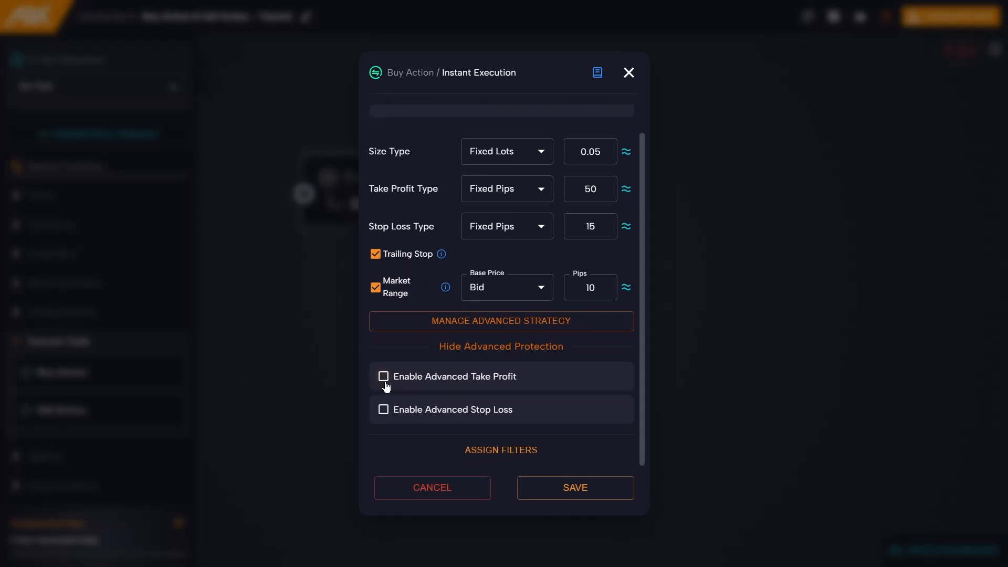
pyautogui.moveTo(384, 418)
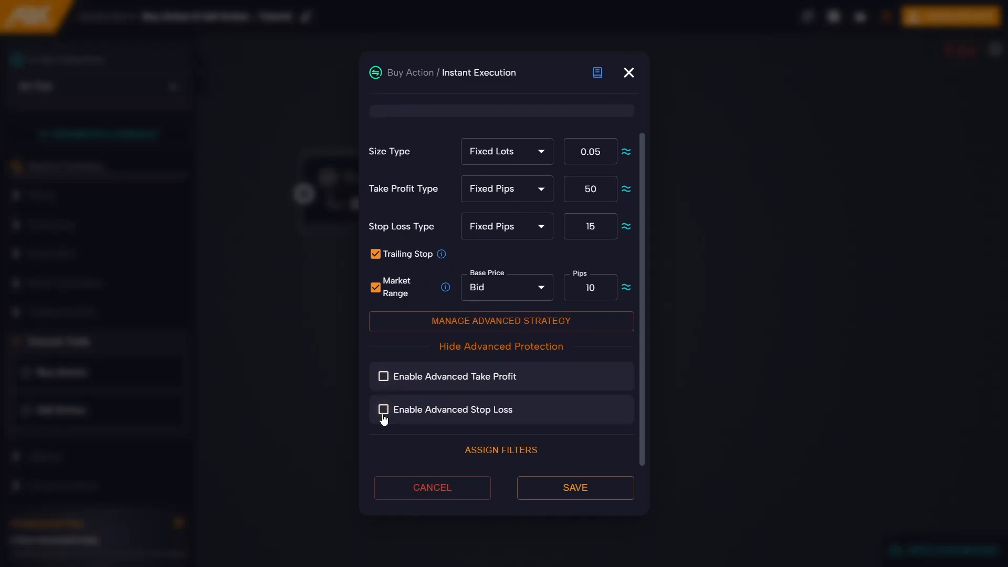
# - Enable advanced take profit with four levels at 10, 20, 30 and 40 pips, 0.01 lots each
pyautogui.click(383, 376)
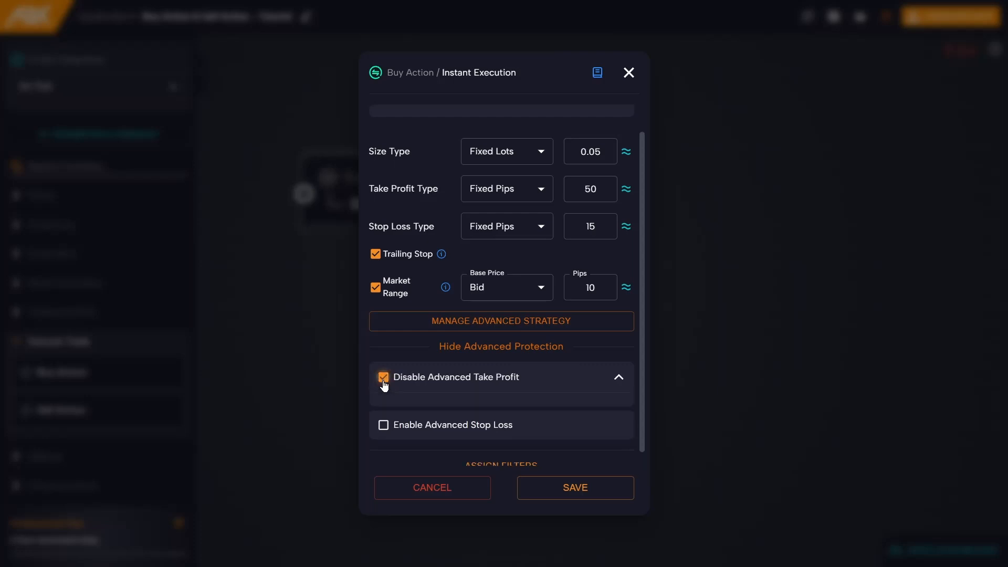
pyautogui.click(383, 377)
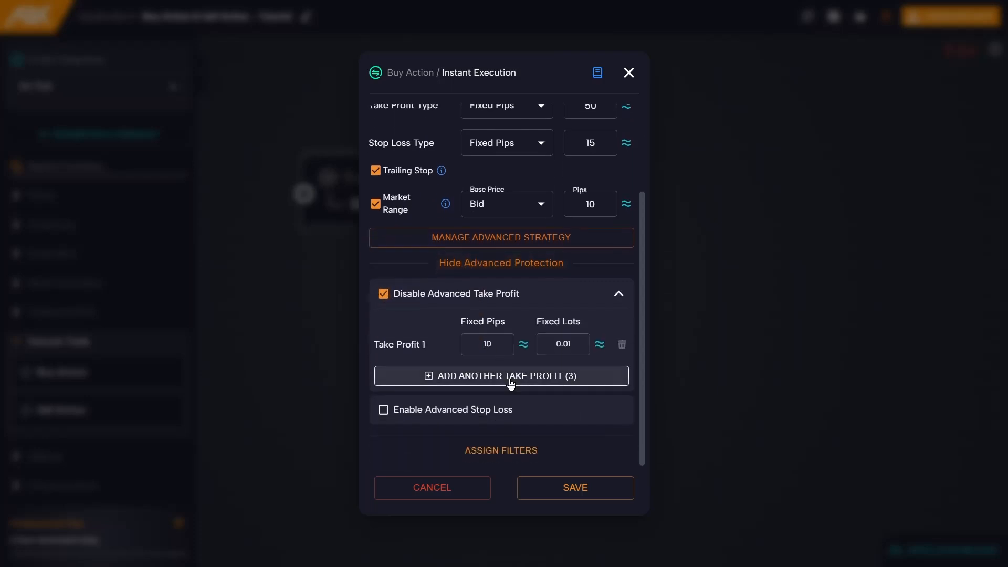
pyautogui.click(500, 376)
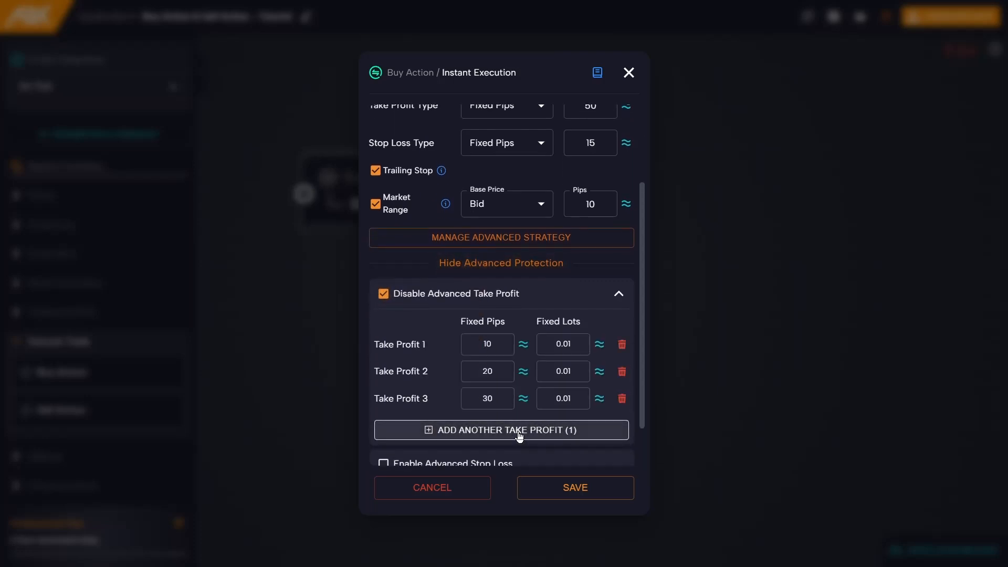
pyautogui.click(501, 429)
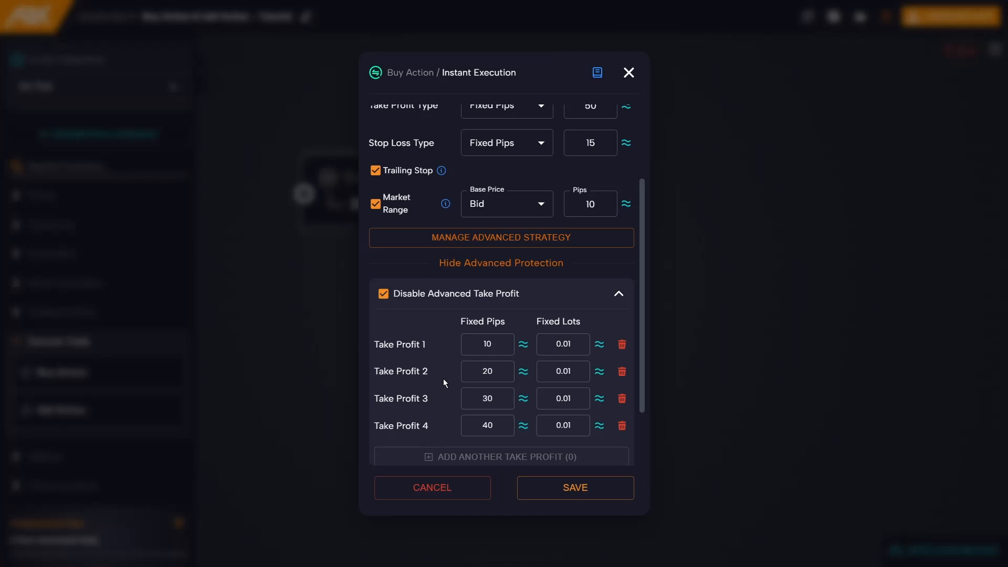
pyautogui.click(486, 345)
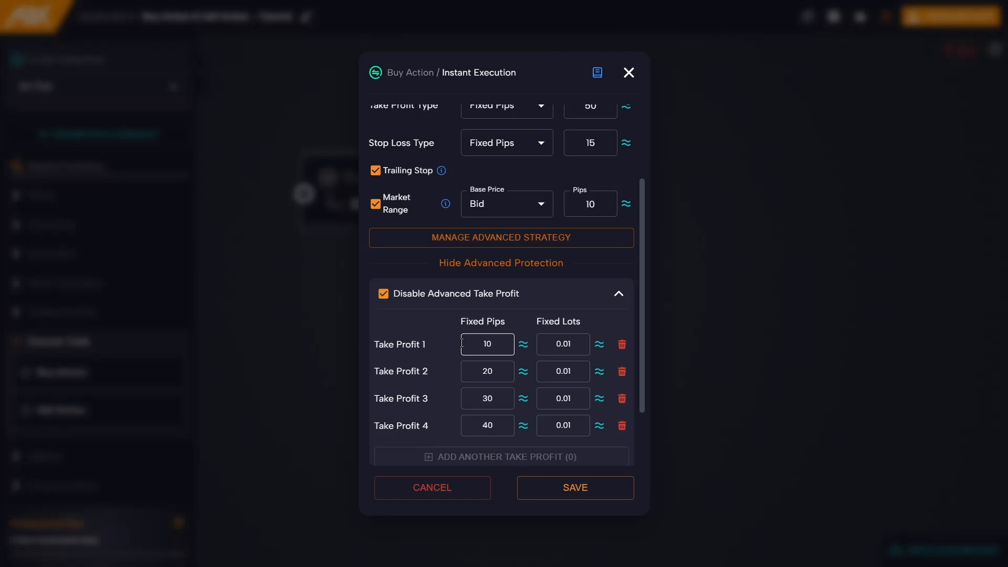
pyautogui.click(562, 345)
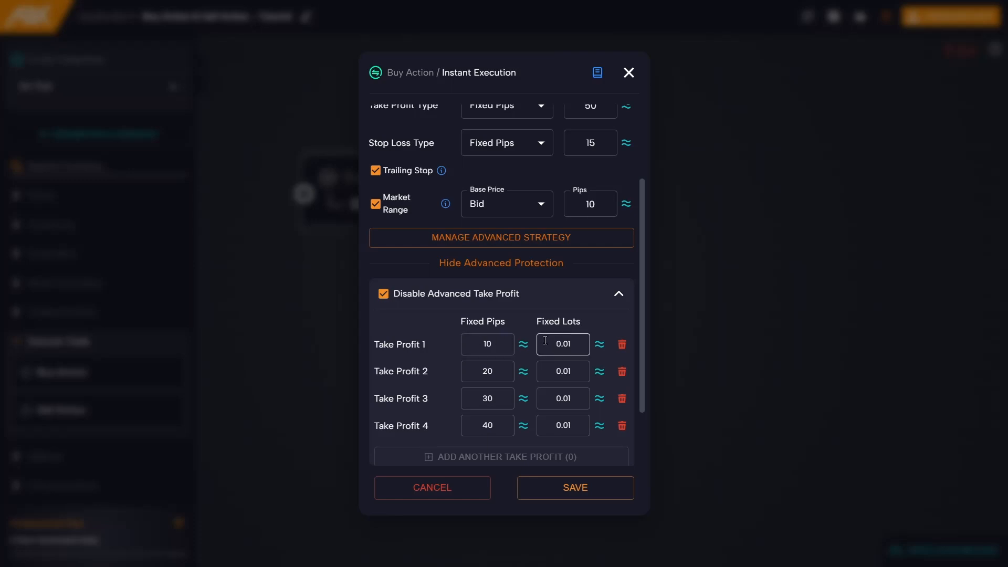
pyautogui.moveTo(442, 346)
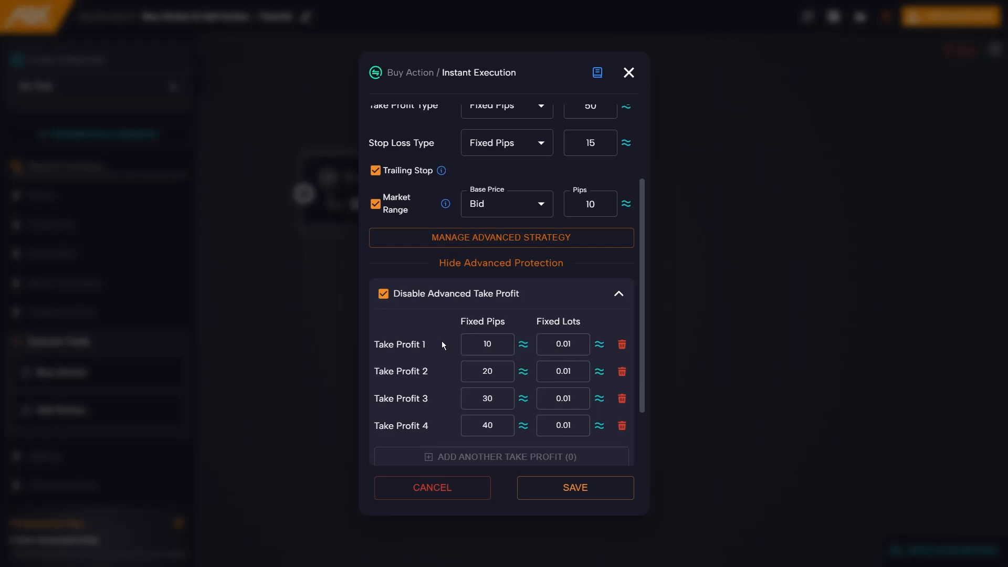
pyautogui.moveTo(447, 356)
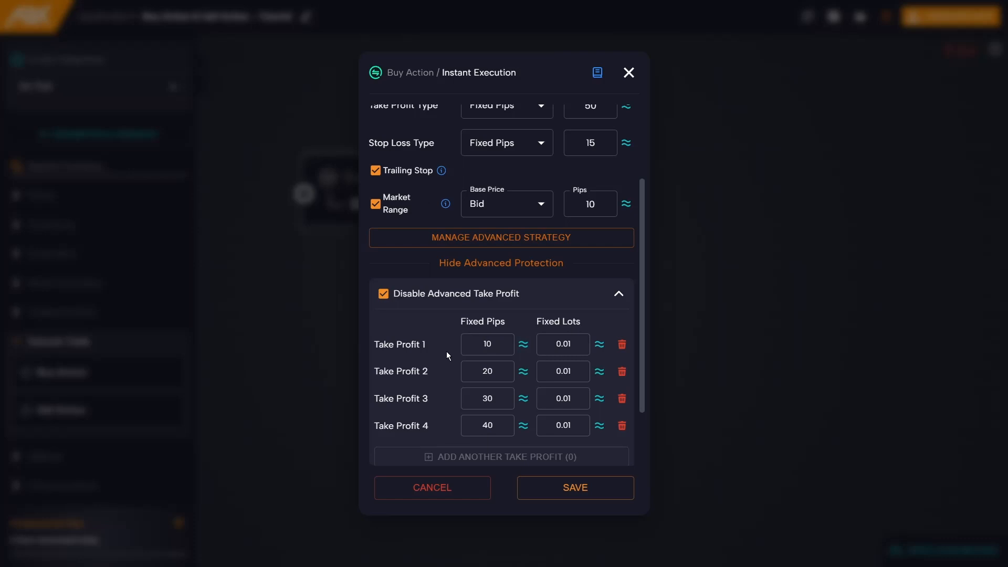
pyautogui.scroll(3)
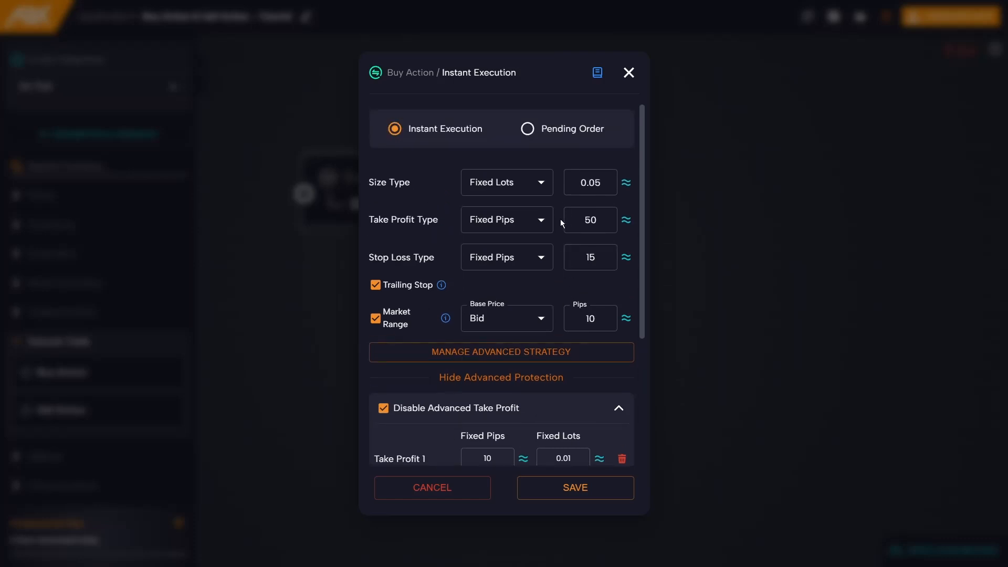
pyautogui.click(589, 181)
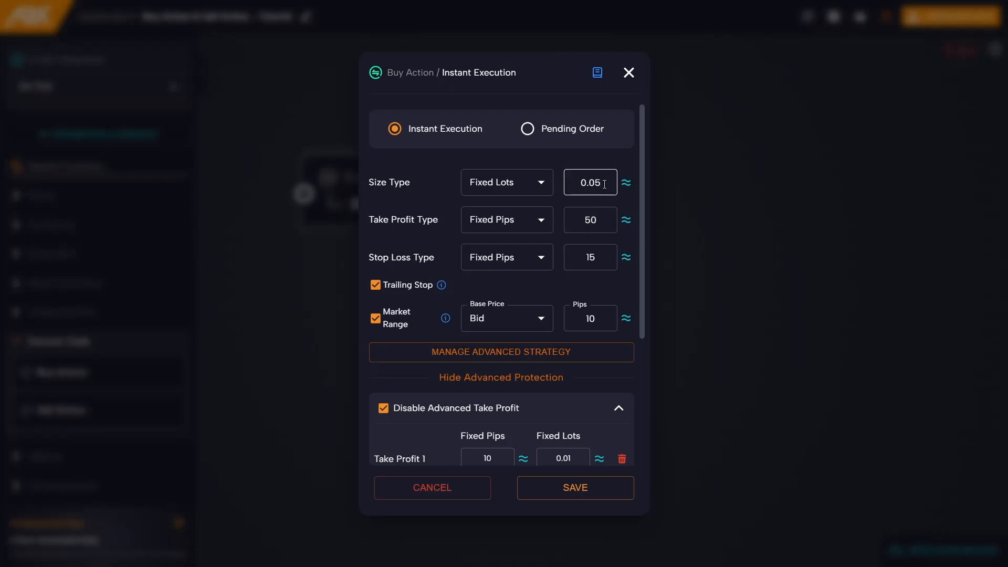
pyautogui.scroll(-3)
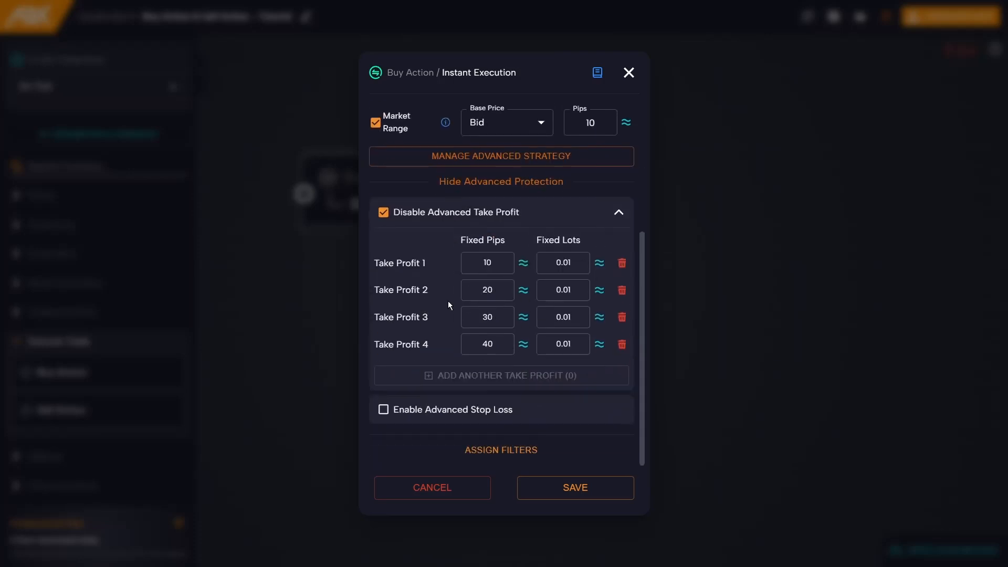
pyautogui.moveTo(447, 345)
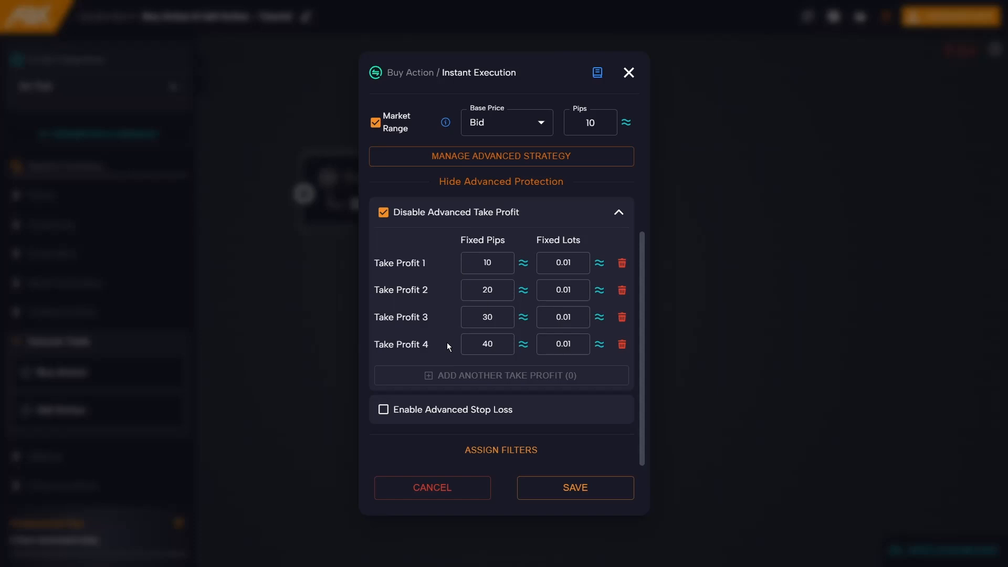
pyautogui.moveTo(547, 255)
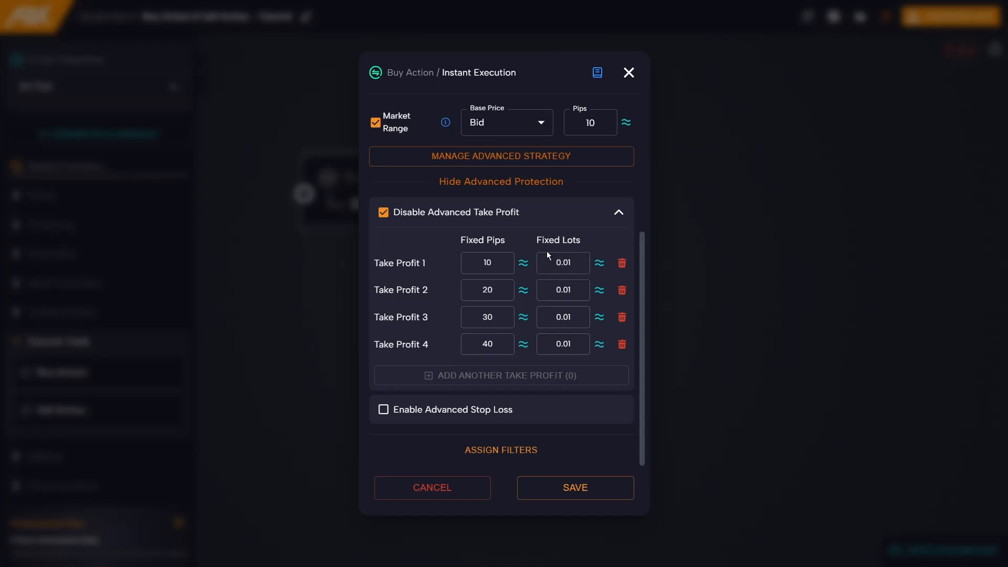
pyautogui.click(486, 344)
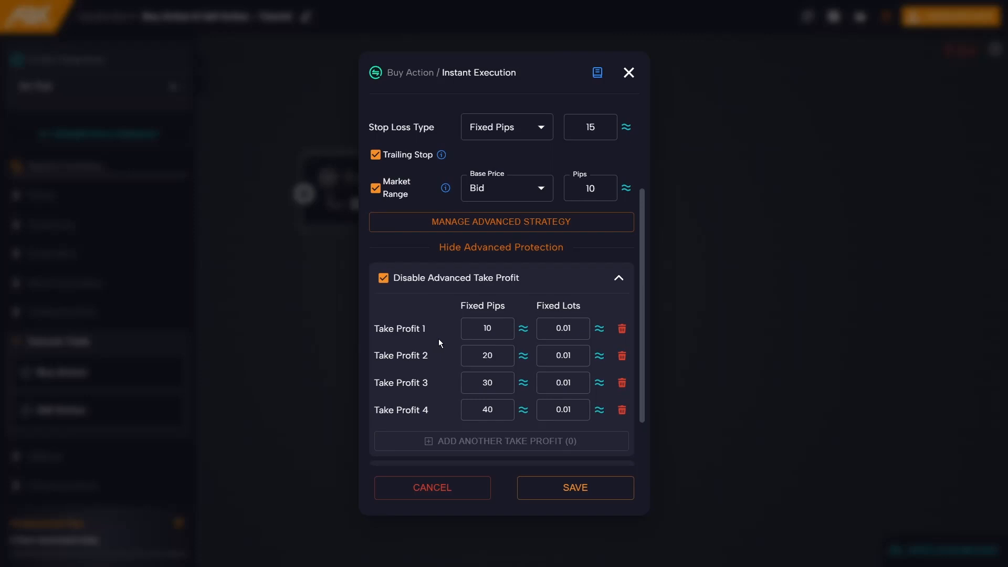
pyautogui.scroll(3)
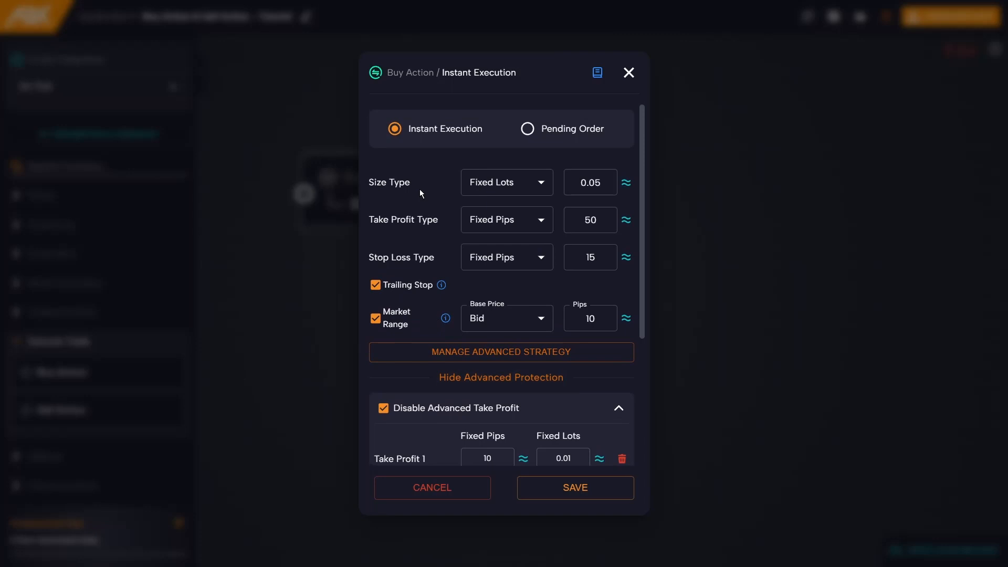
pyautogui.moveTo(419, 233)
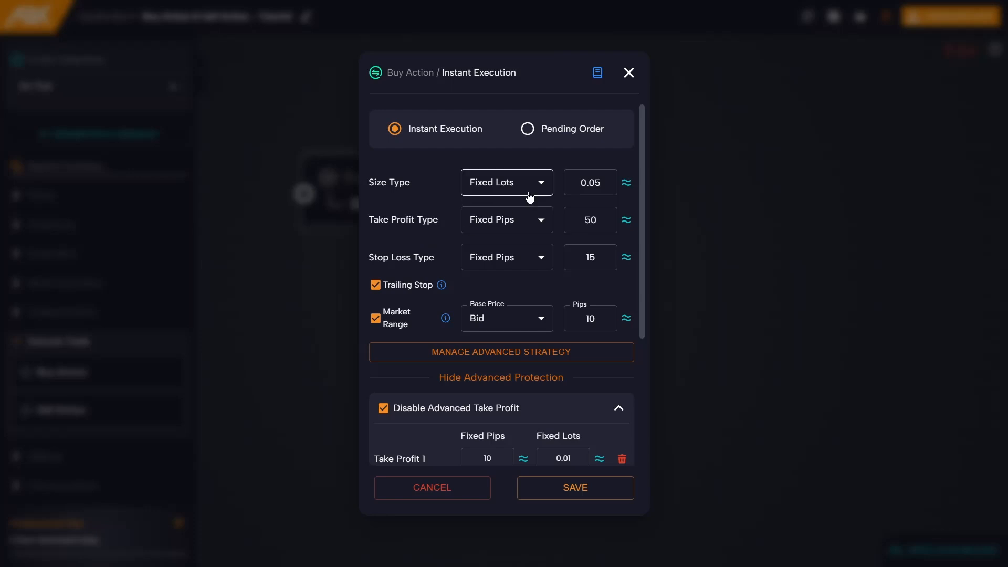
pyautogui.moveTo(429, 233)
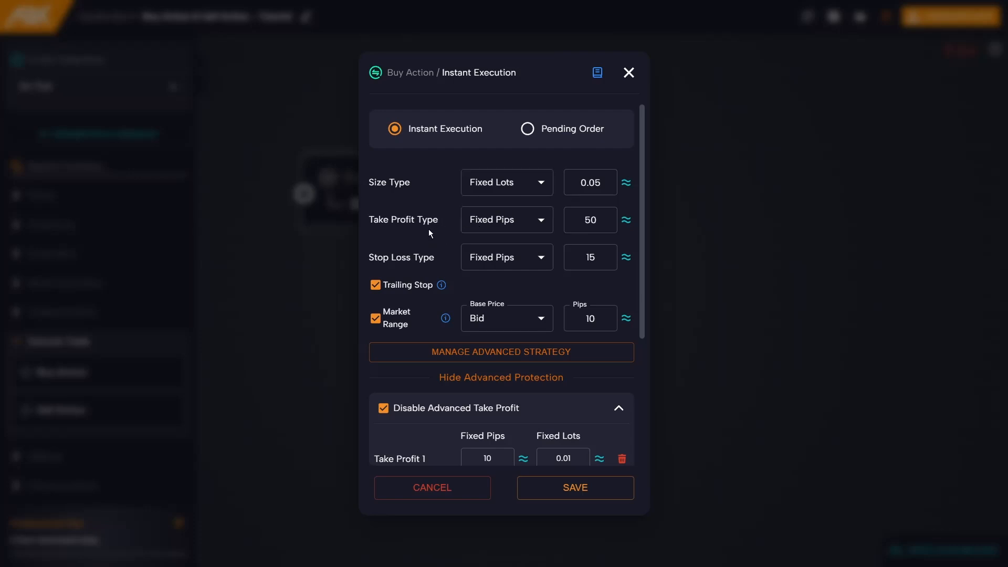
pyautogui.scroll(-3)
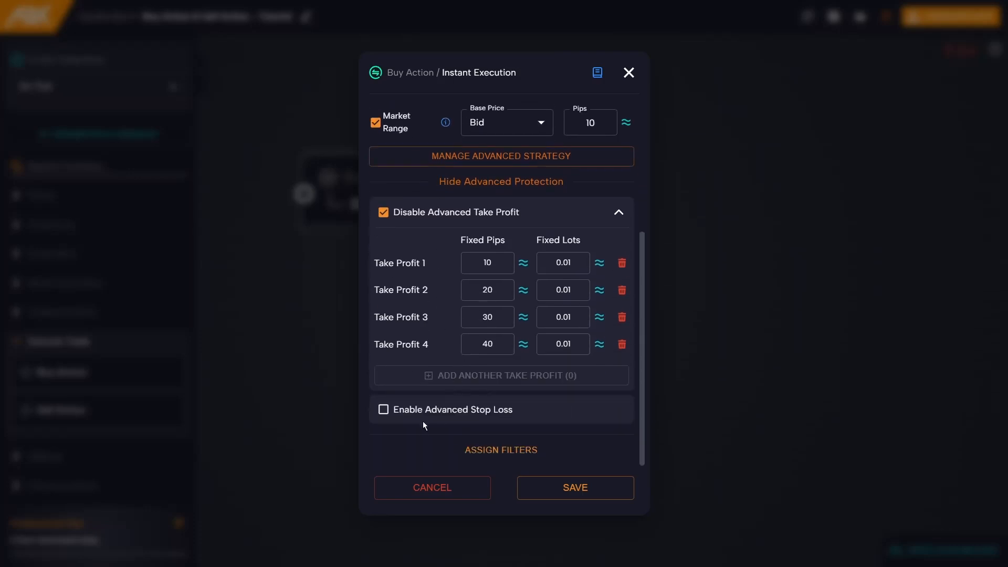
# - Enable advanced stop loss as Break Even, adding 5 pips once the trade gains 10 pips
pyautogui.click(383, 410)
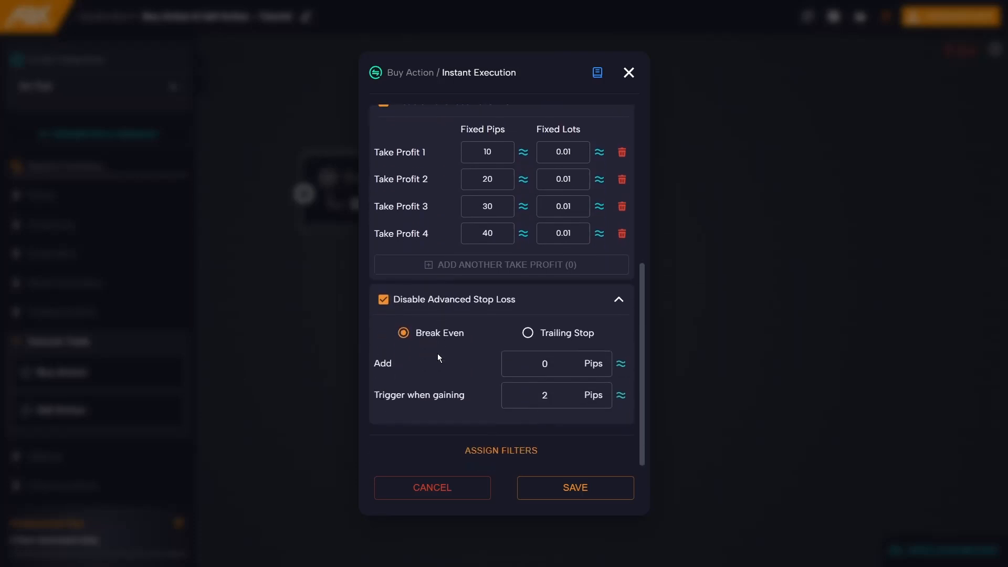
pyautogui.moveTo(437, 351)
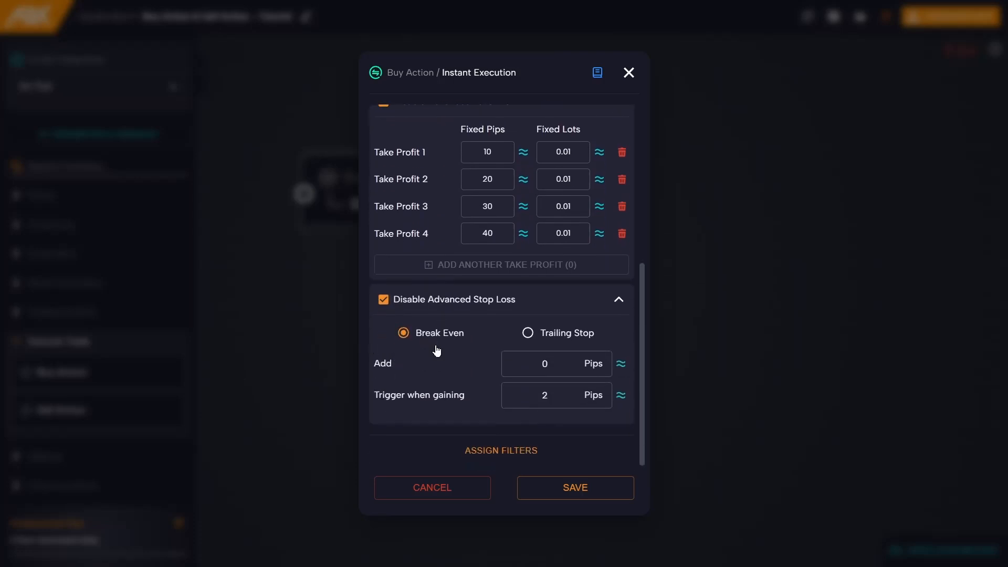
pyautogui.moveTo(468, 364)
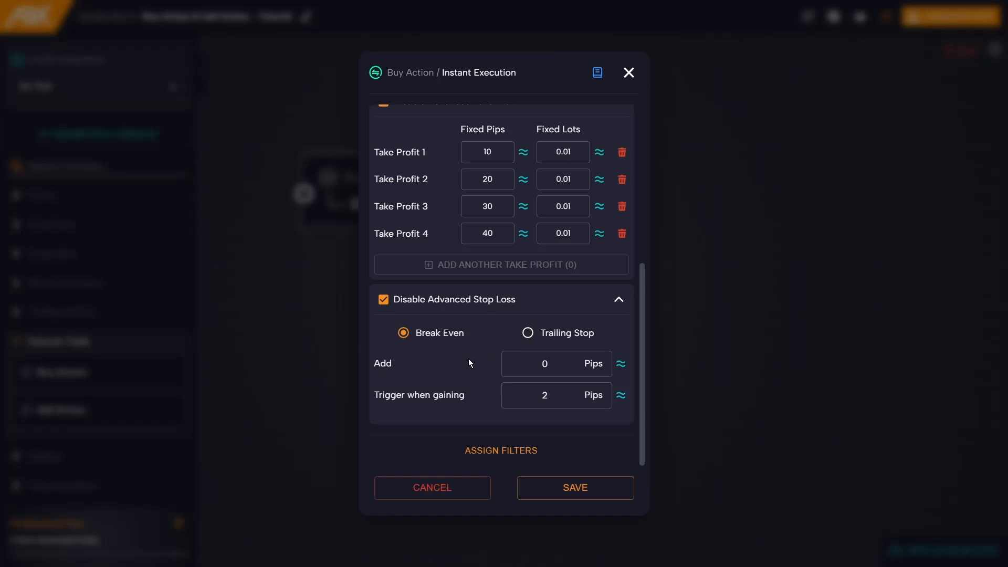
pyautogui.moveTo(428, 350)
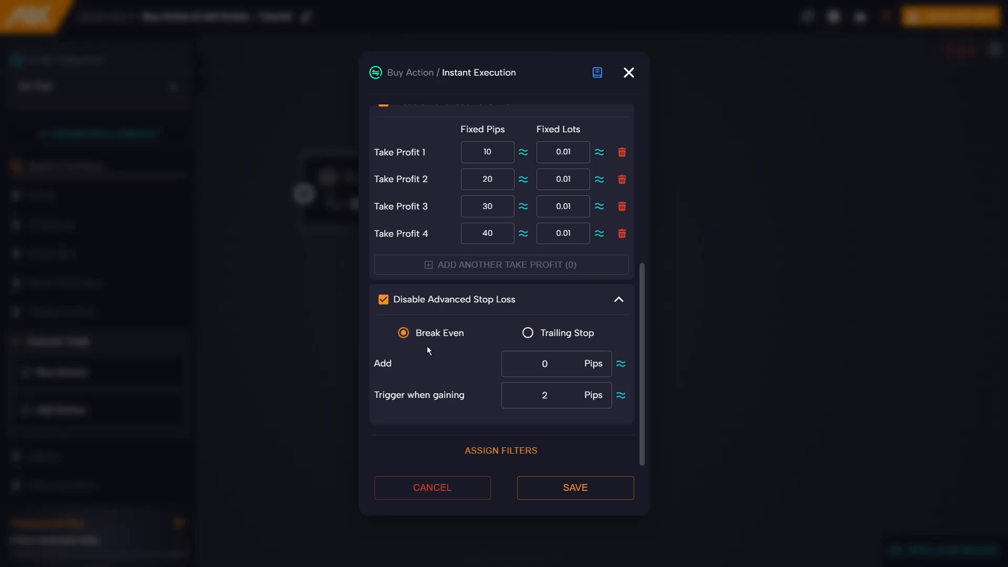
pyautogui.moveTo(434, 359)
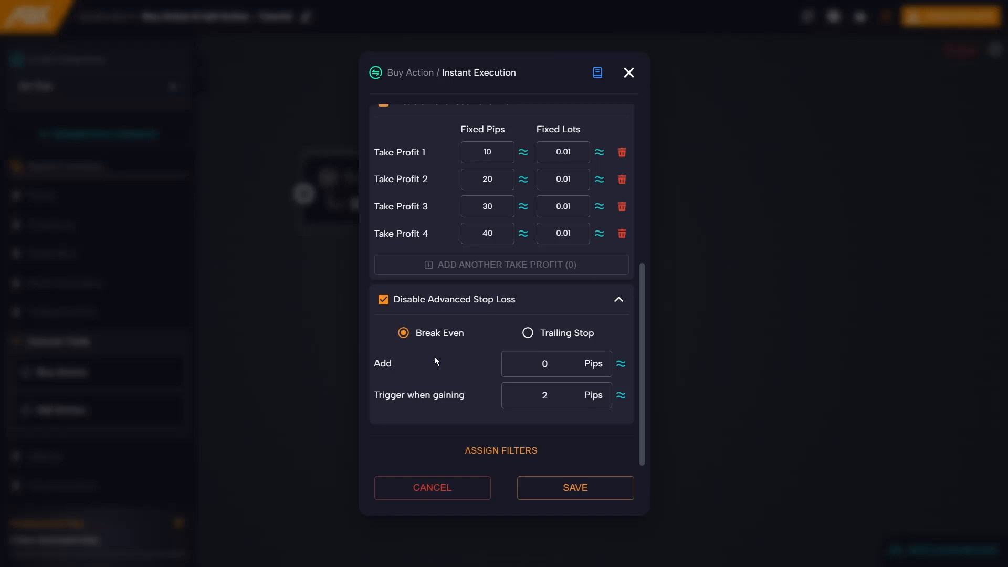
pyautogui.click(556, 364)
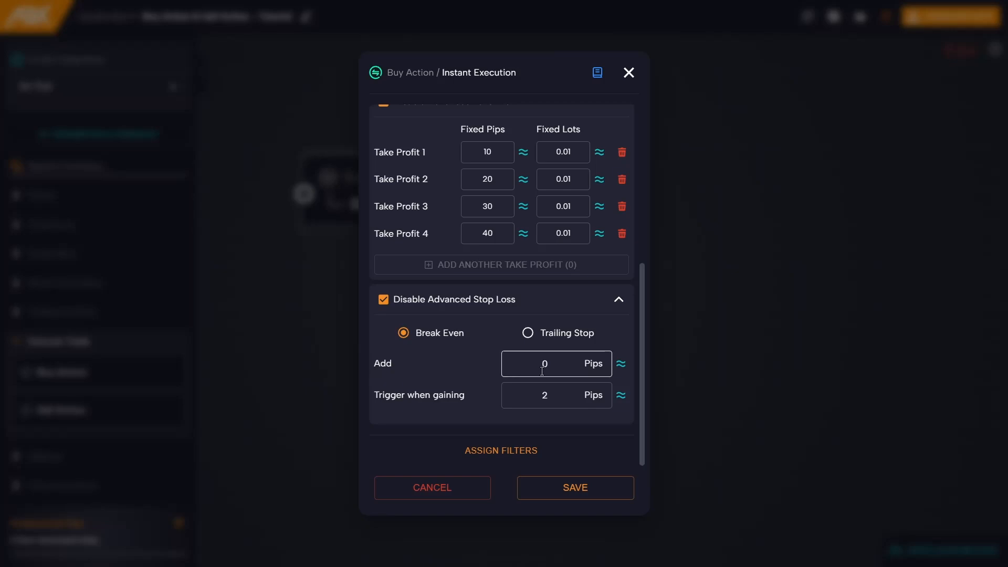
pyautogui.moveTo(400, 373)
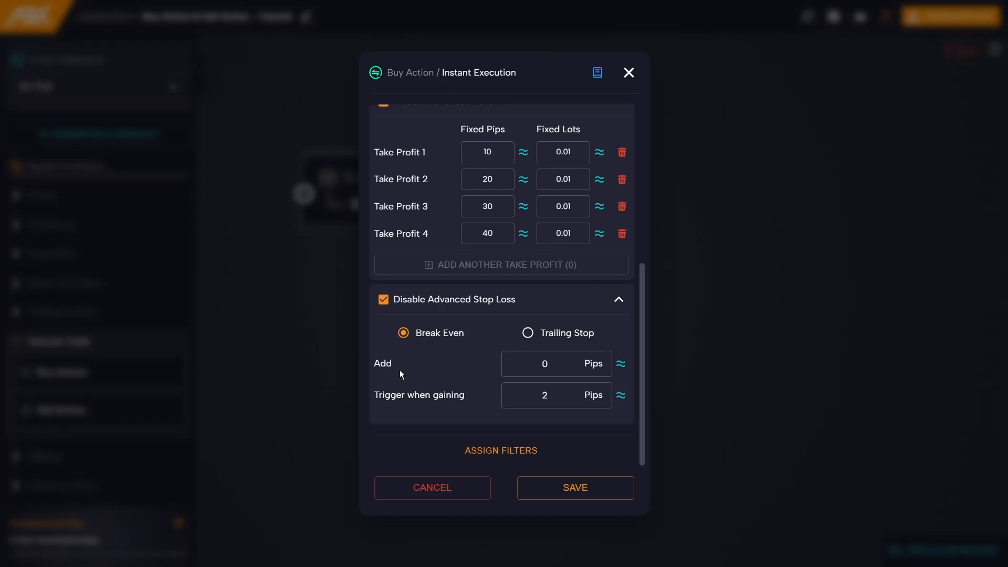
pyautogui.moveTo(425, 411)
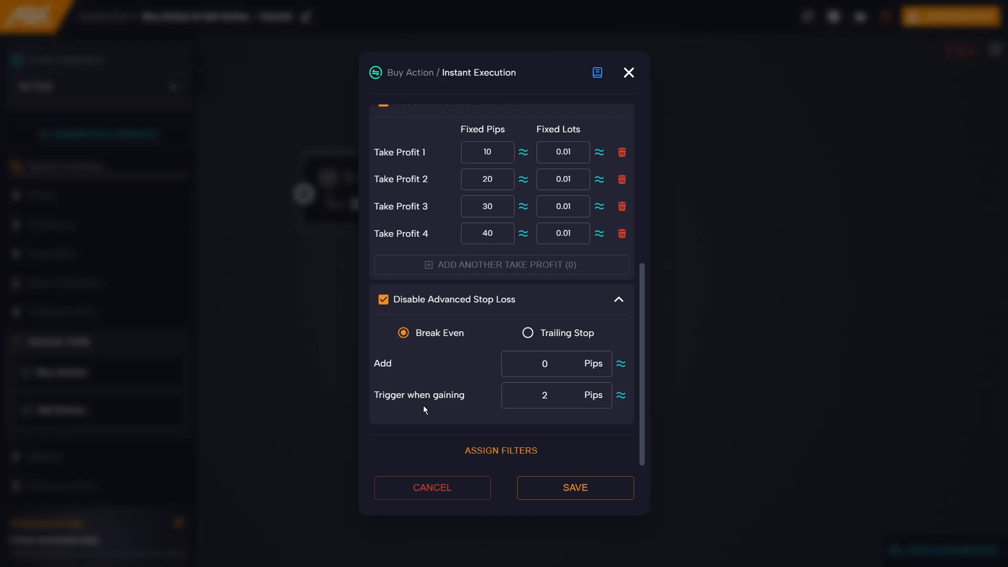
pyautogui.moveTo(458, 412)
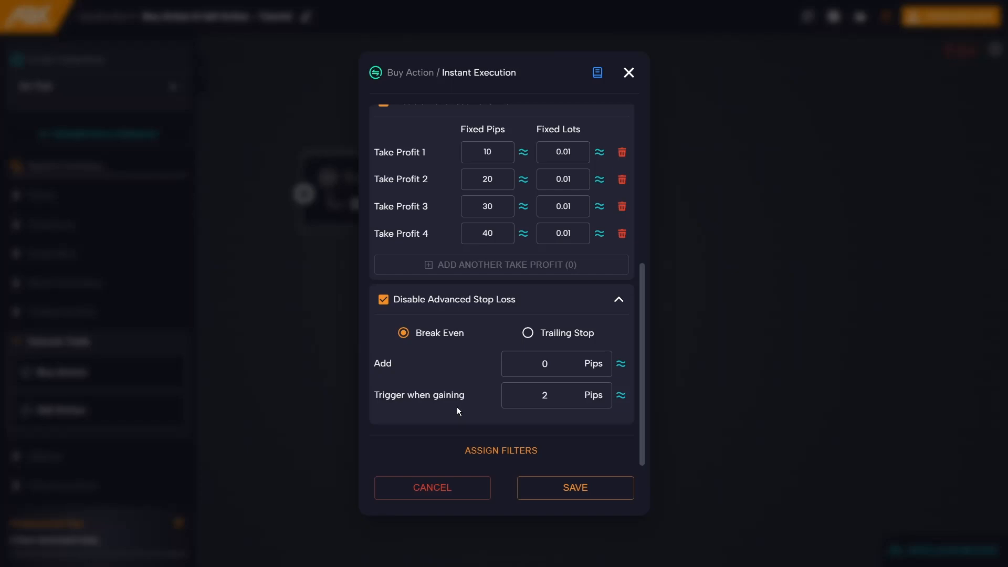
pyautogui.click(545, 363)
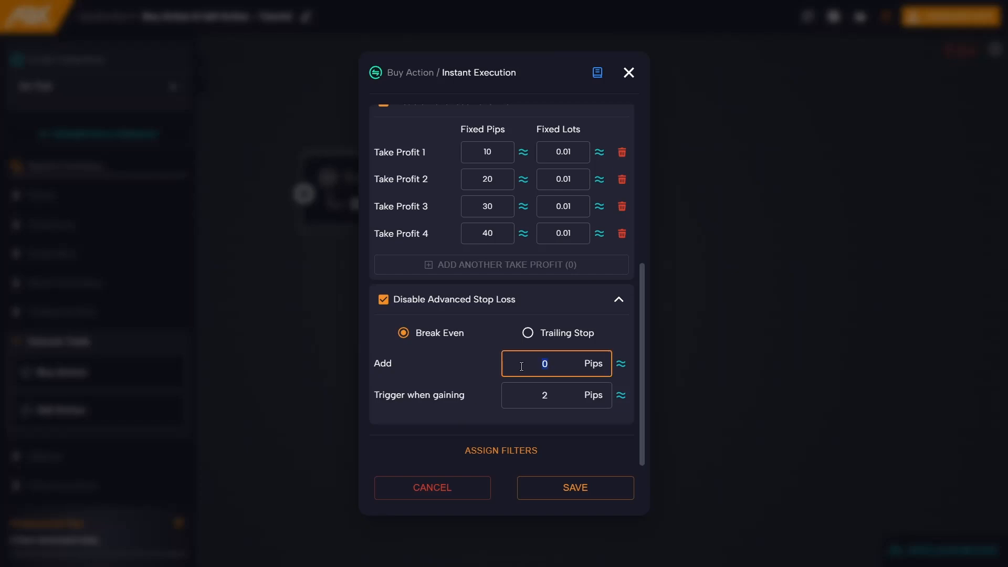
pyautogui.write('5')
pyautogui.click(557, 395)
pyautogui.write('10')
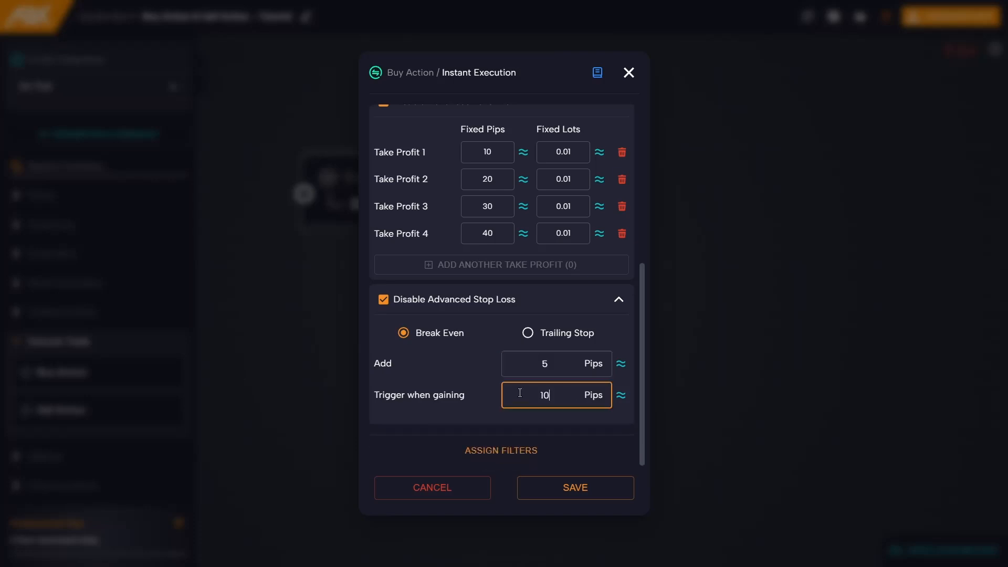
pyautogui.click(444, 419)
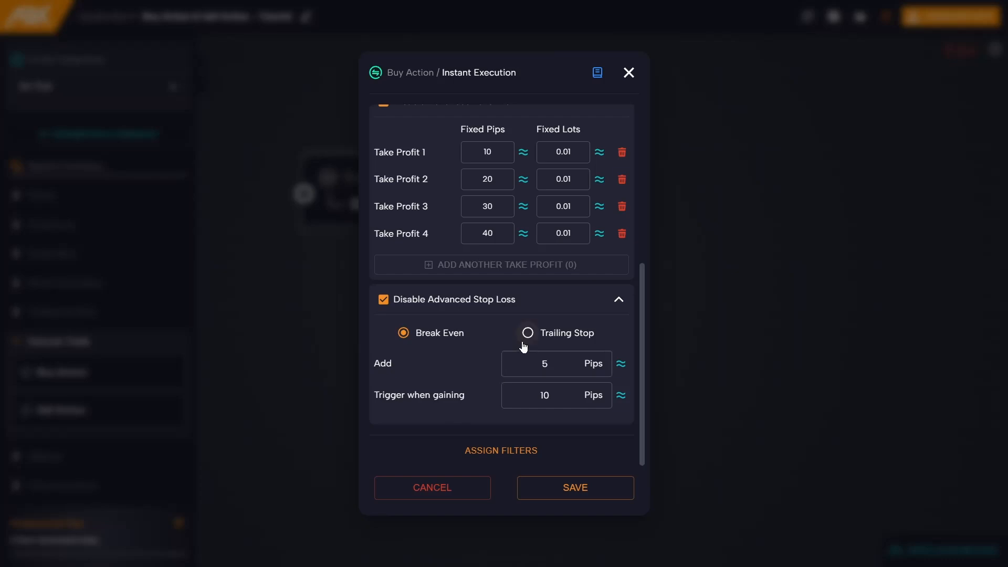
# - Switch advanced stop loss to trailing stop with a 20-pip trailing step, 10-pip trailing stop
pyautogui.click(527, 333)
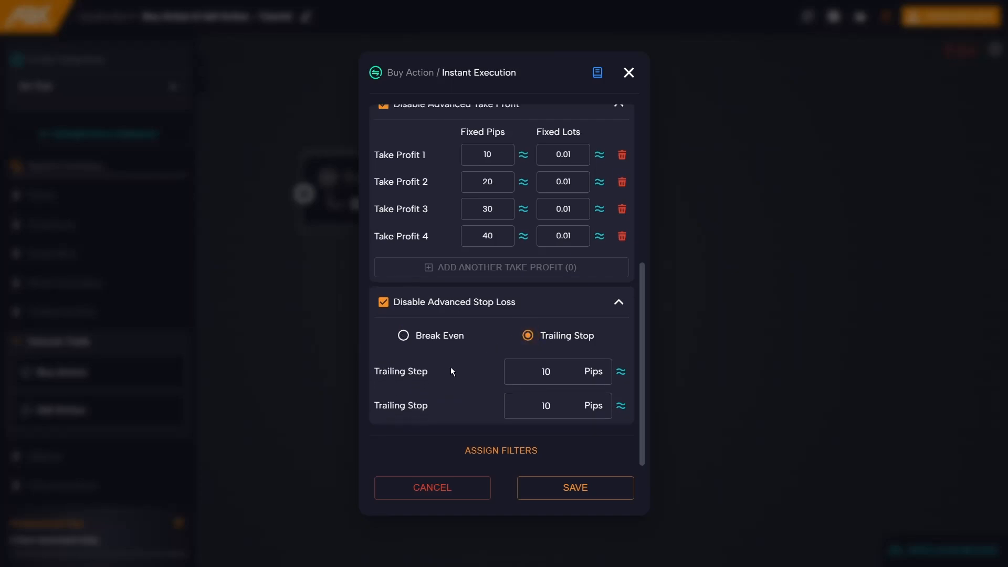
pyautogui.moveTo(468, 380)
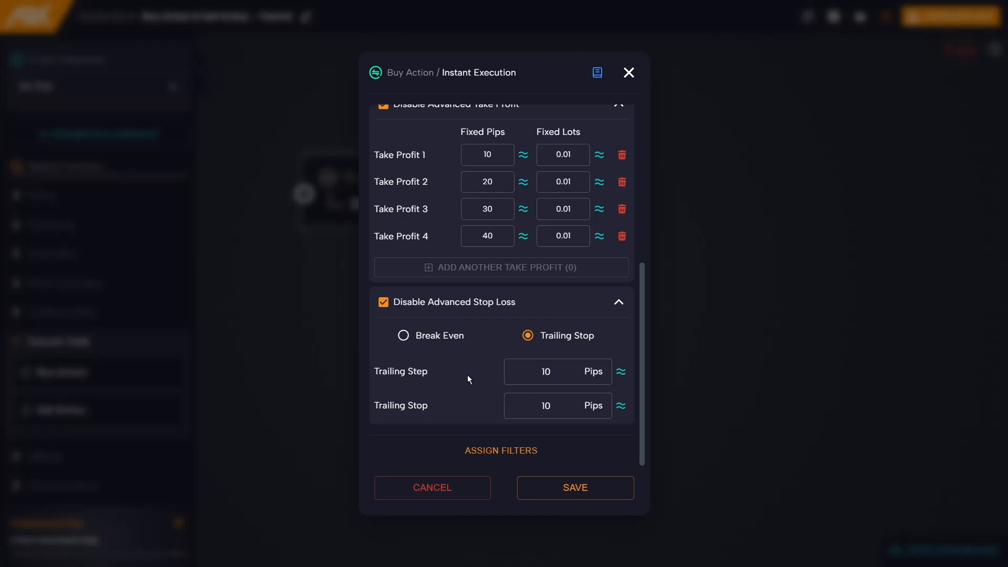
pyautogui.click(558, 372)
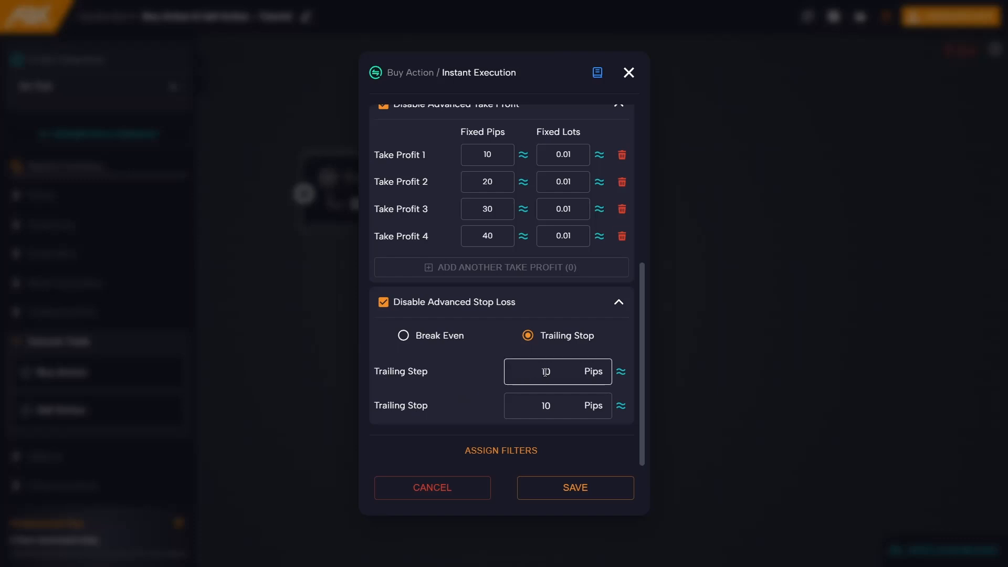
pyautogui.moveTo(407, 384)
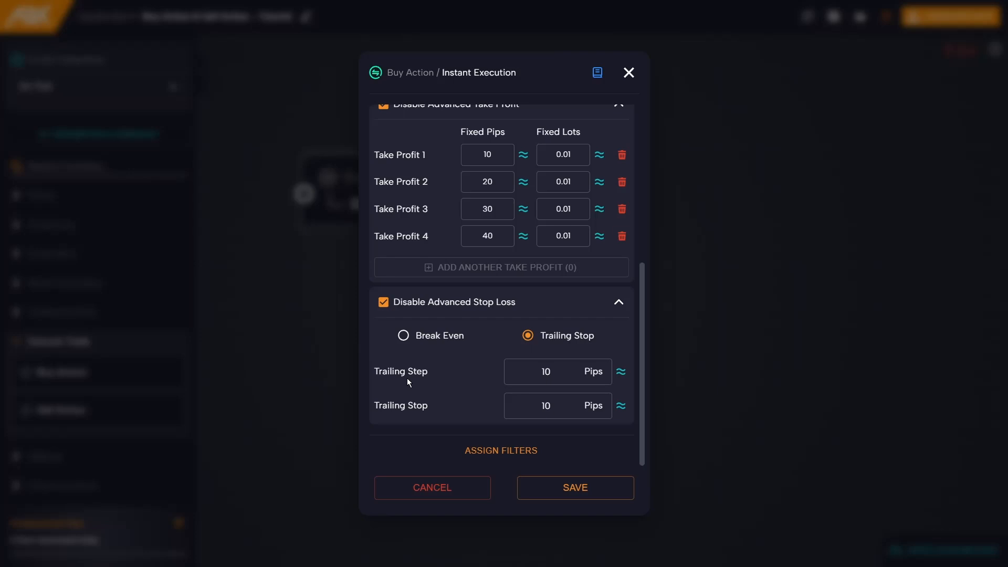
pyautogui.moveTo(409, 420)
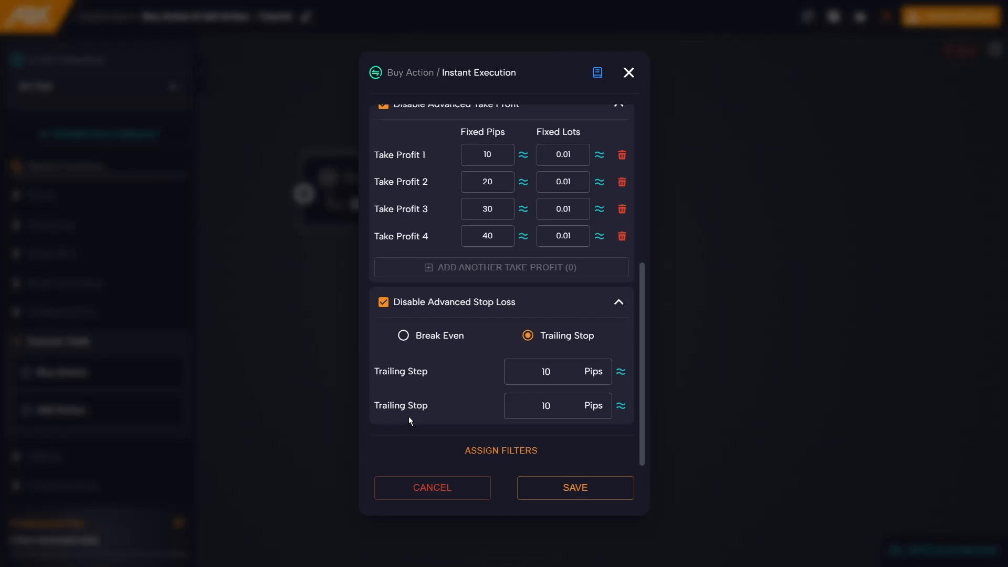
pyautogui.moveTo(417, 416)
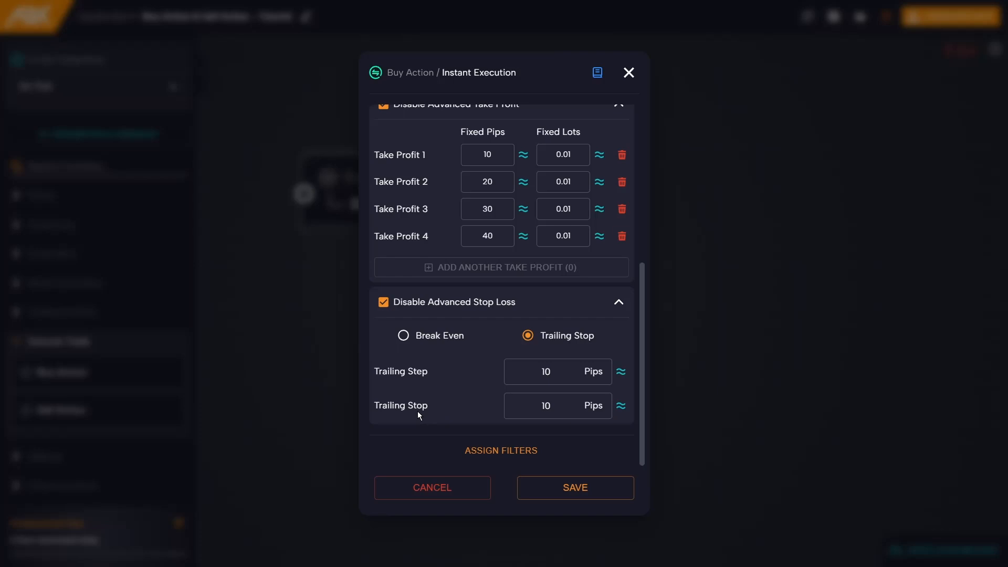
pyautogui.moveTo(433, 414)
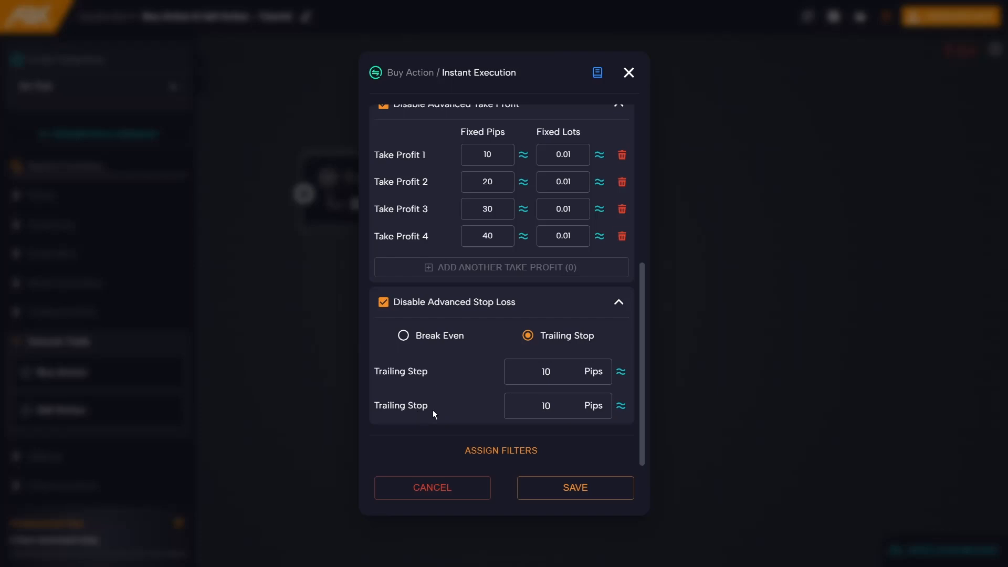
pyautogui.click(557, 371)
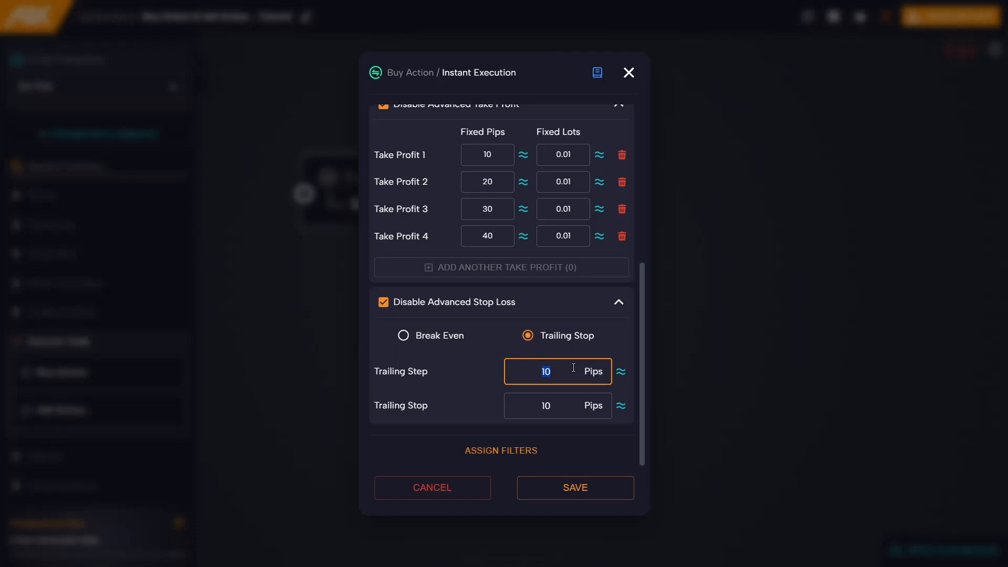
pyautogui.click(557, 405)
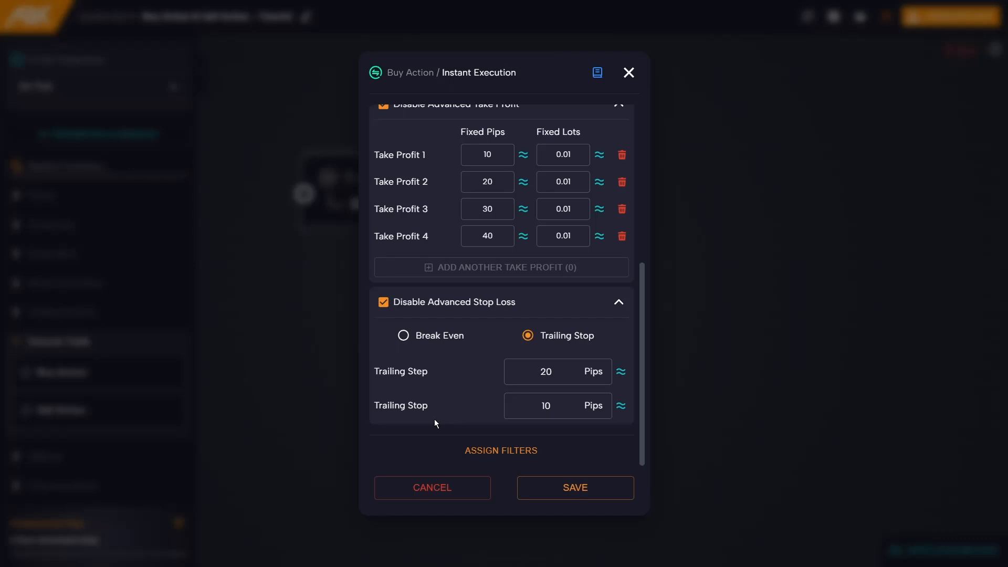
pyautogui.moveTo(483, 464)
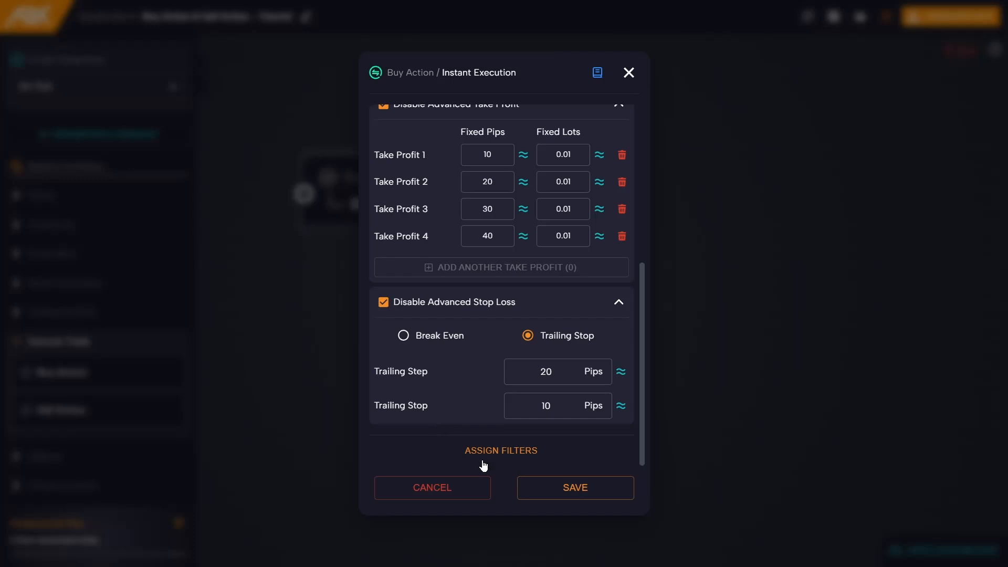
# - Reveal the Buy Action's Symbol and Comment assign filters, leaving both empty
pyautogui.click(499, 451)
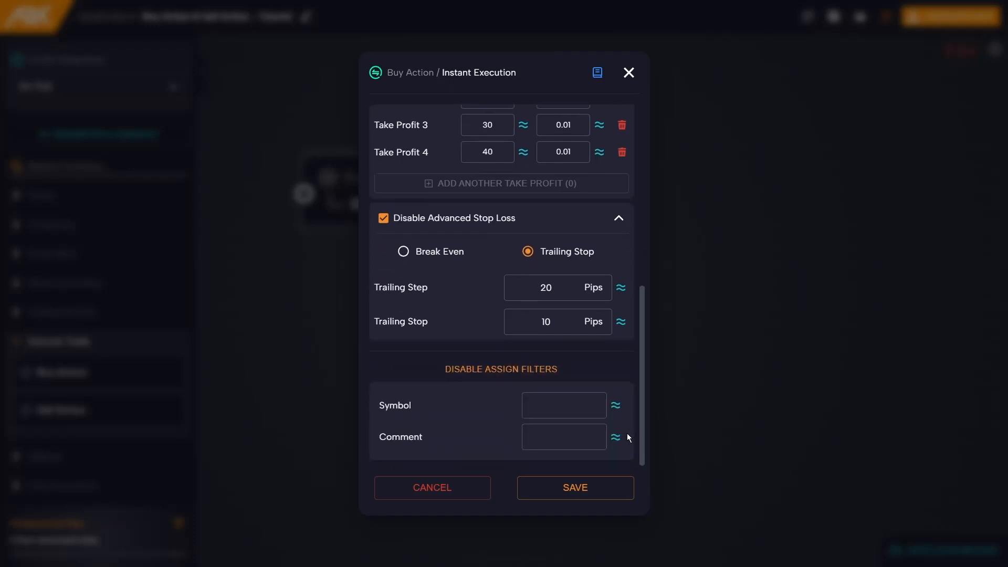
pyautogui.moveTo(405, 416)
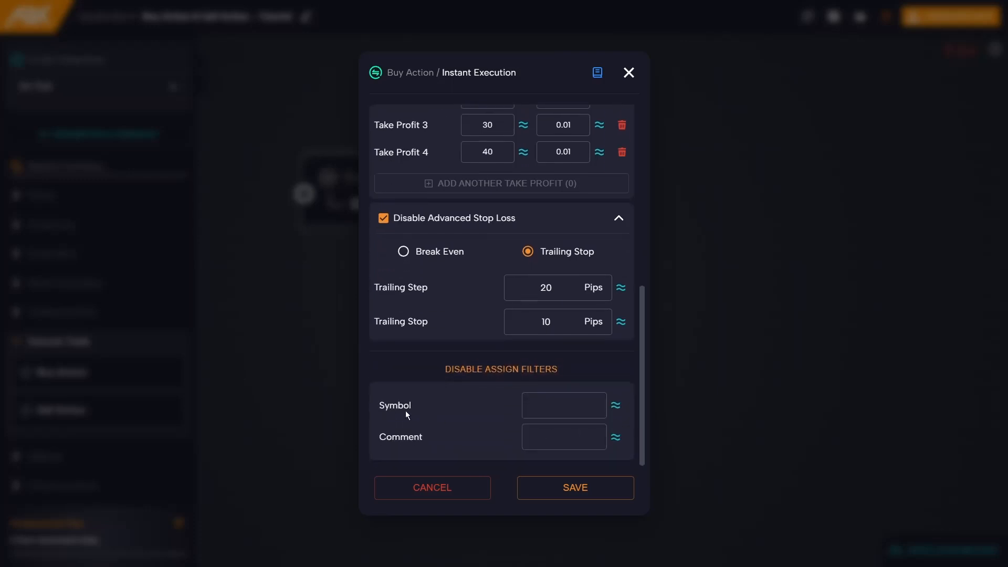
pyautogui.moveTo(426, 416)
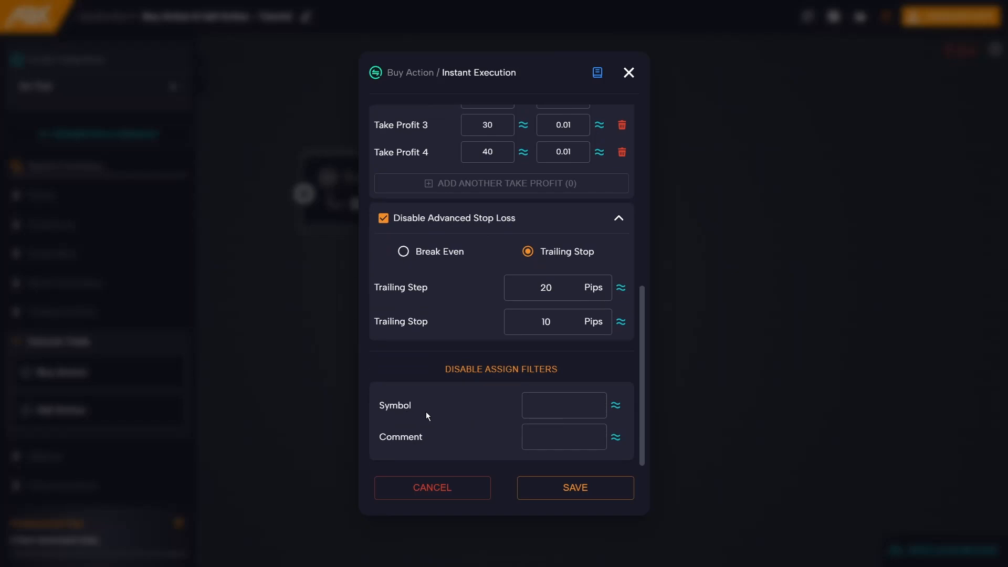
pyautogui.click(563, 405)
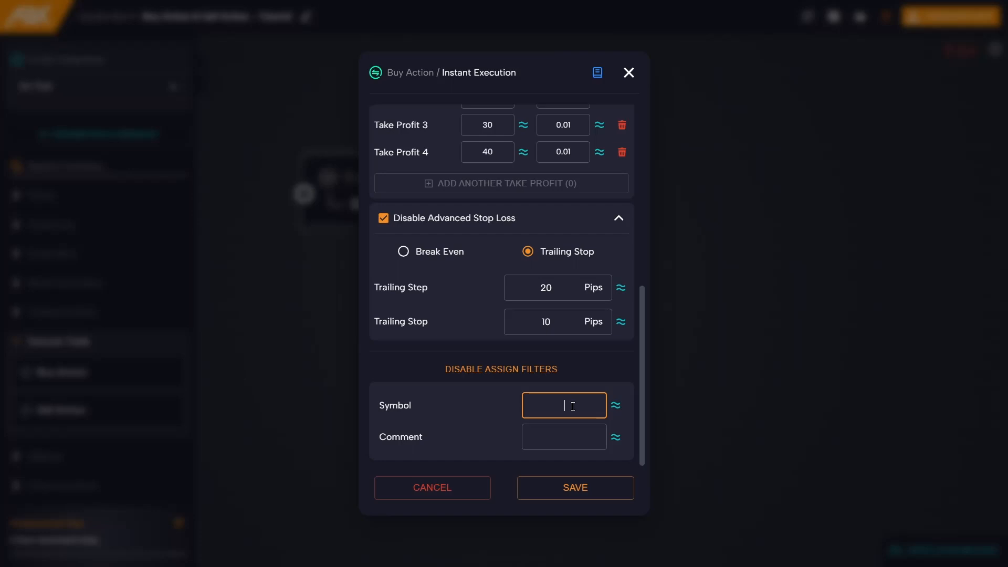
pyautogui.moveTo(463, 424)
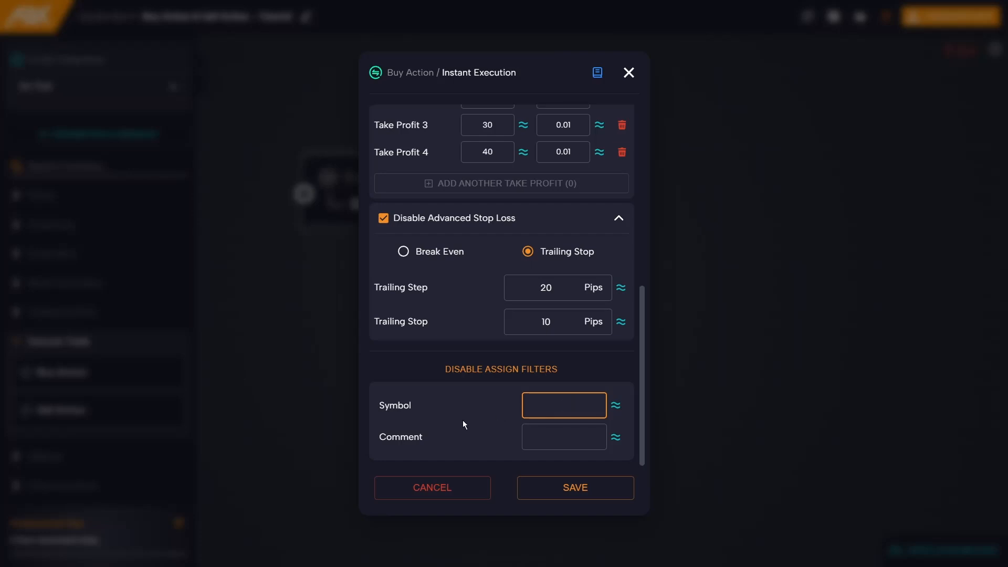
pyautogui.moveTo(408, 448)
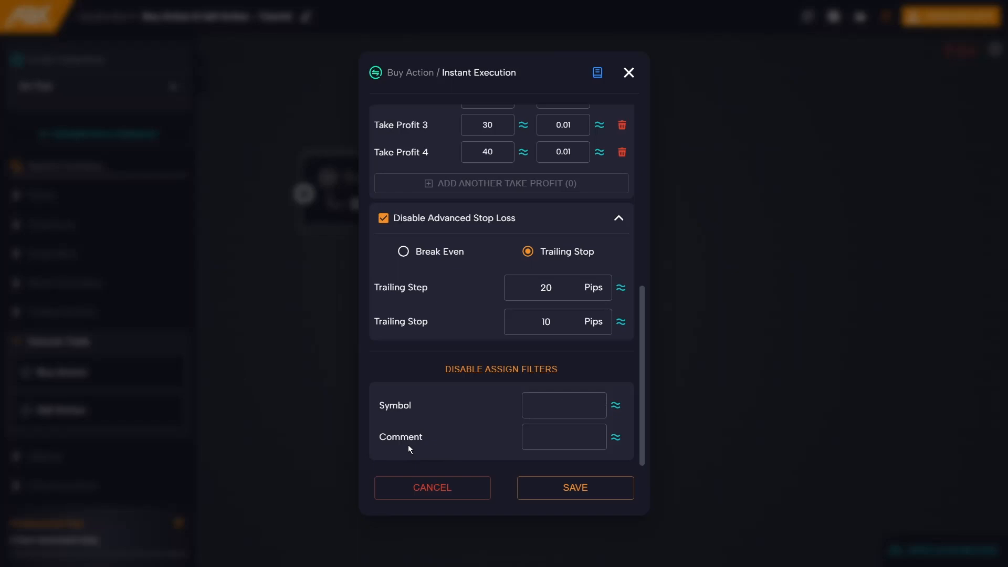
pyautogui.click(563, 437)
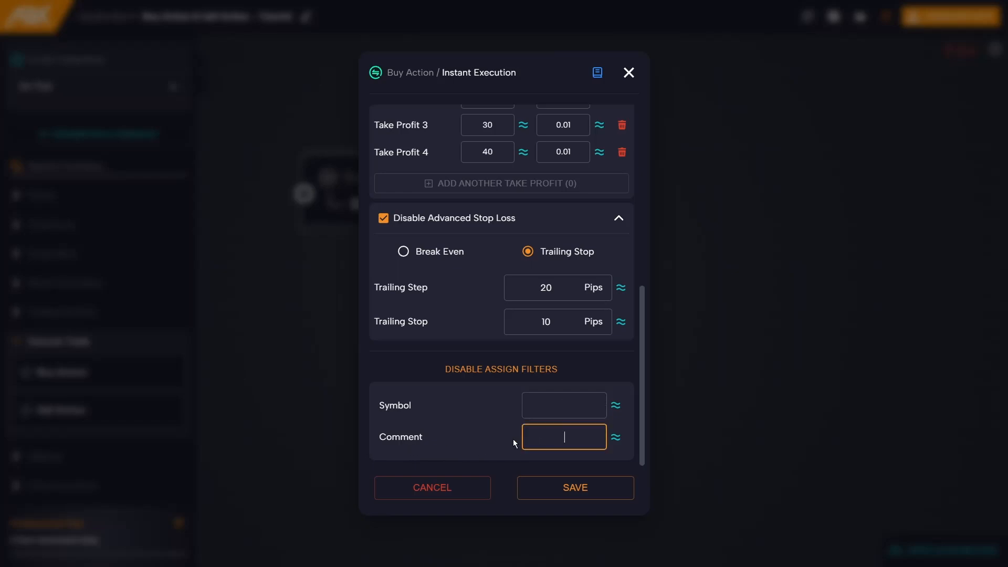
pyautogui.moveTo(467, 456)
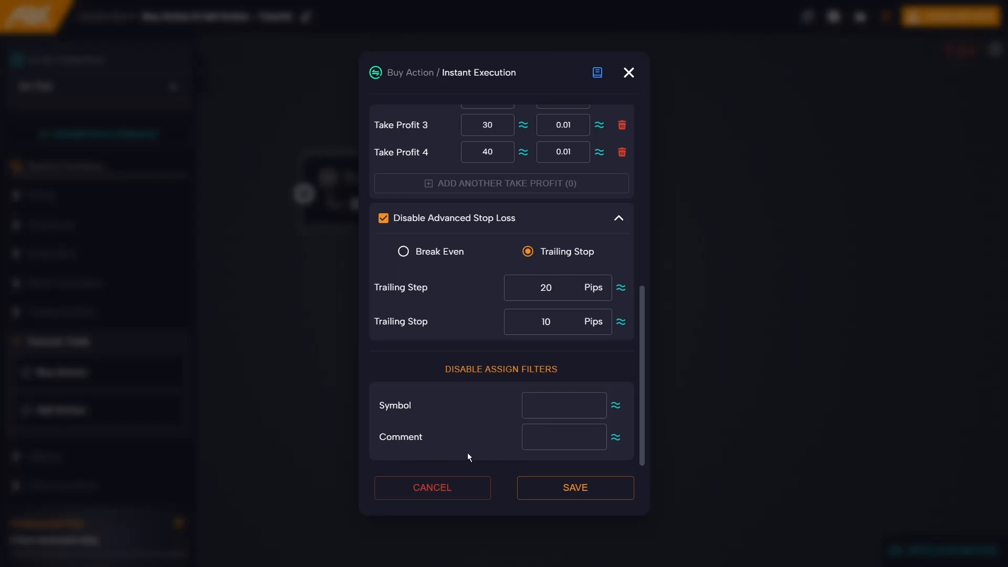
pyautogui.scroll(3)
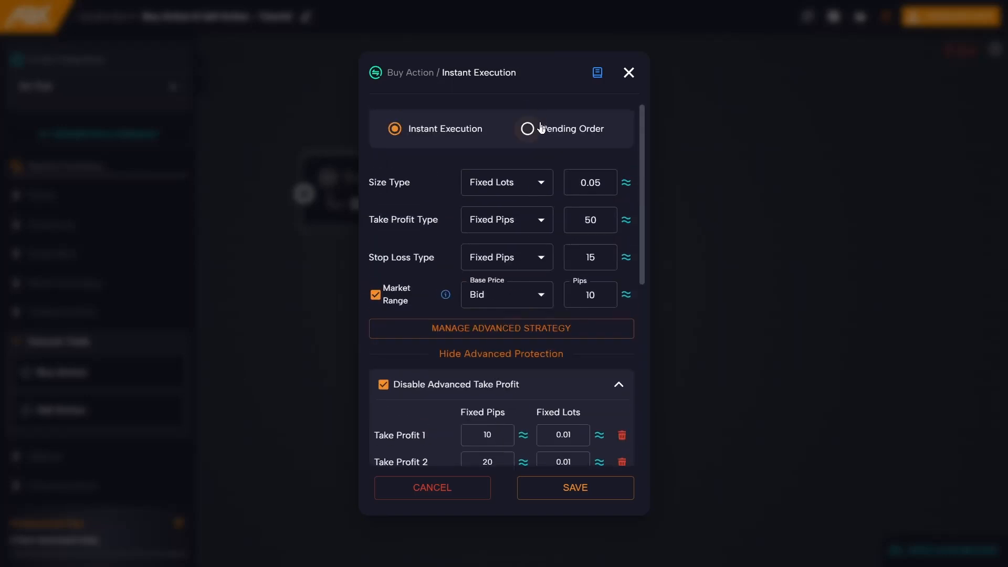
# - Switch the Buy Action to a Pending Order: Limit Order at Ask, 0-pip offset
pyautogui.click(527, 129)
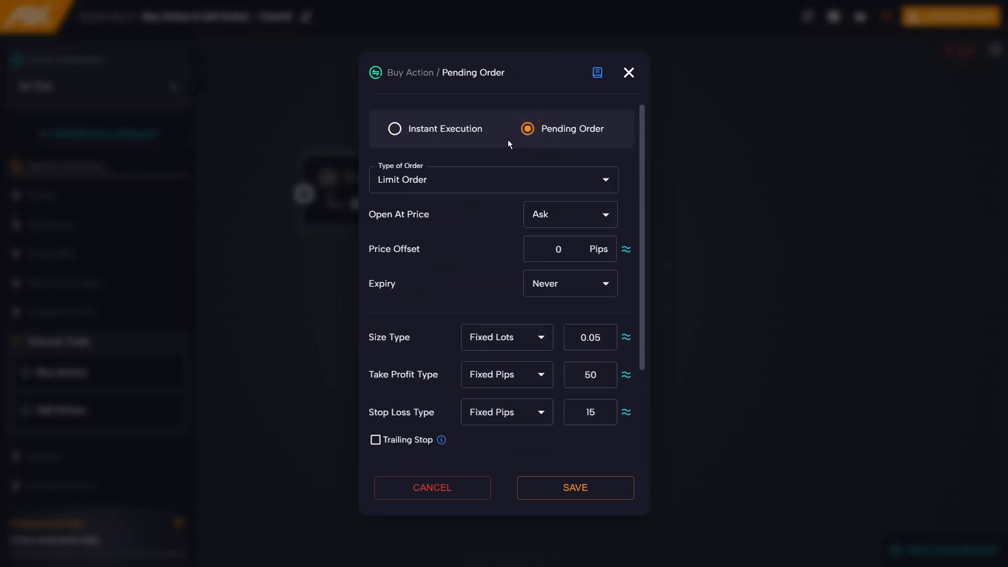
pyautogui.moveTo(489, 155)
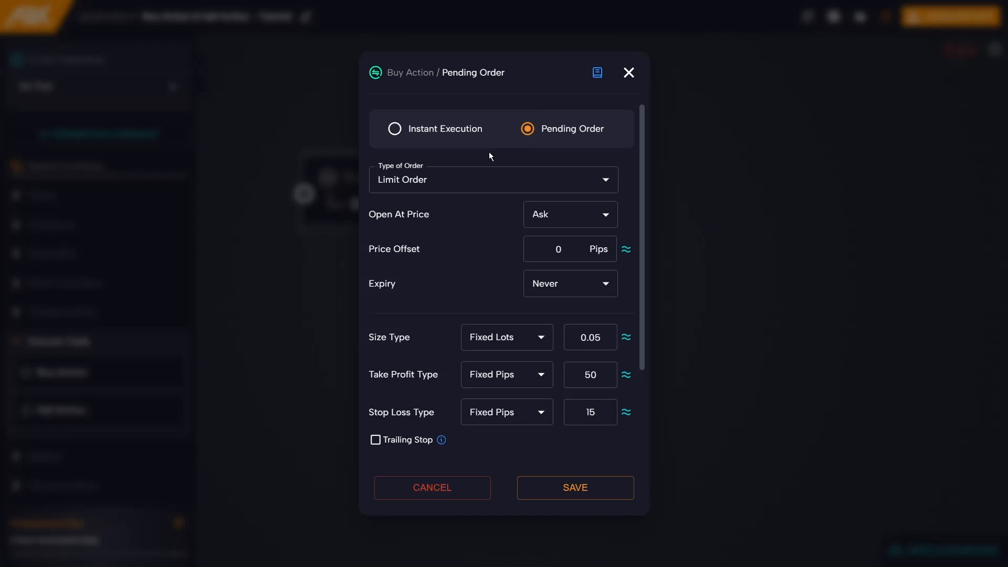
pyautogui.moveTo(415, 396)
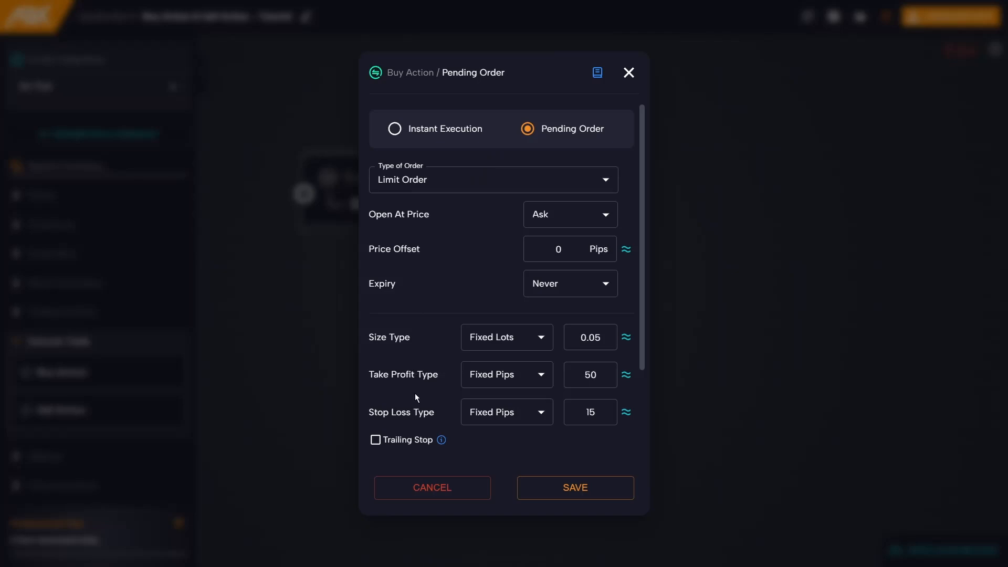
pyautogui.moveTo(414, 426)
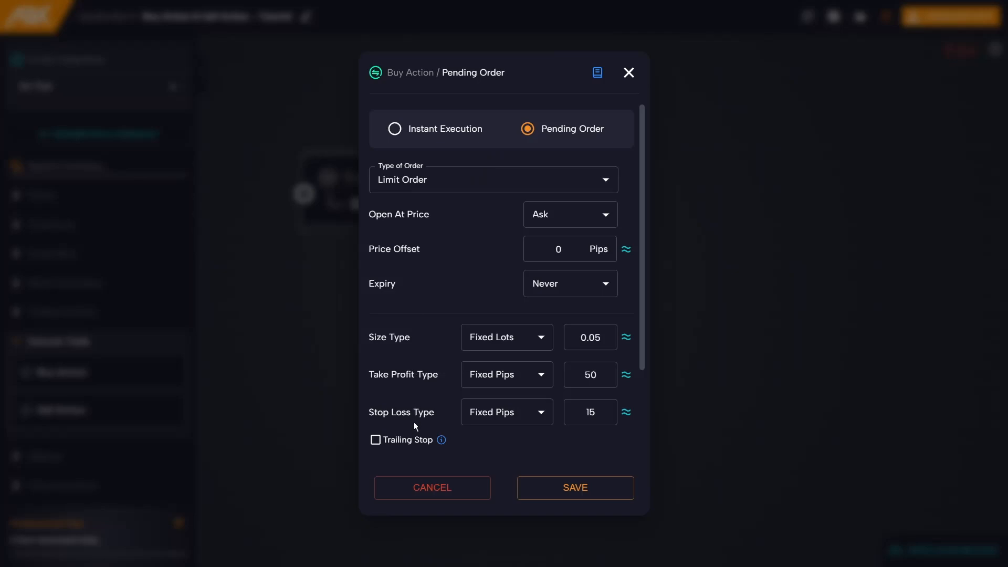
pyautogui.moveTo(411, 449)
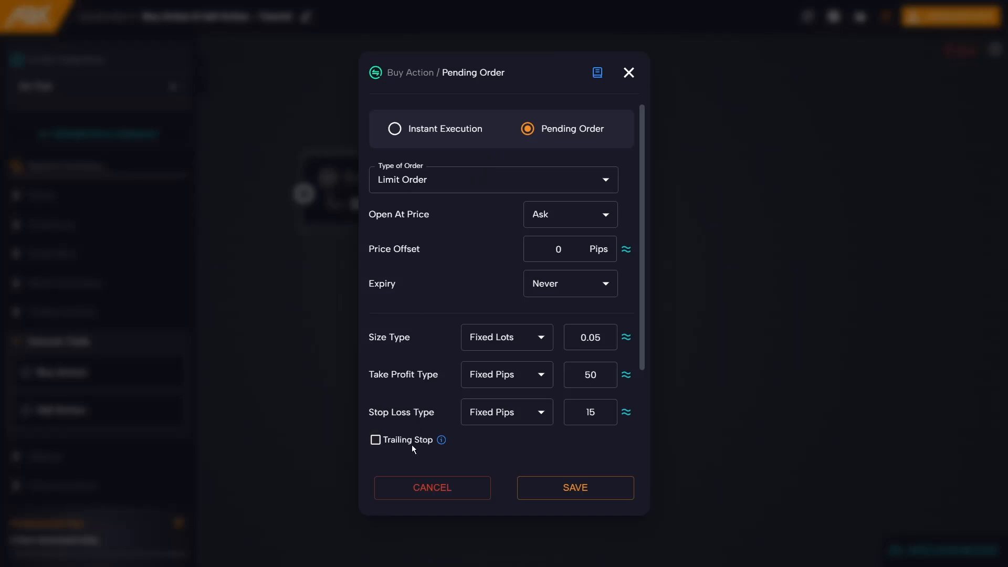
pyautogui.moveTo(421, 370)
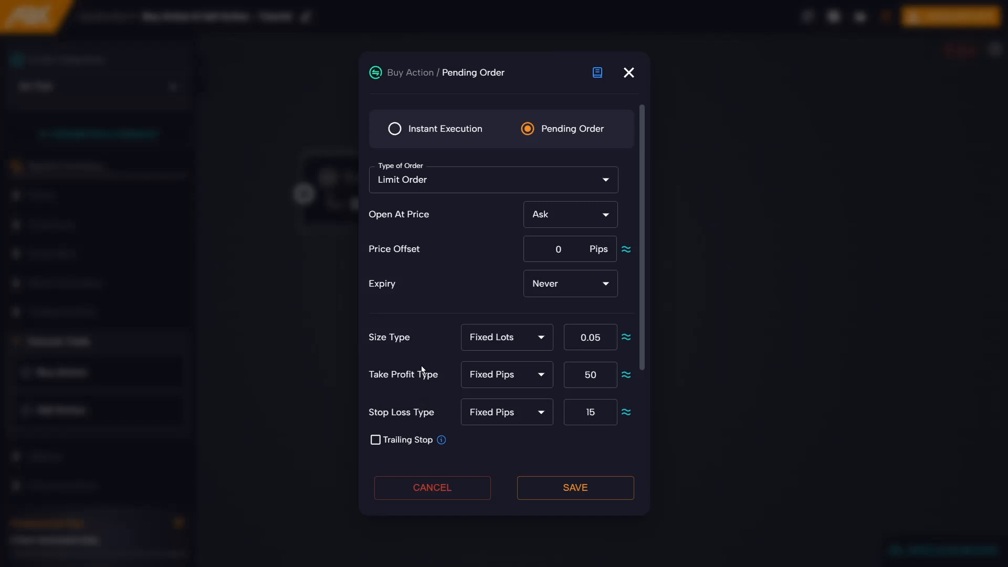
pyautogui.moveTo(424, 345)
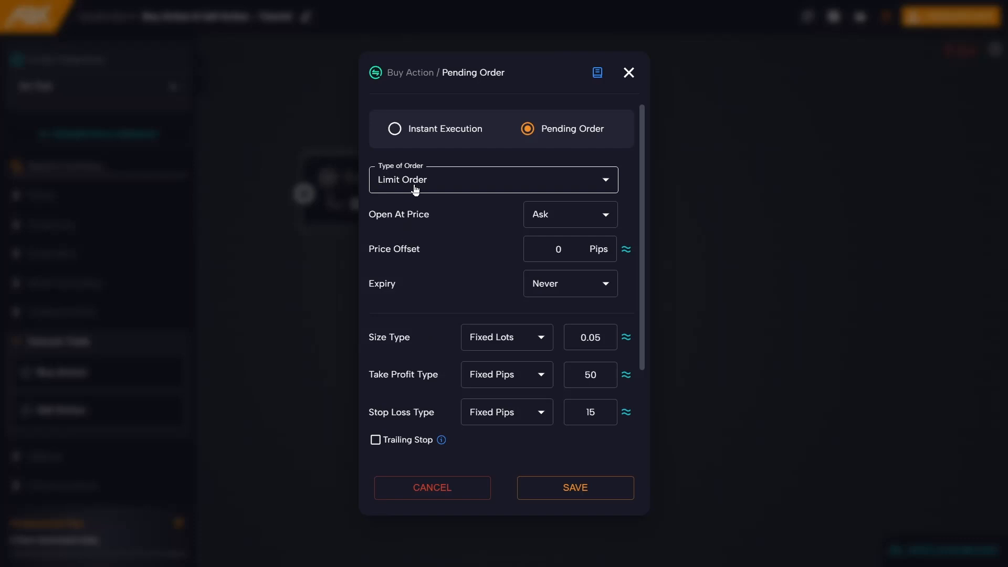
# - Keep Limit Order as the pending order type from the Limit/Stop Order list
pyautogui.click(491, 180)
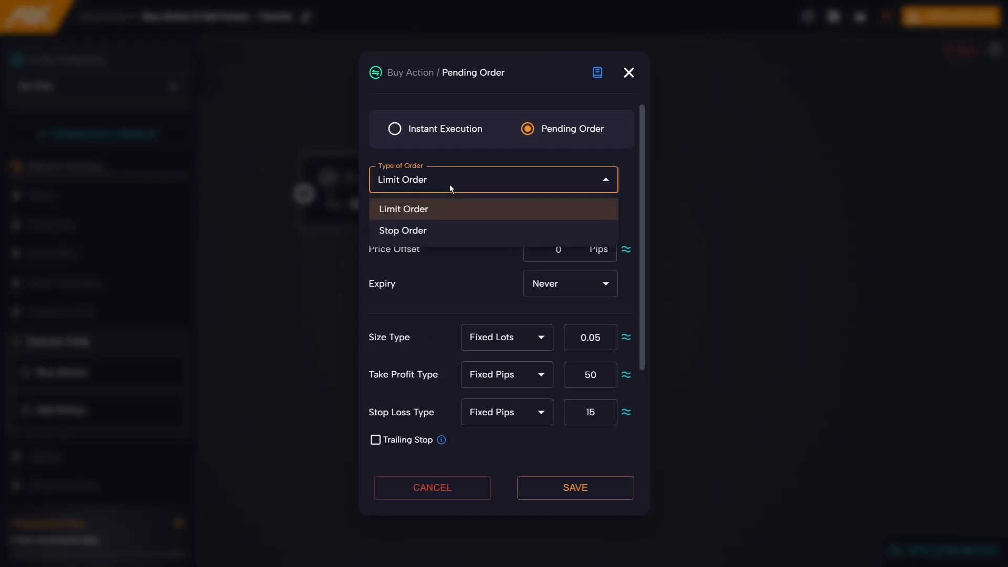
pyautogui.moveTo(458, 231)
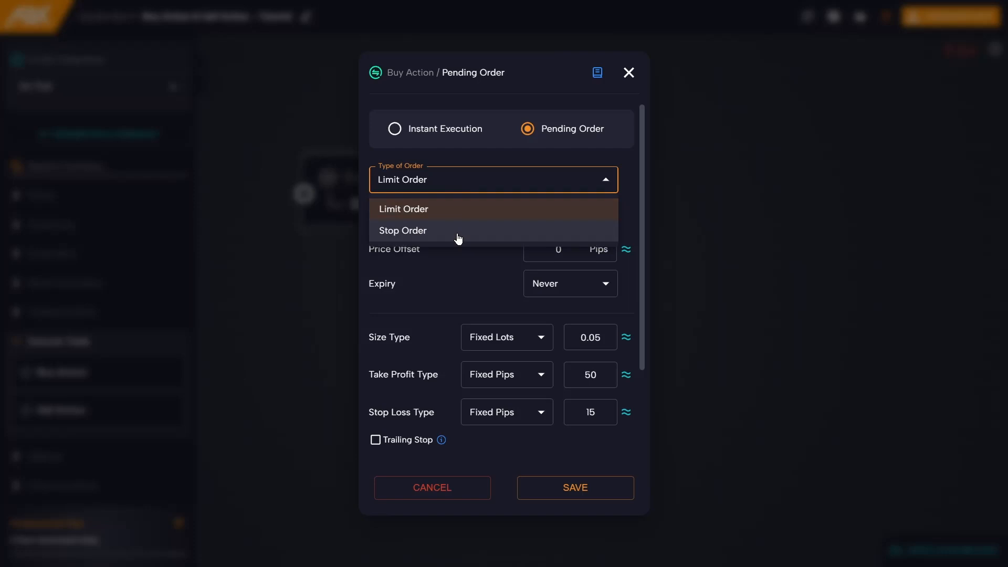
pyautogui.moveTo(454, 209)
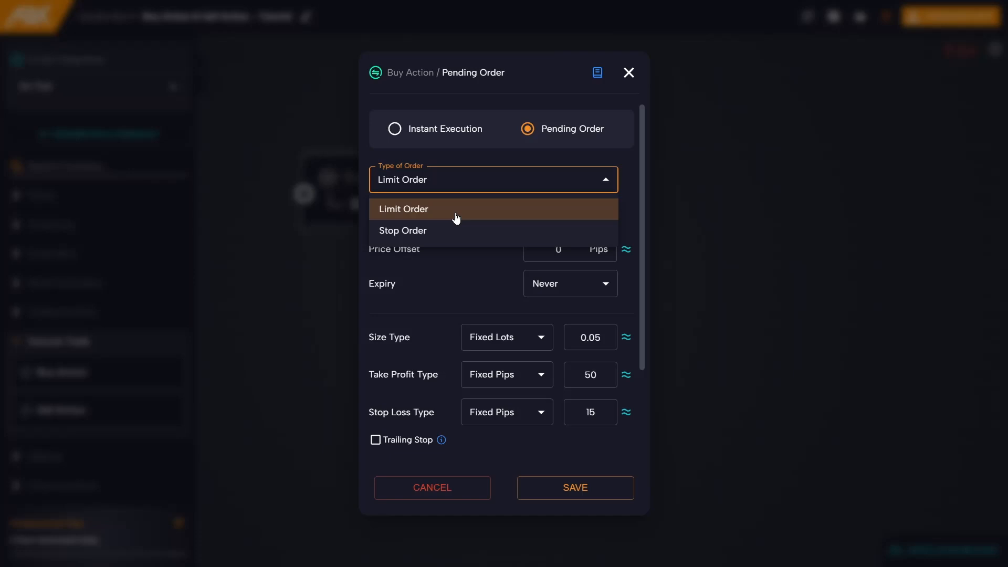
pyautogui.moveTo(462, 239)
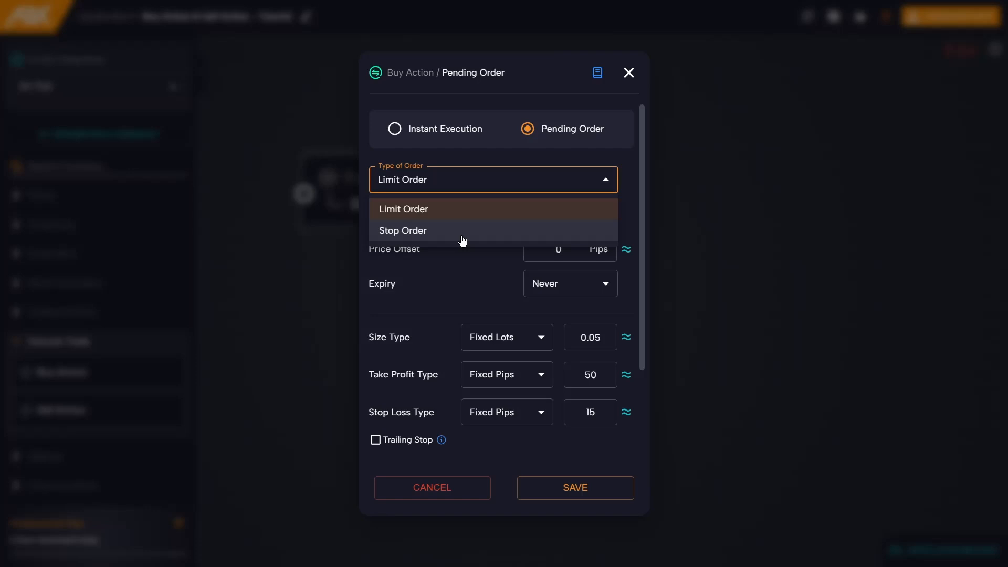
pyautogui.moveTo(472, 181)
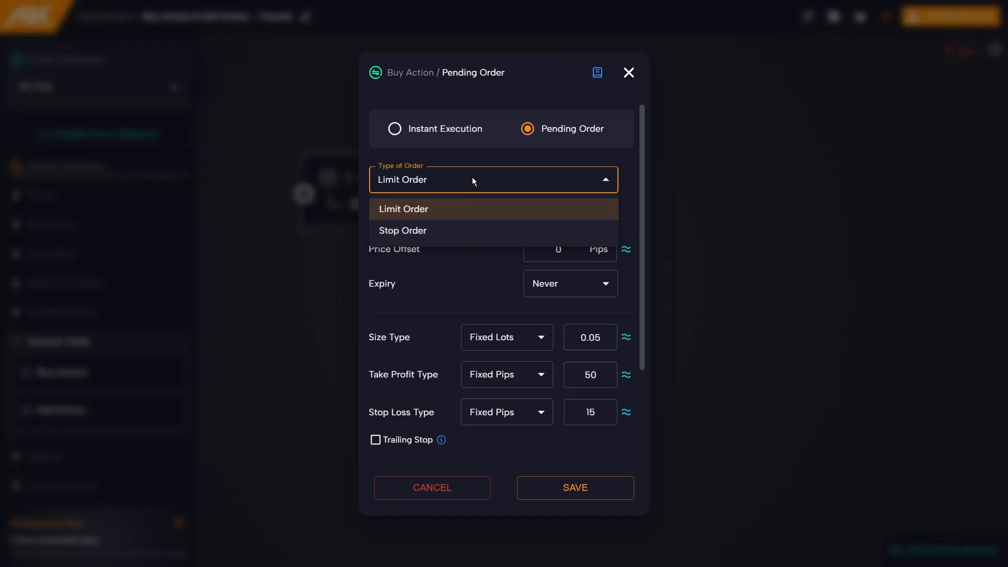
pyautogui.click(404, 208)
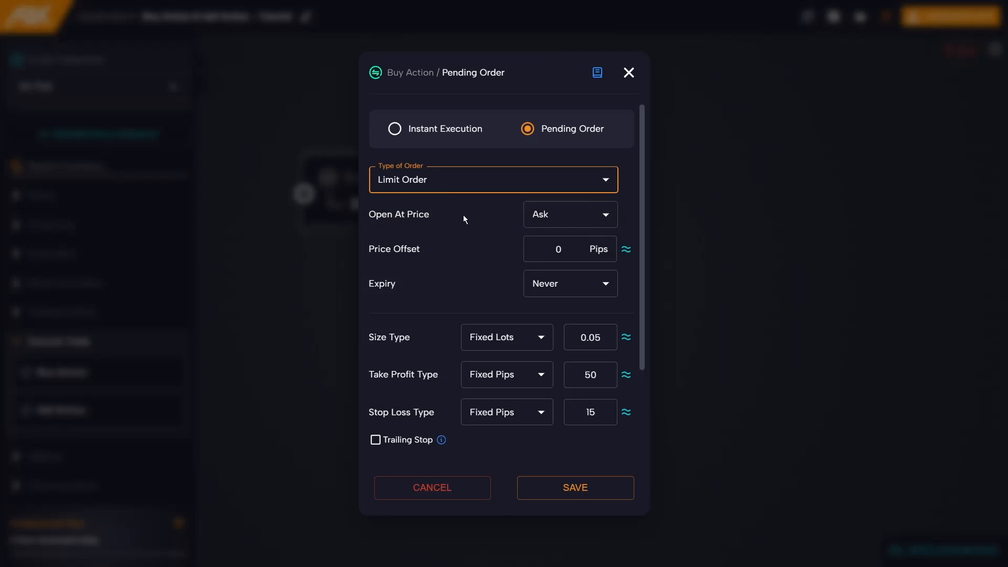
pyautogui.moveTo(442, 230)
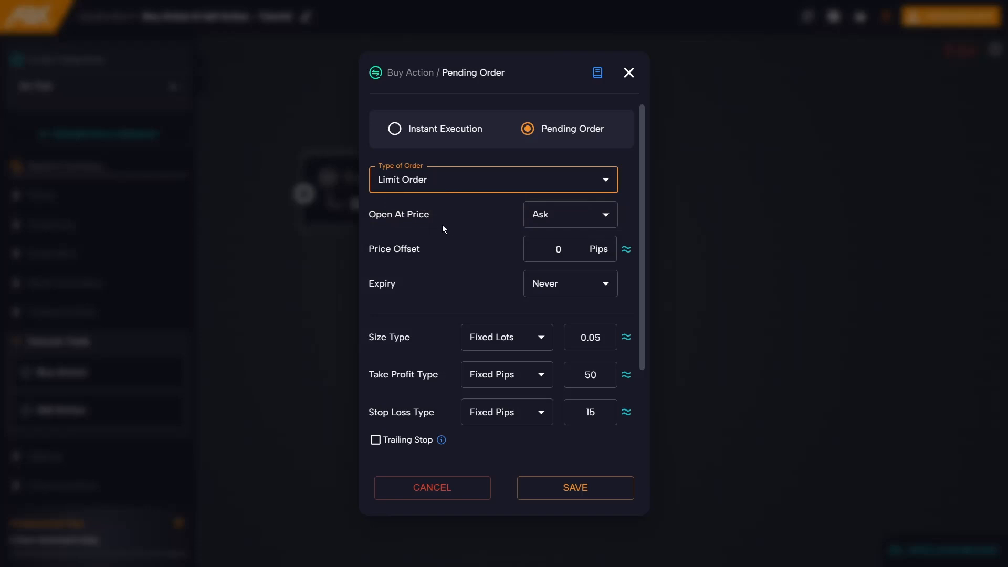
pyautogui.moveTo(432, 226)
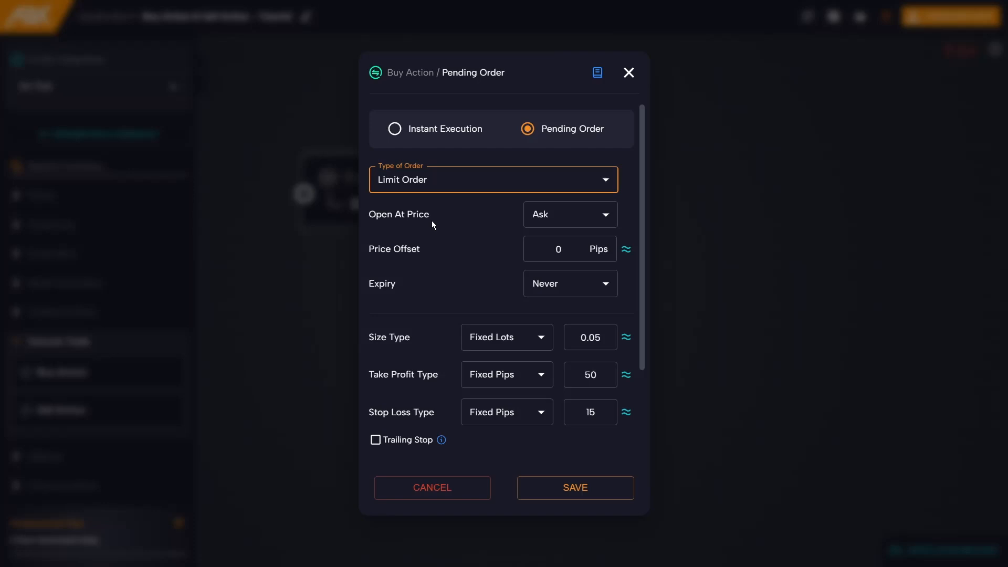
pyautogui.moveTo(444, 226)
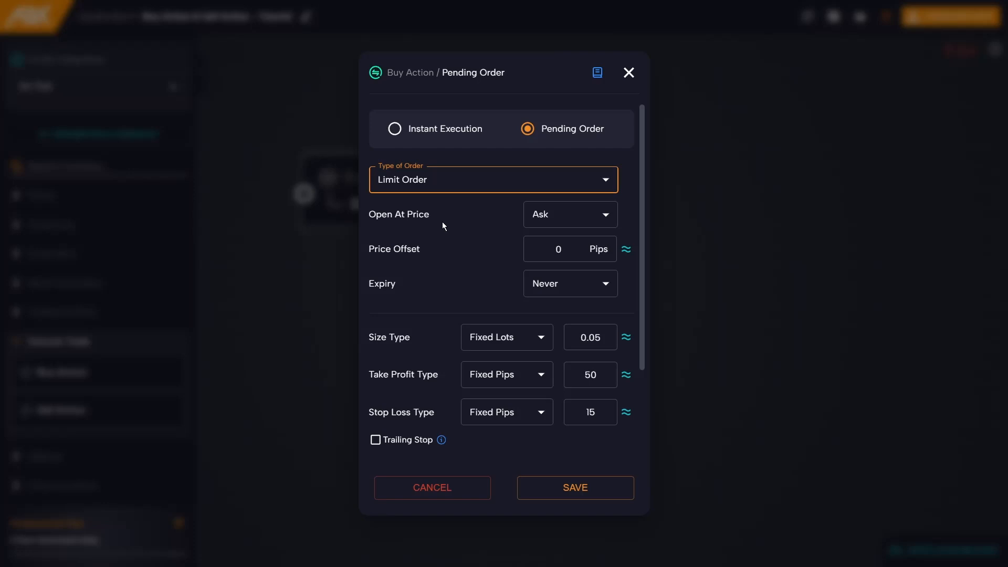
pyautogui.moveTo(448, 226)
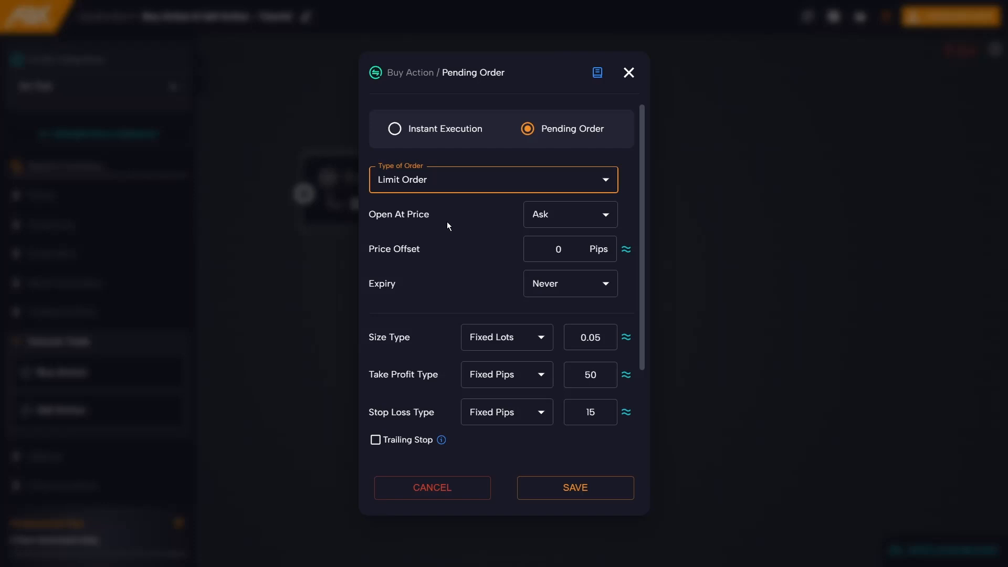
pyautogui.moveTo(507, 226)
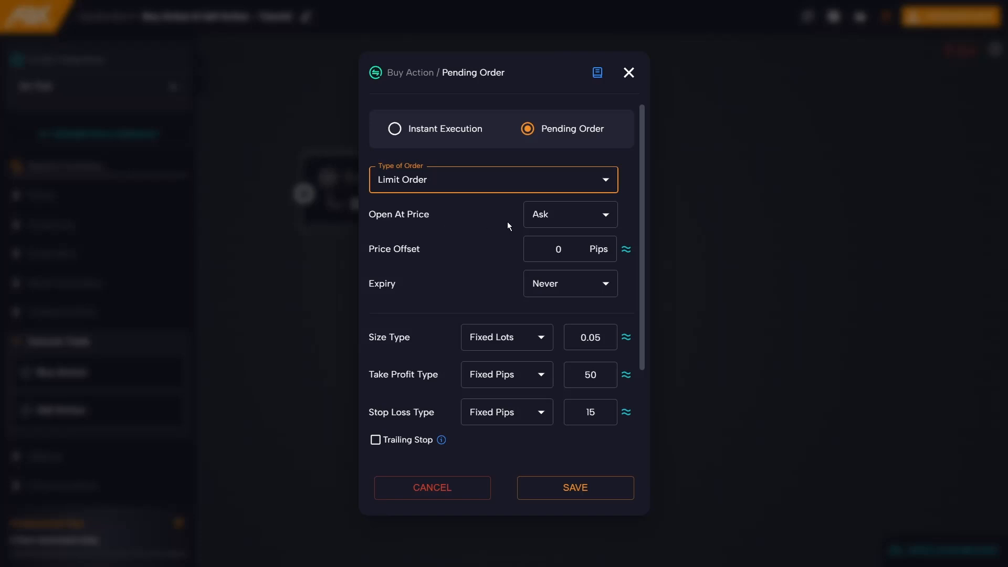
pyautogui.click(568, 214)
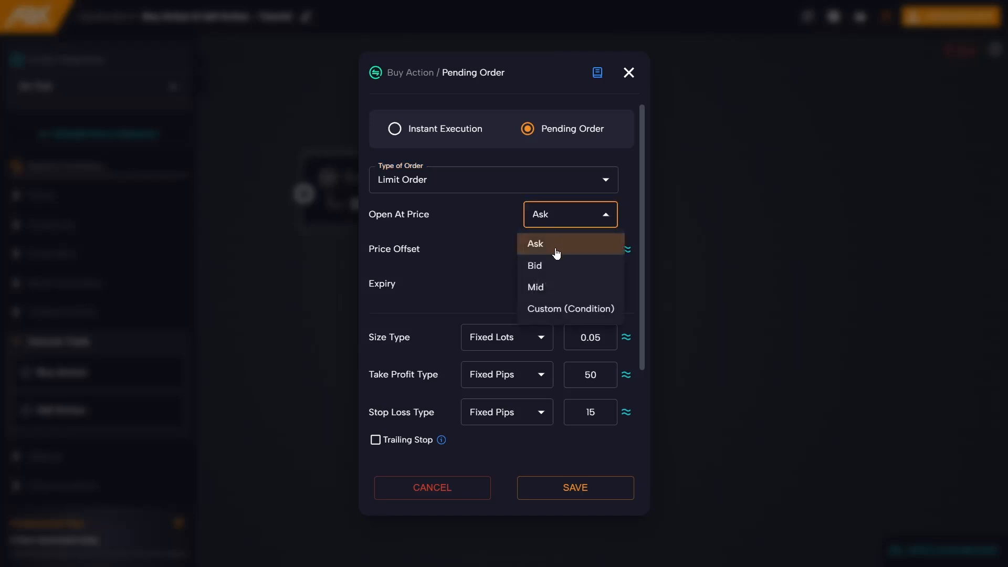
pyautogui.moveTo(492, 286)
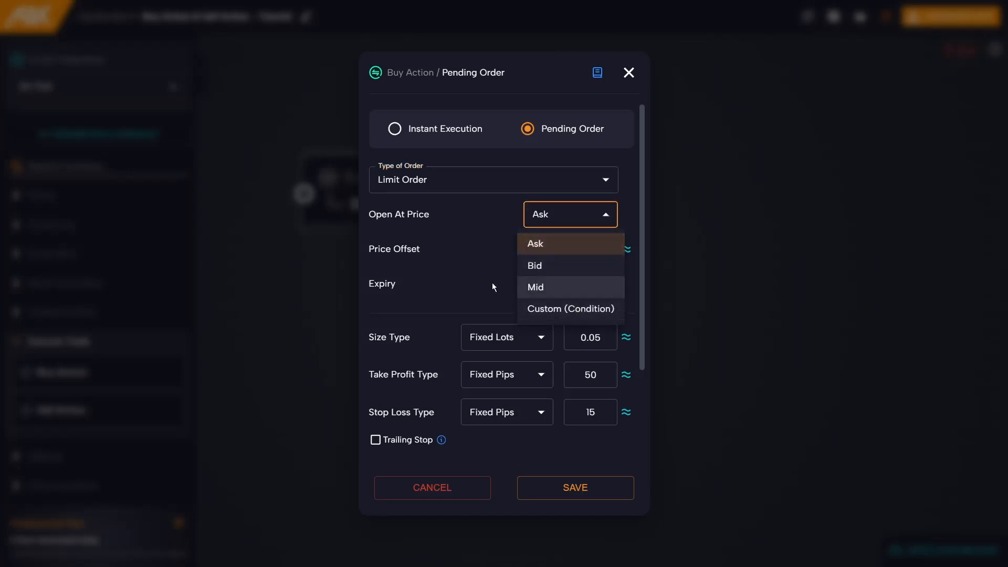
pyautogui.moveTo(479, 244)
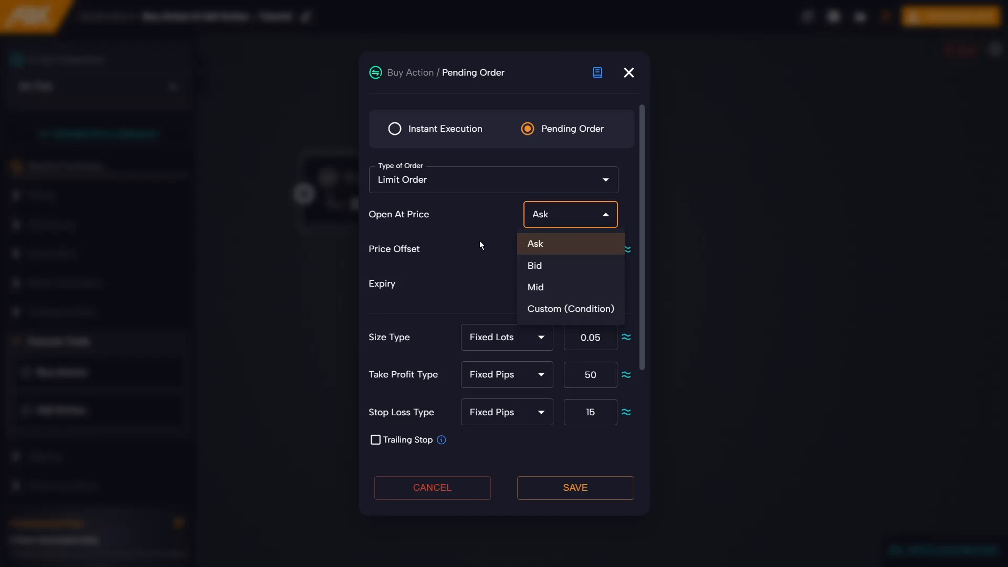
pyautogui.moveTo(493, 234)
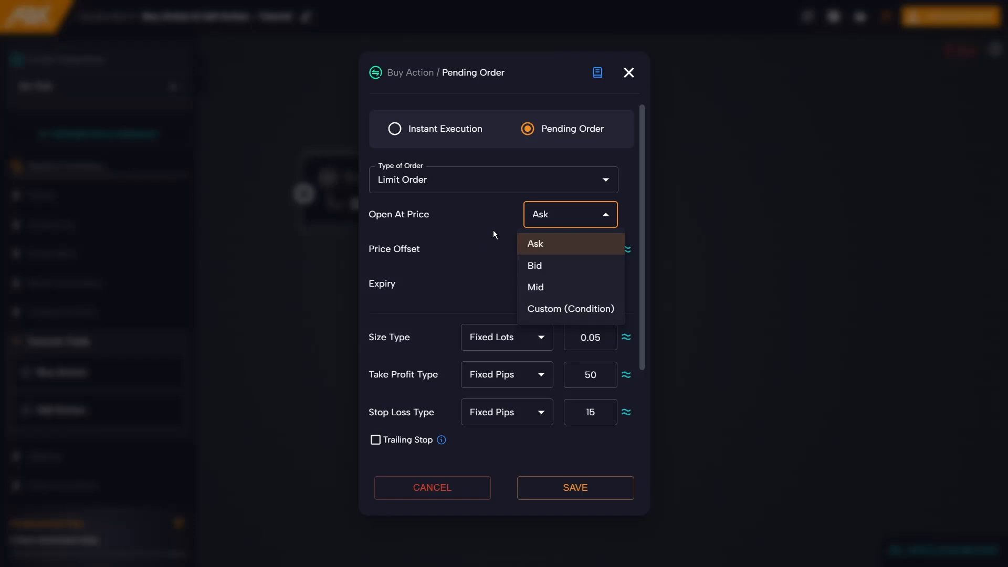
pyautogui.click(534, 244)
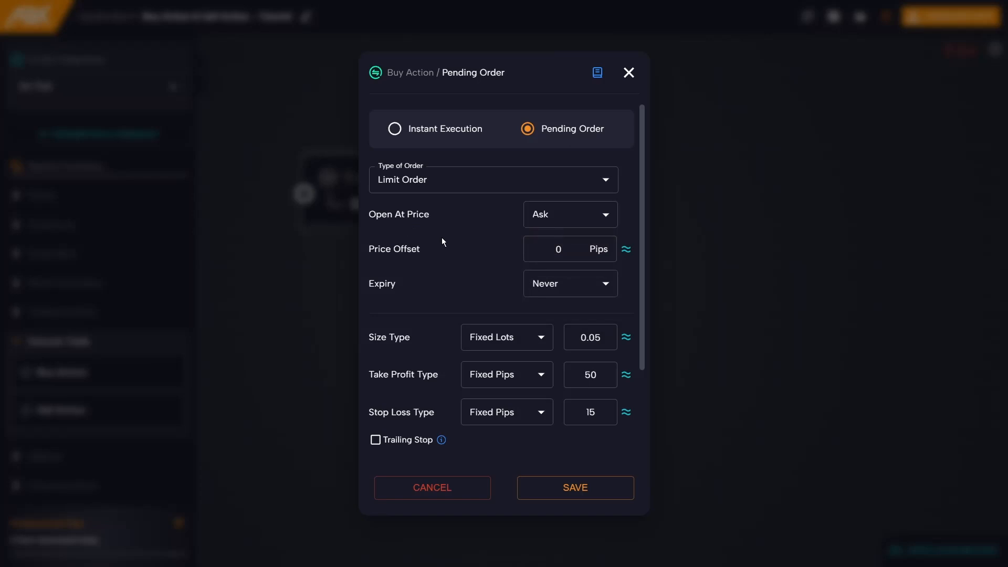
pyautogui.moveTo(371, 266)
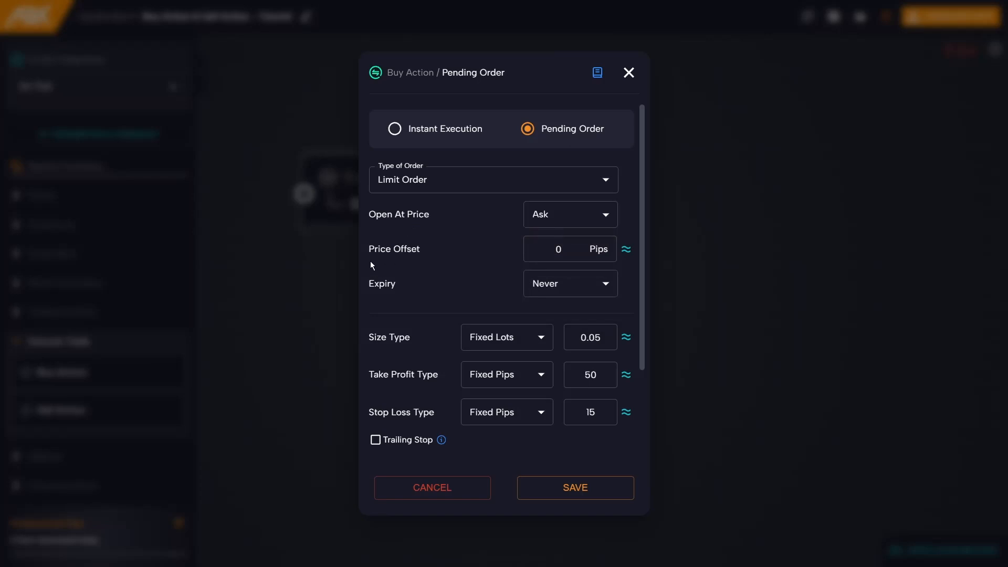
pyautogui.moveTo(413, 265)
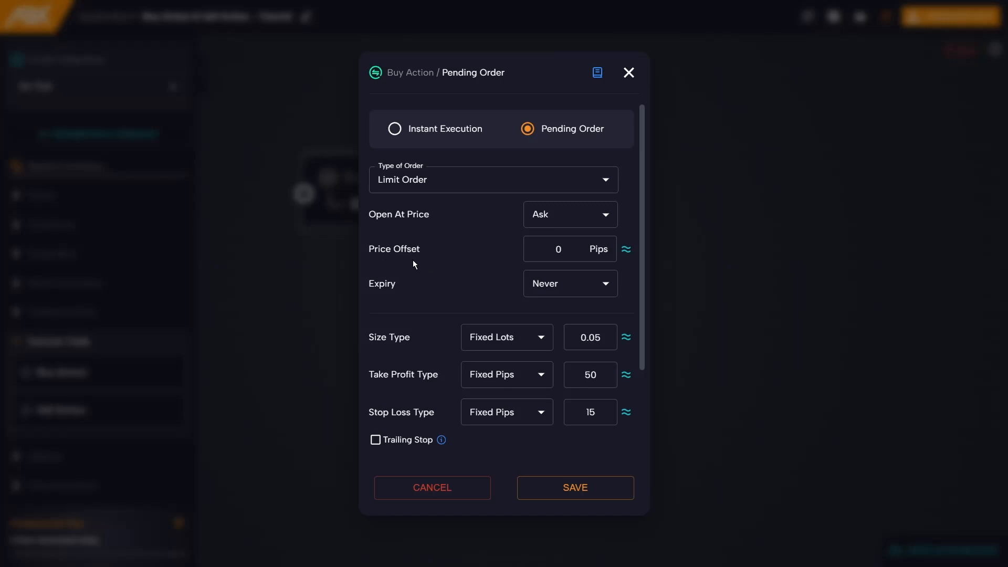
pyautogui.moveTo(421, 268)
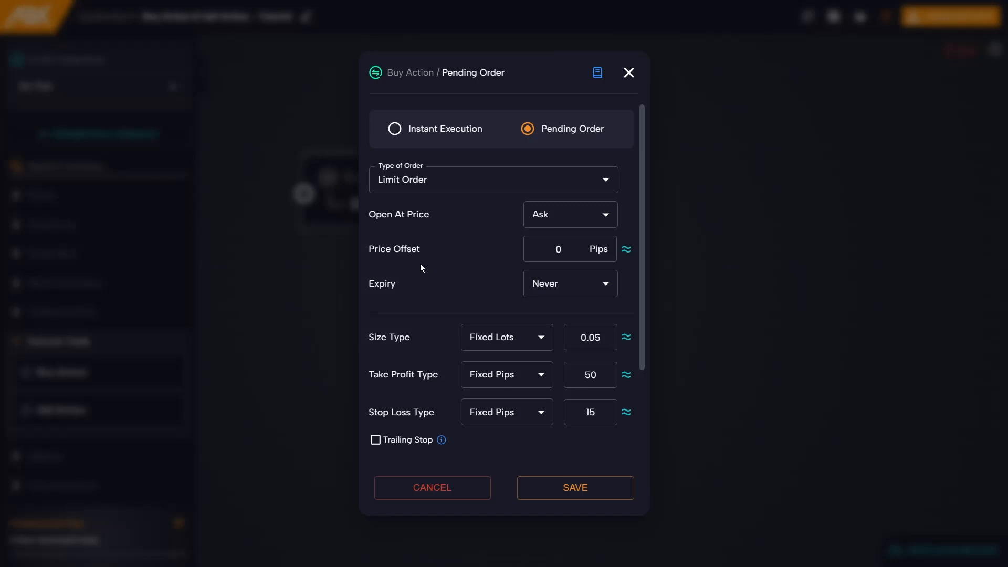
pyautogui.moveTo(491, 268)
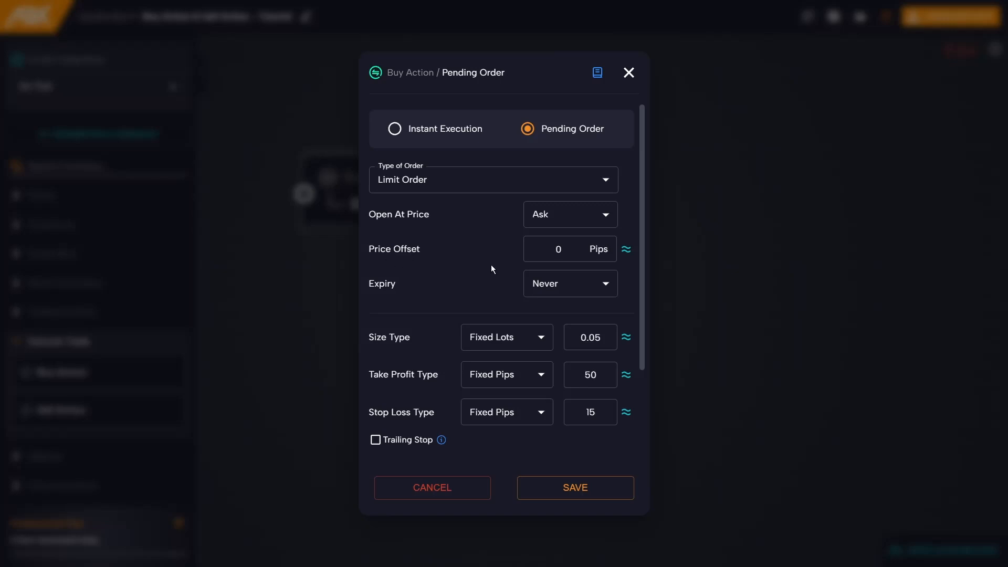
pyautogui.click(560, 249)
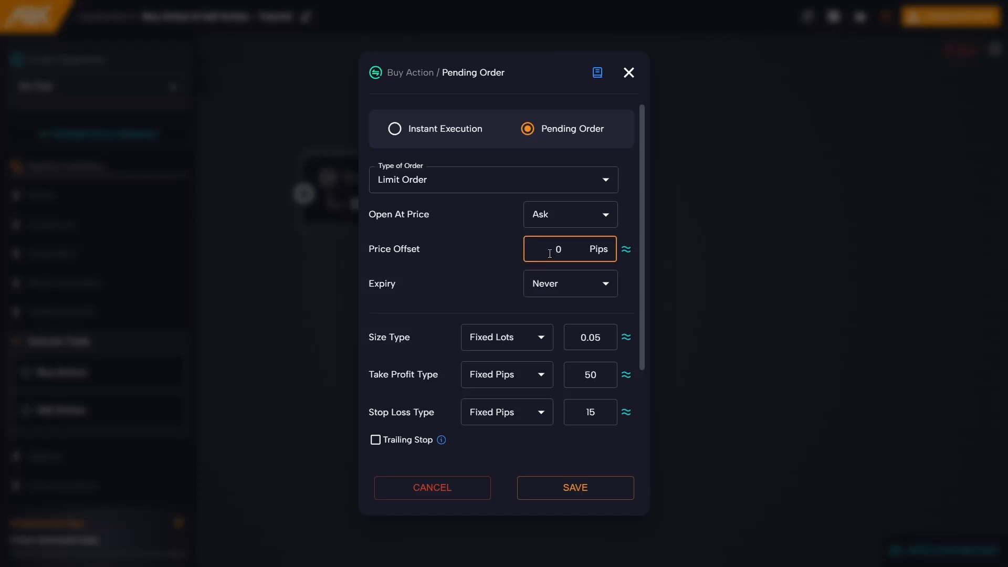
pyautogui.moveTo(425, 261)
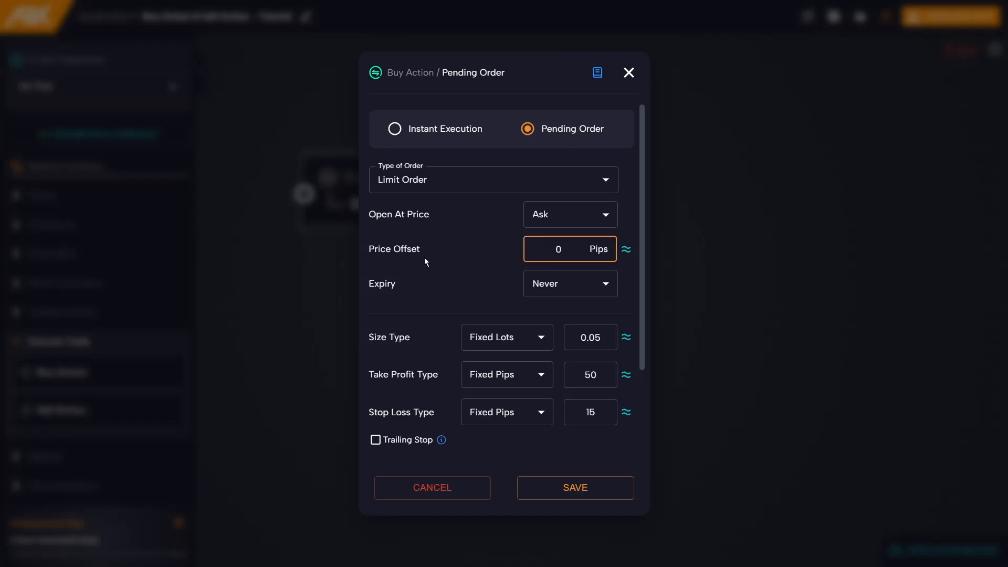
pyautogui.moveTo(402, 263)
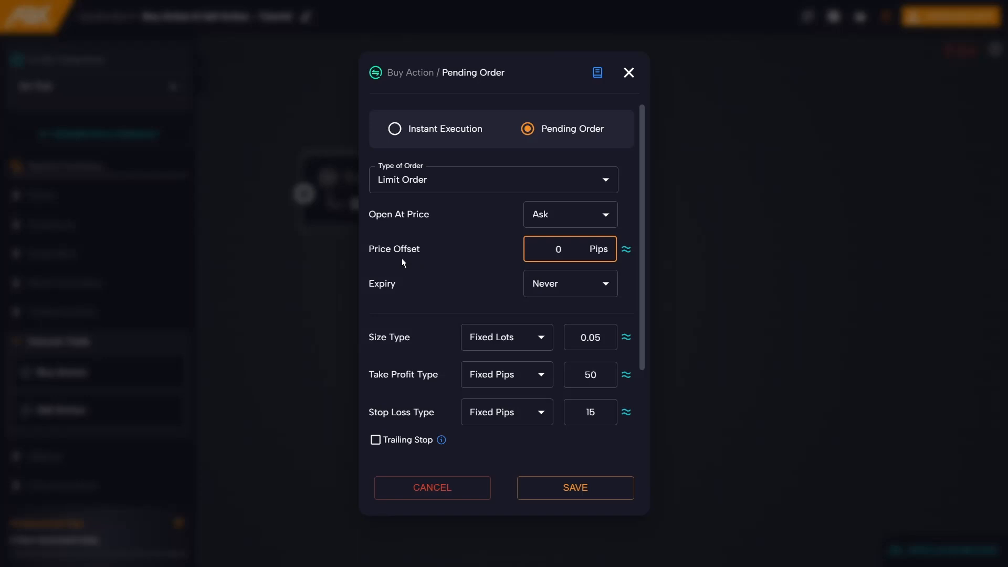
pyautogui.click(557, 249)
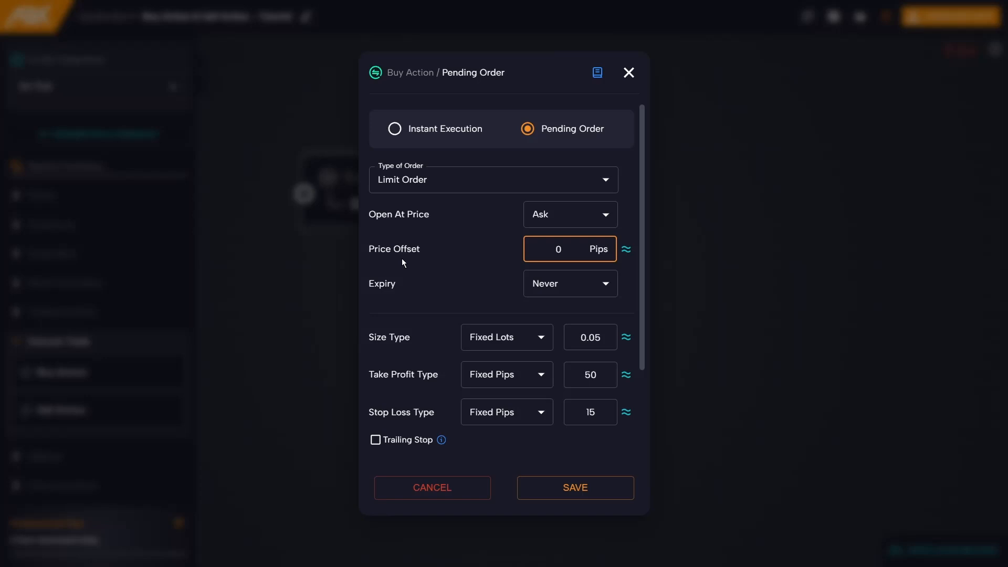
pyautogui.click(558, 249)
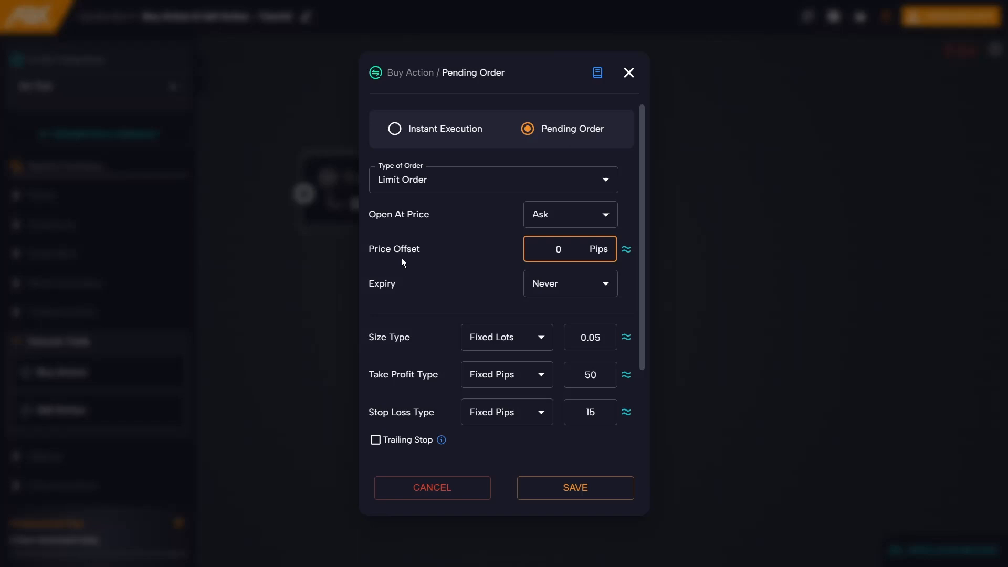
pyautogui.click(558, 248)
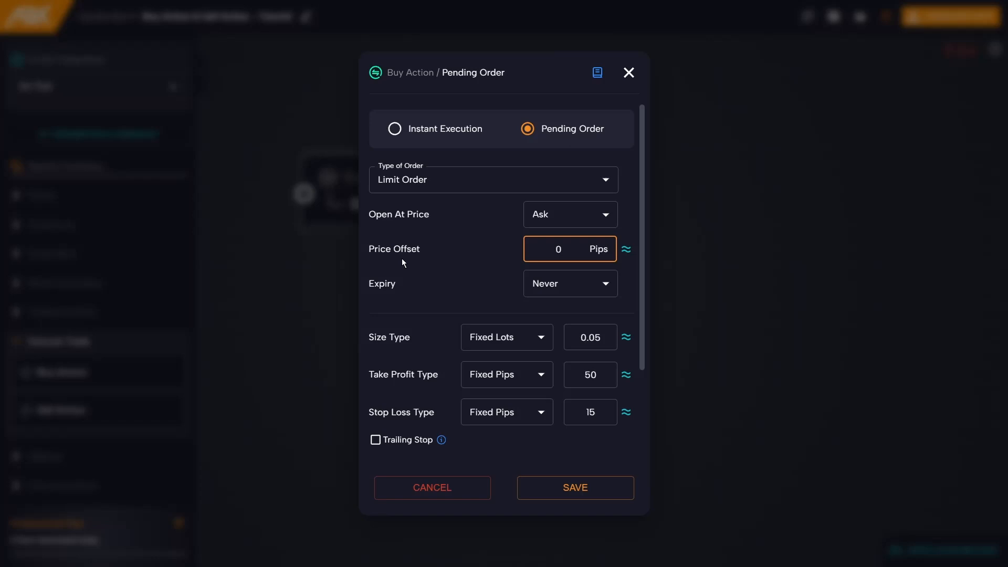
pyautogui.moveTo(381, 302)
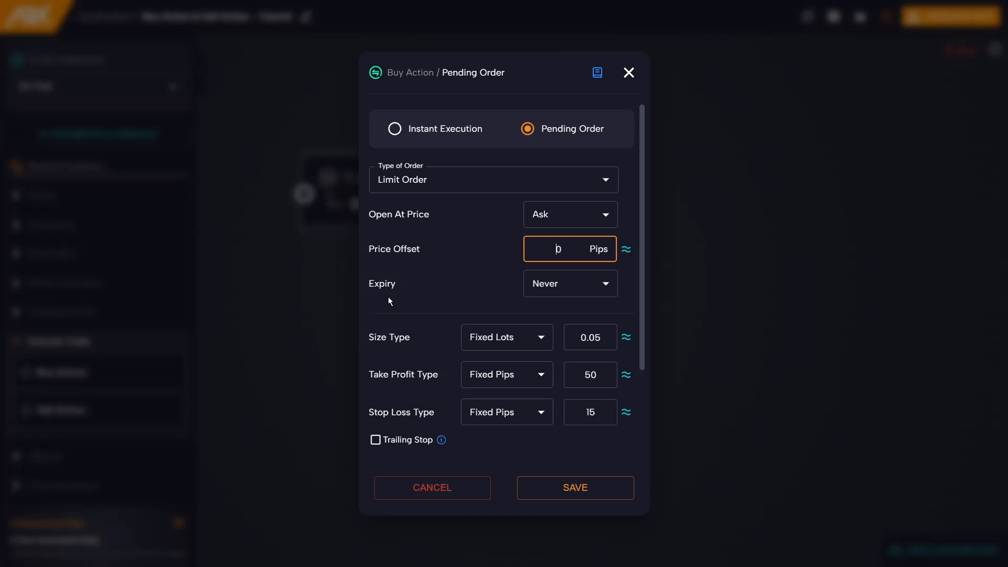
# - Set the pending order expiry to Specific Time of 1 day, 0 hours, minutes, seconds
pyautogui.click(568, 283)
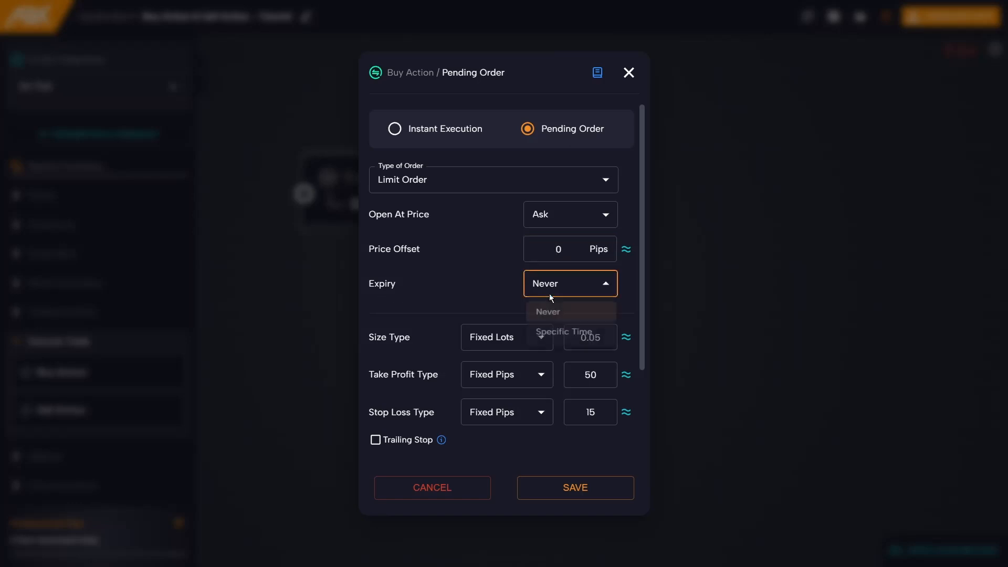
pyautogui.click(563, 314)
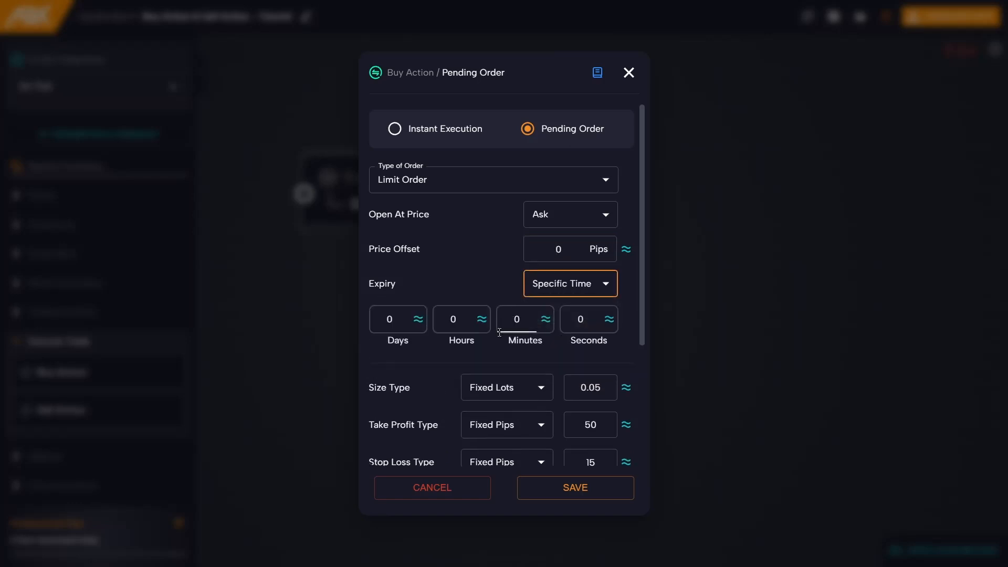
pyautogui.moveTo(490, 352)
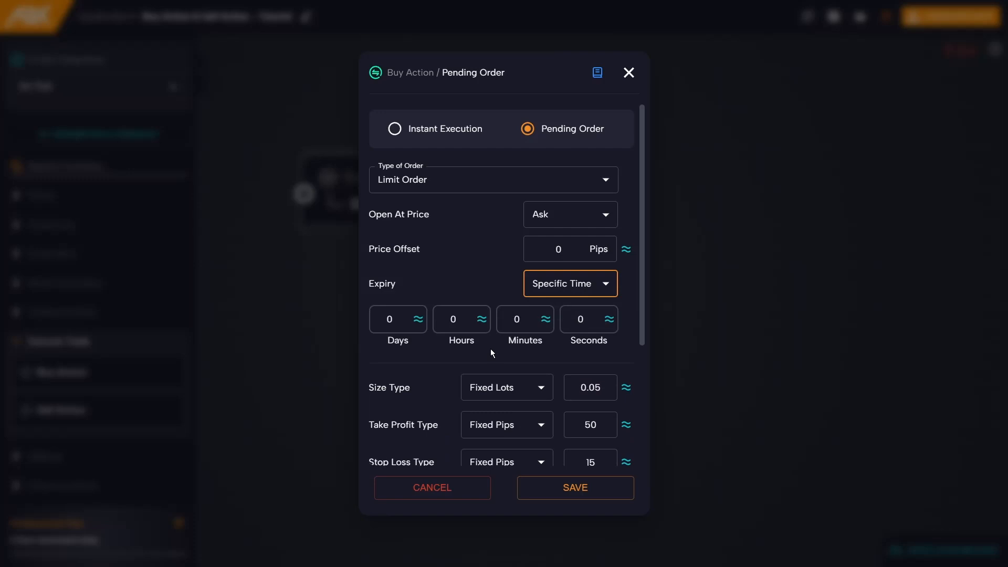
pyautogui.moveTo(480, 319)
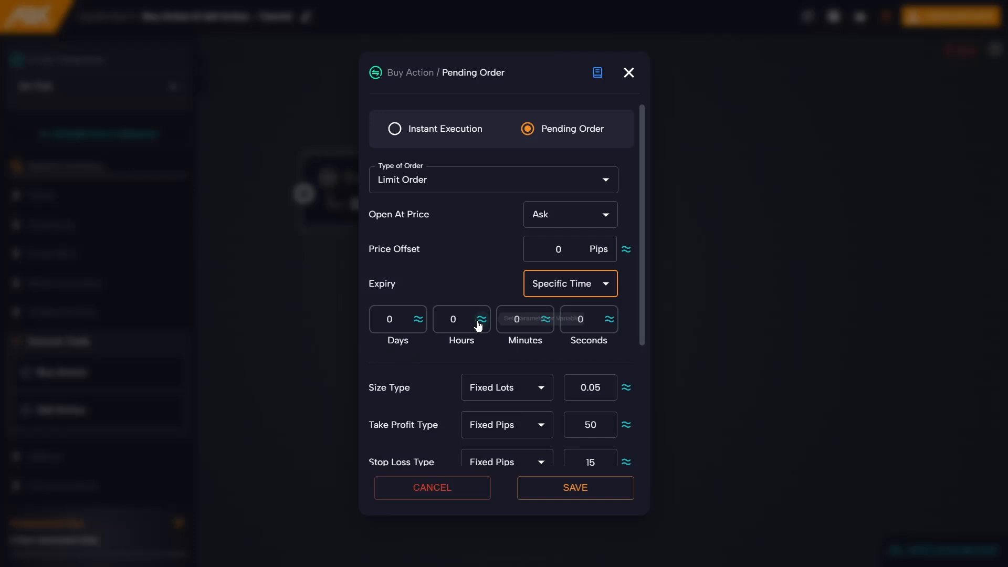
pyautogui.moveTo(451, 361)
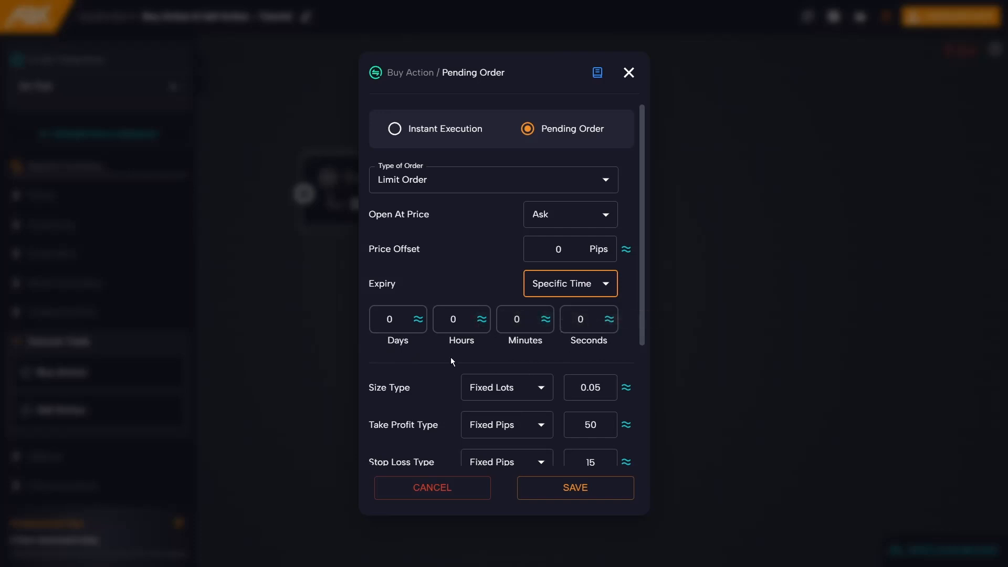
pyautogui.click(389, 319)
pyautogui.write('1')
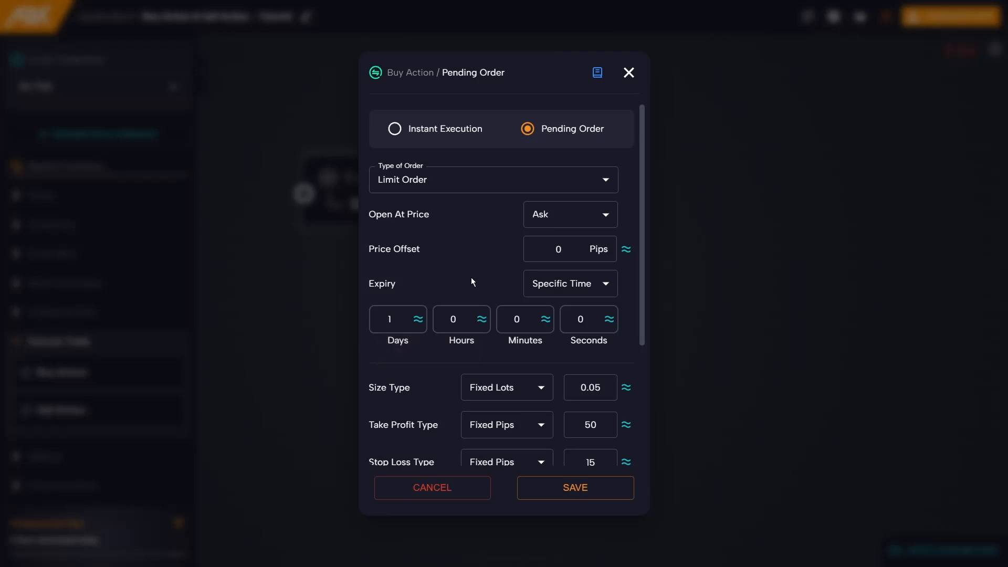
pyautogui.moveTo(460, 290)
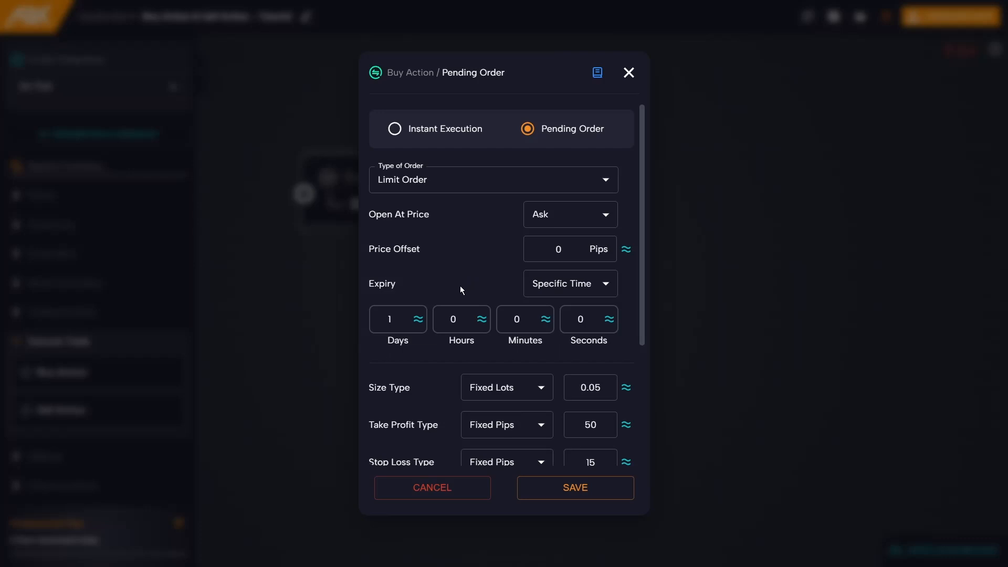